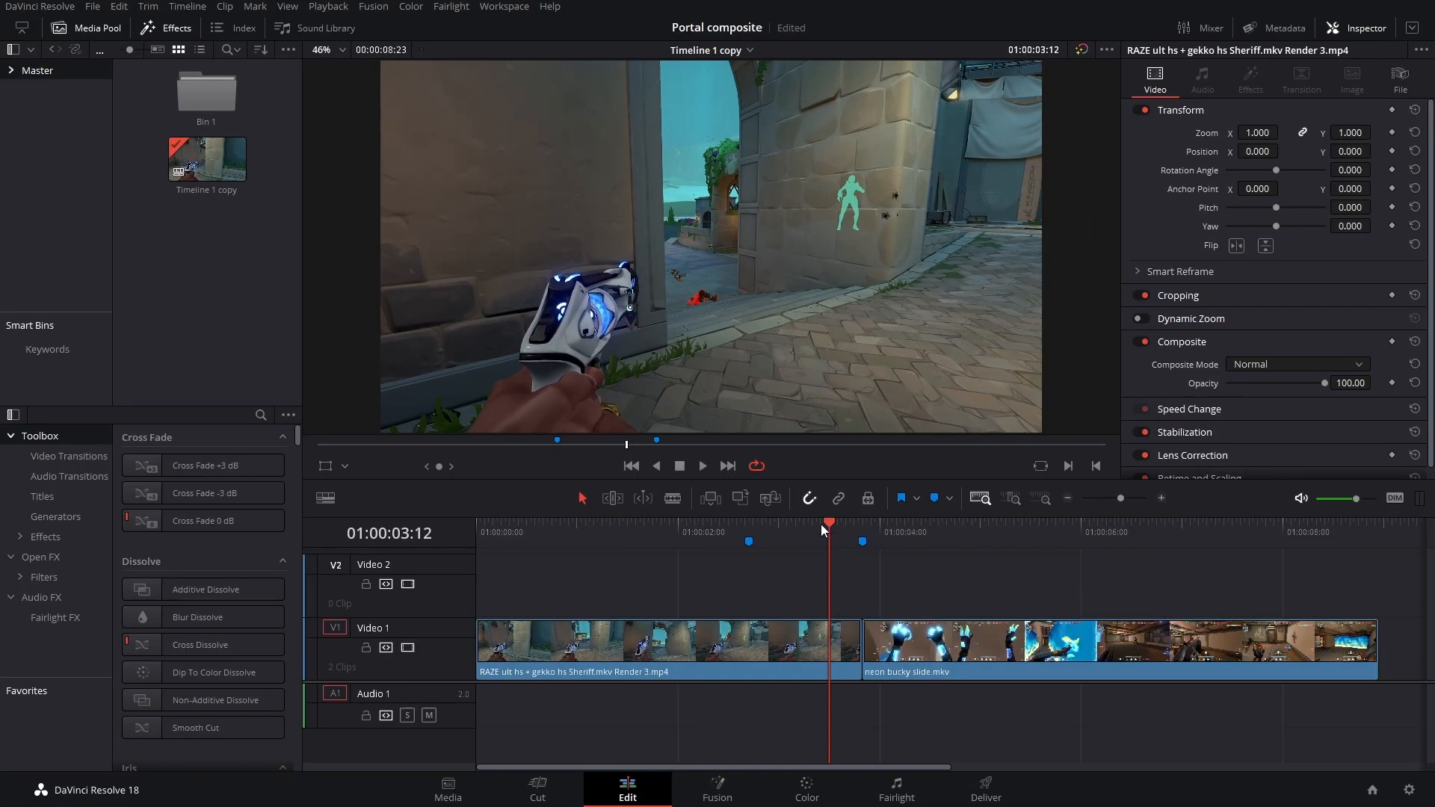
# Wrap the clips between the two markers into a new Fusion clip and open its nodes.
pyautogui.click(748, 522)
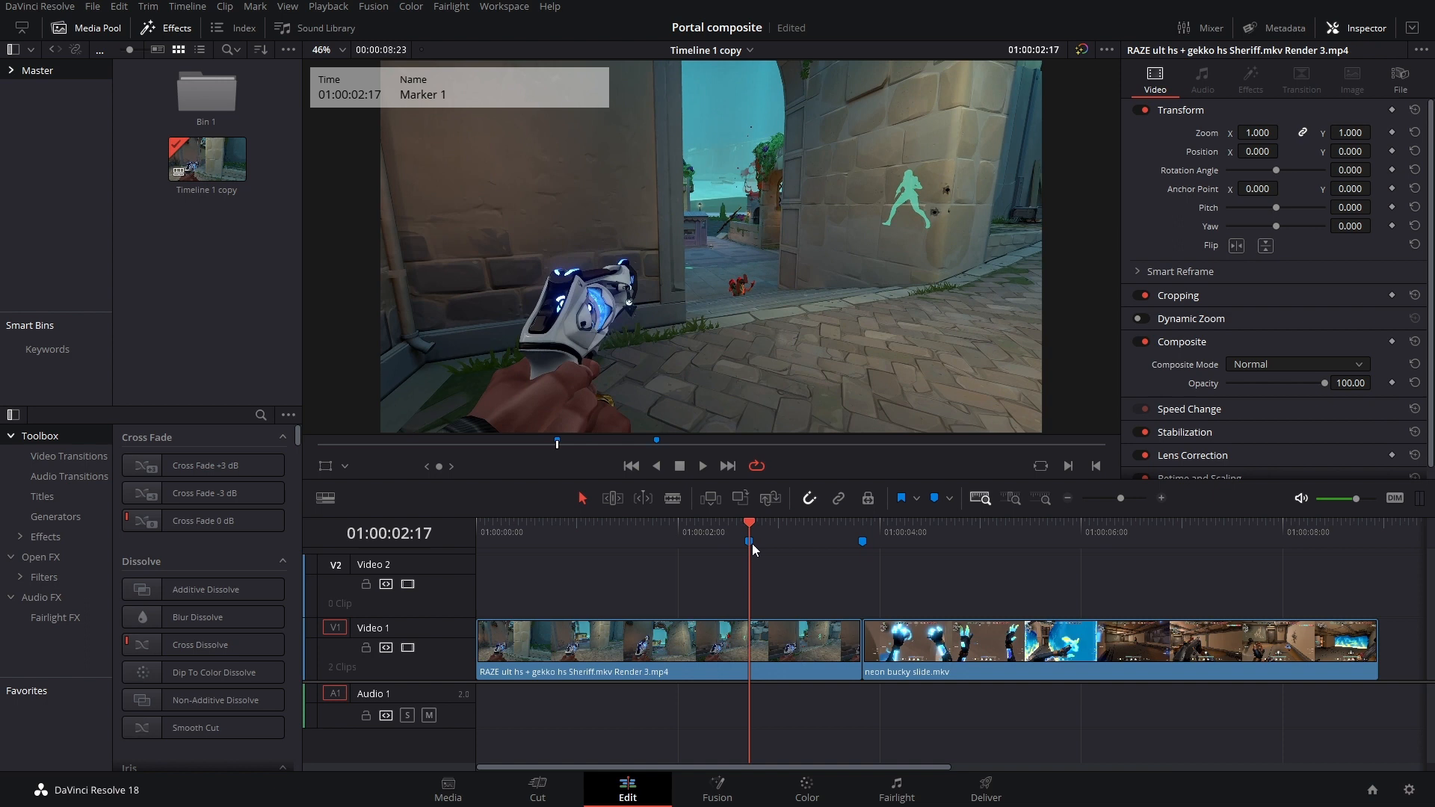
pyautogui.click(967, 522)
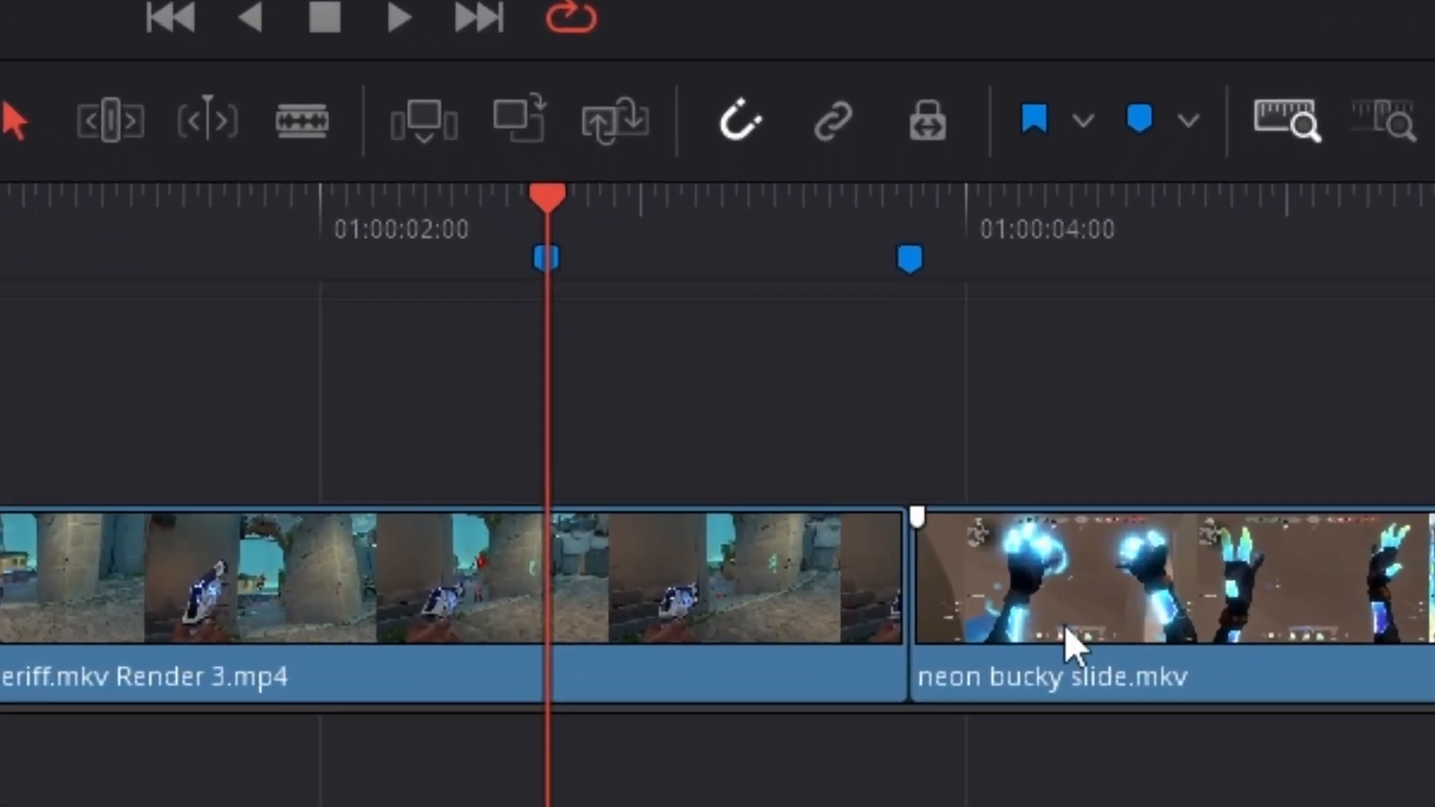
pyautogui.moveTo(1071, 641); pyautogui.dragTo(778, 440)
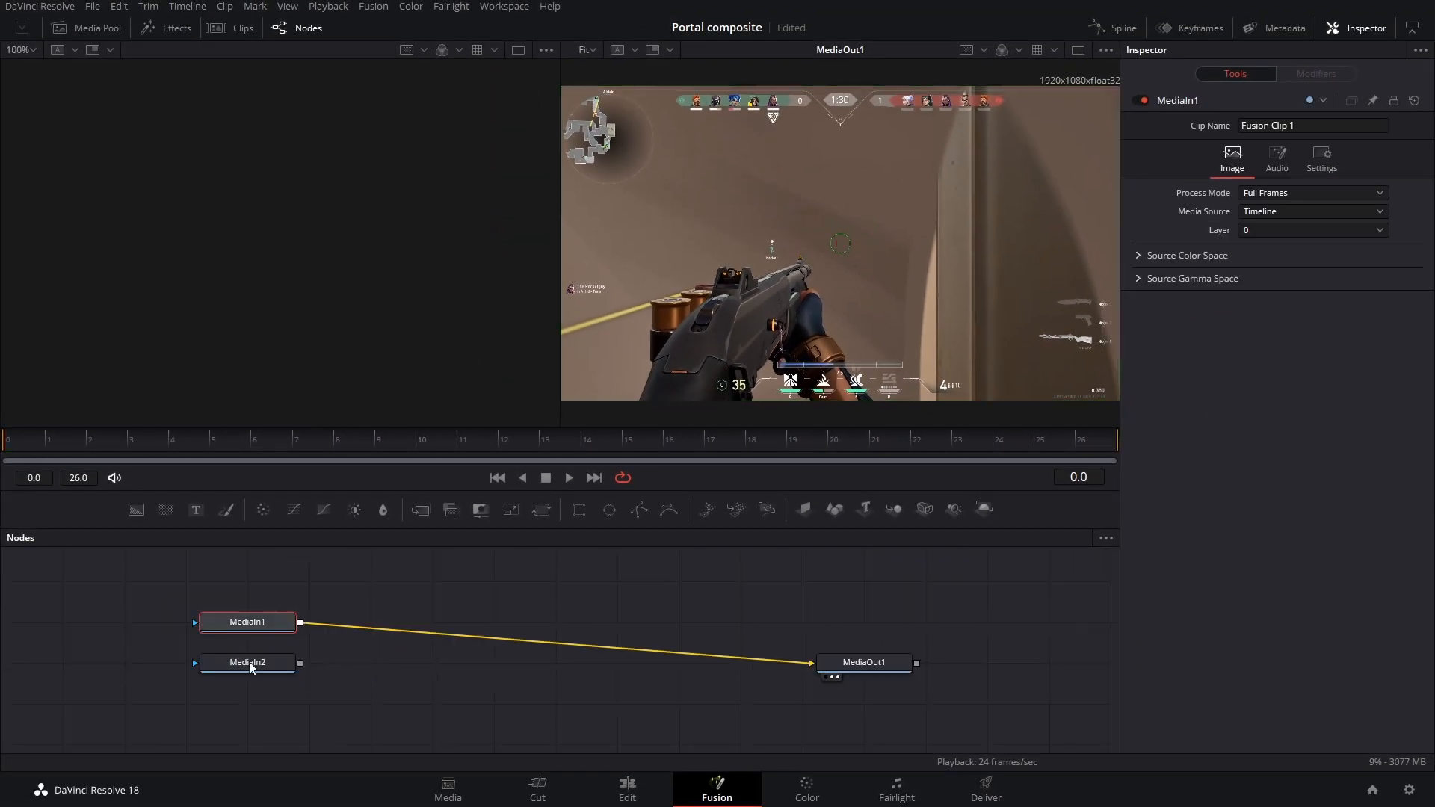
# Move MediaIn2 aside and add a Tracker after MediaIn1 with lowered match tolerance.
pyautogui.moveTo(247, 662); pyautogui.dragTo(432, 580)
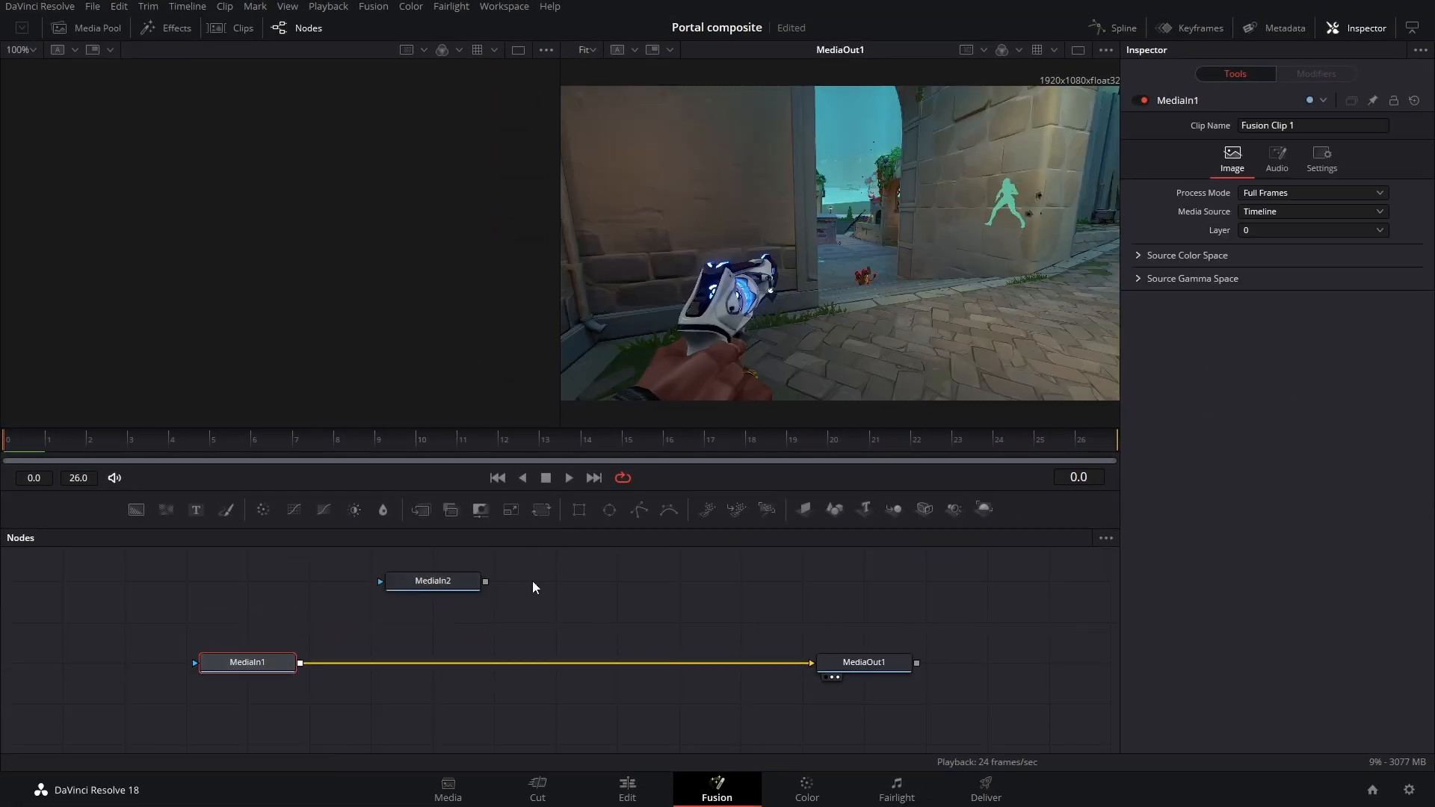
pyautogui.press('shift+space')
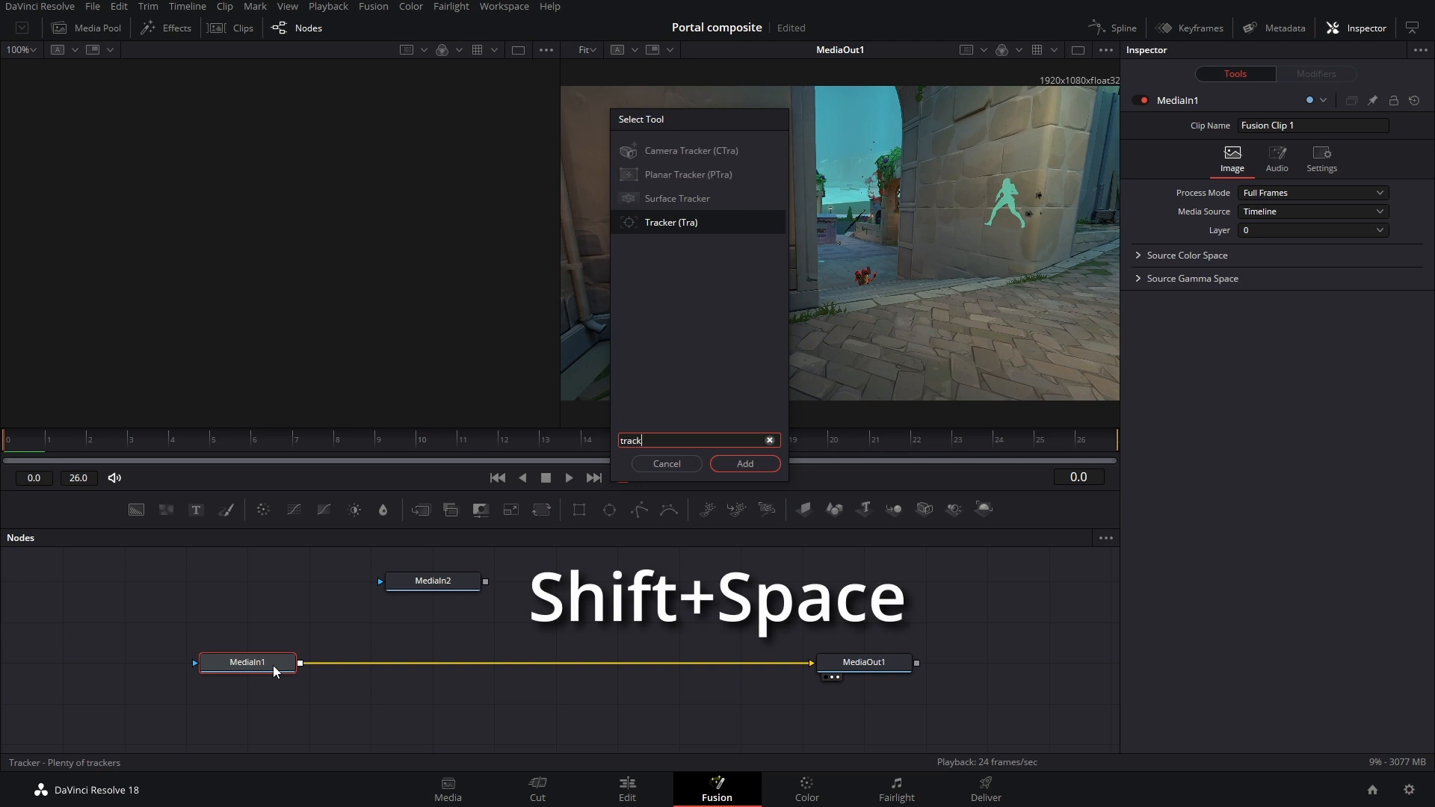
pyautogui.click(742, 464)
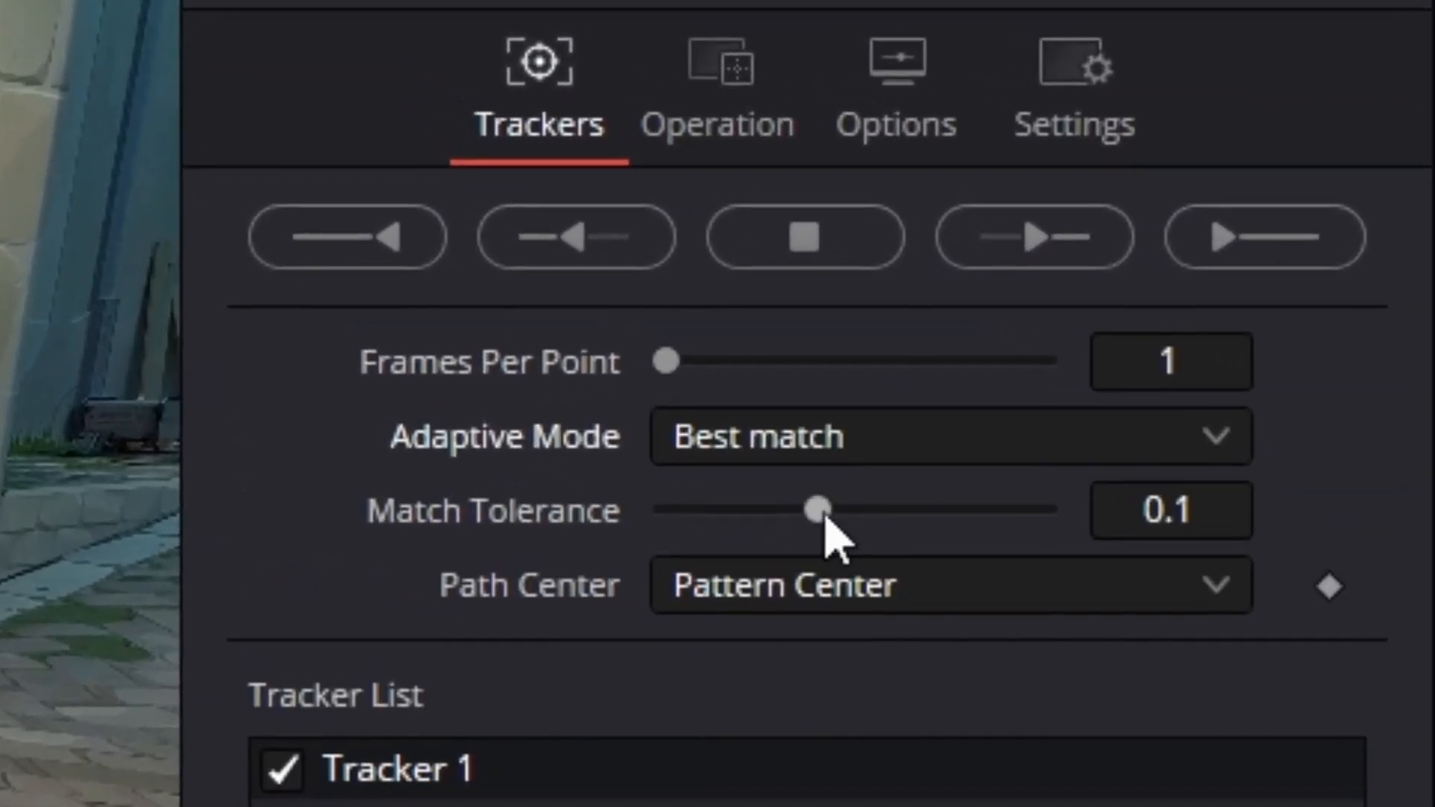
pyautogui.moveTo(816, 509); pyautogui.dragTo(751, 510)
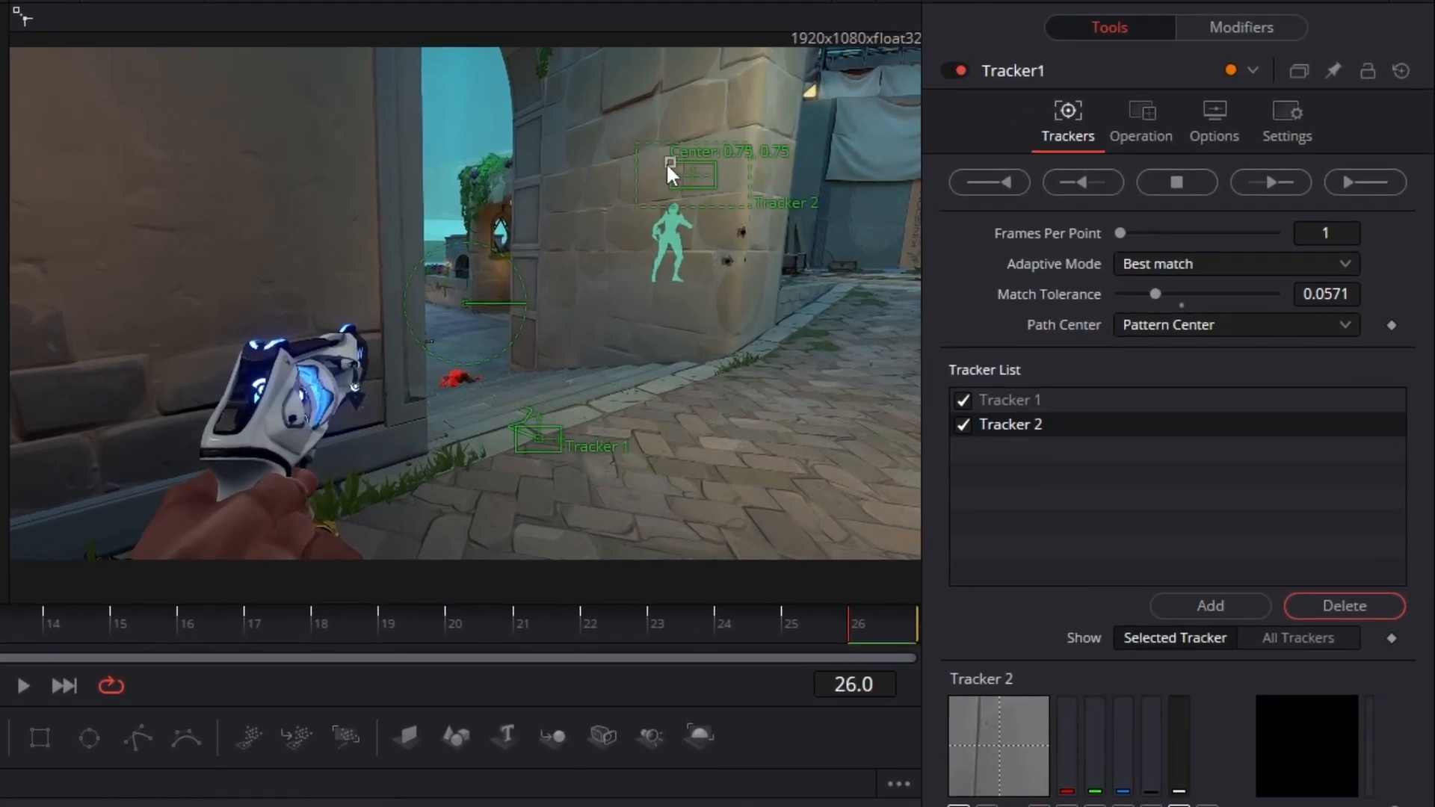
# Place the second tracker on the stone wall and track both points in reverse.
pyautogui.moveTo(690, 174); pyautogui.dragTo(535, 440)
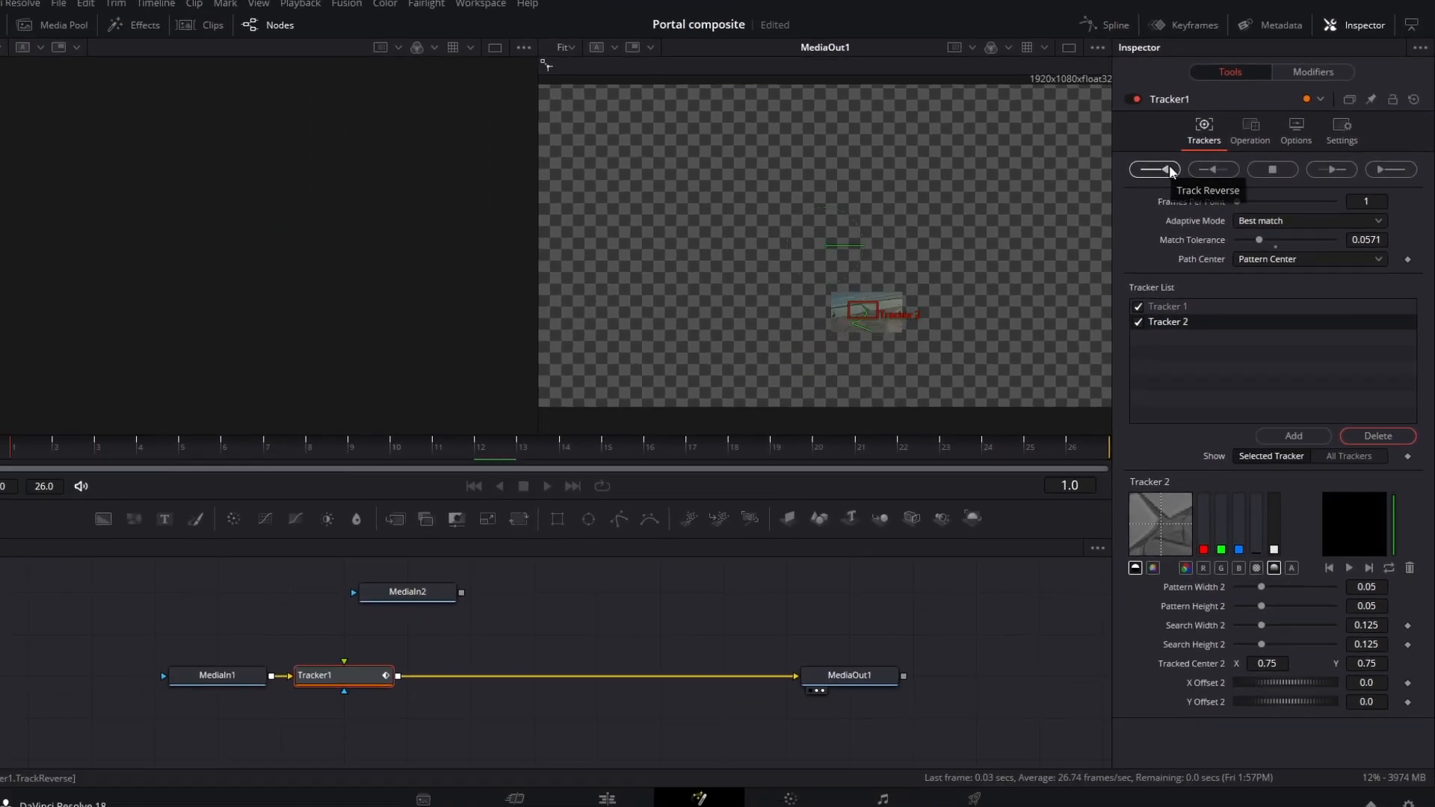
pyautogui.click(1156, 169)
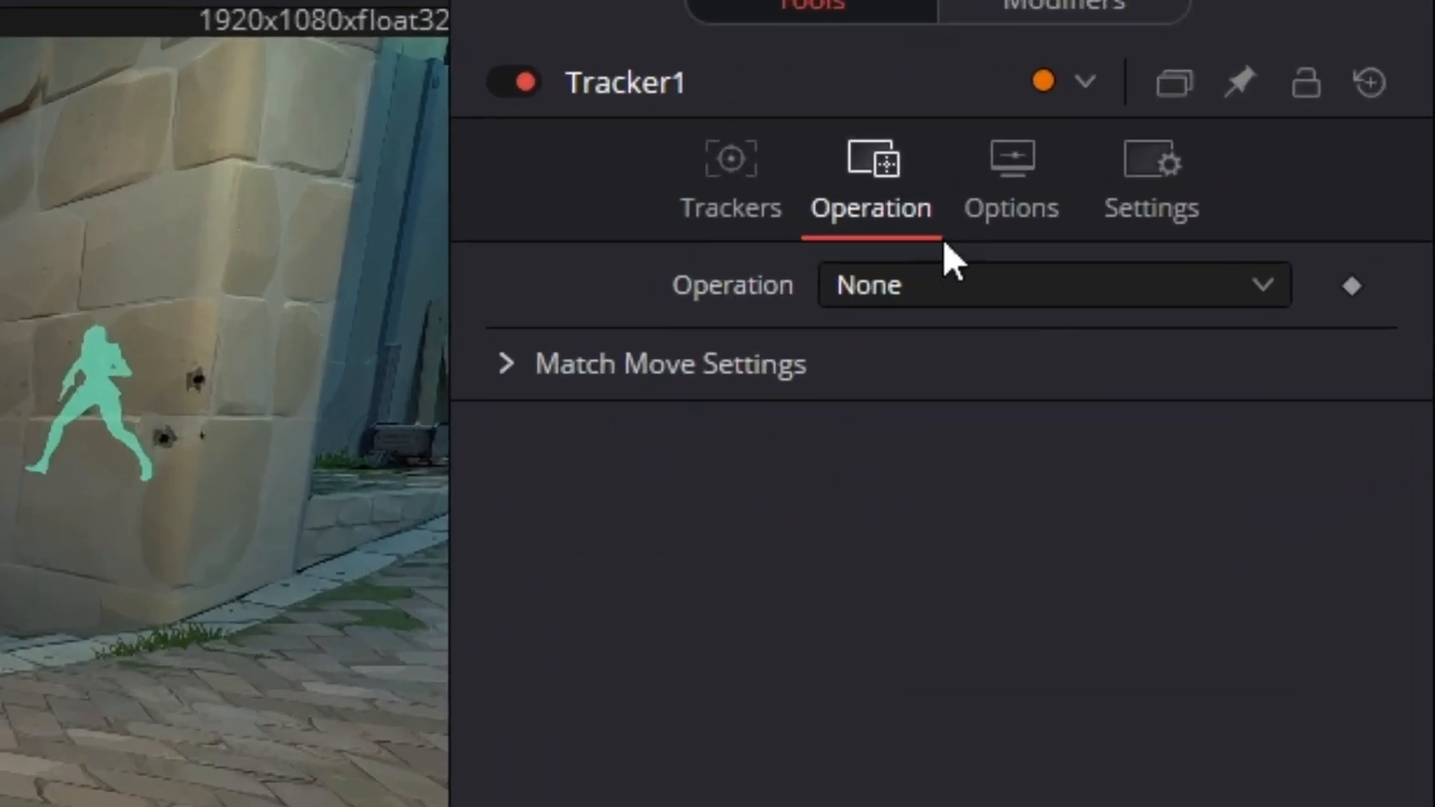
pyautogui.click(1052, 285)
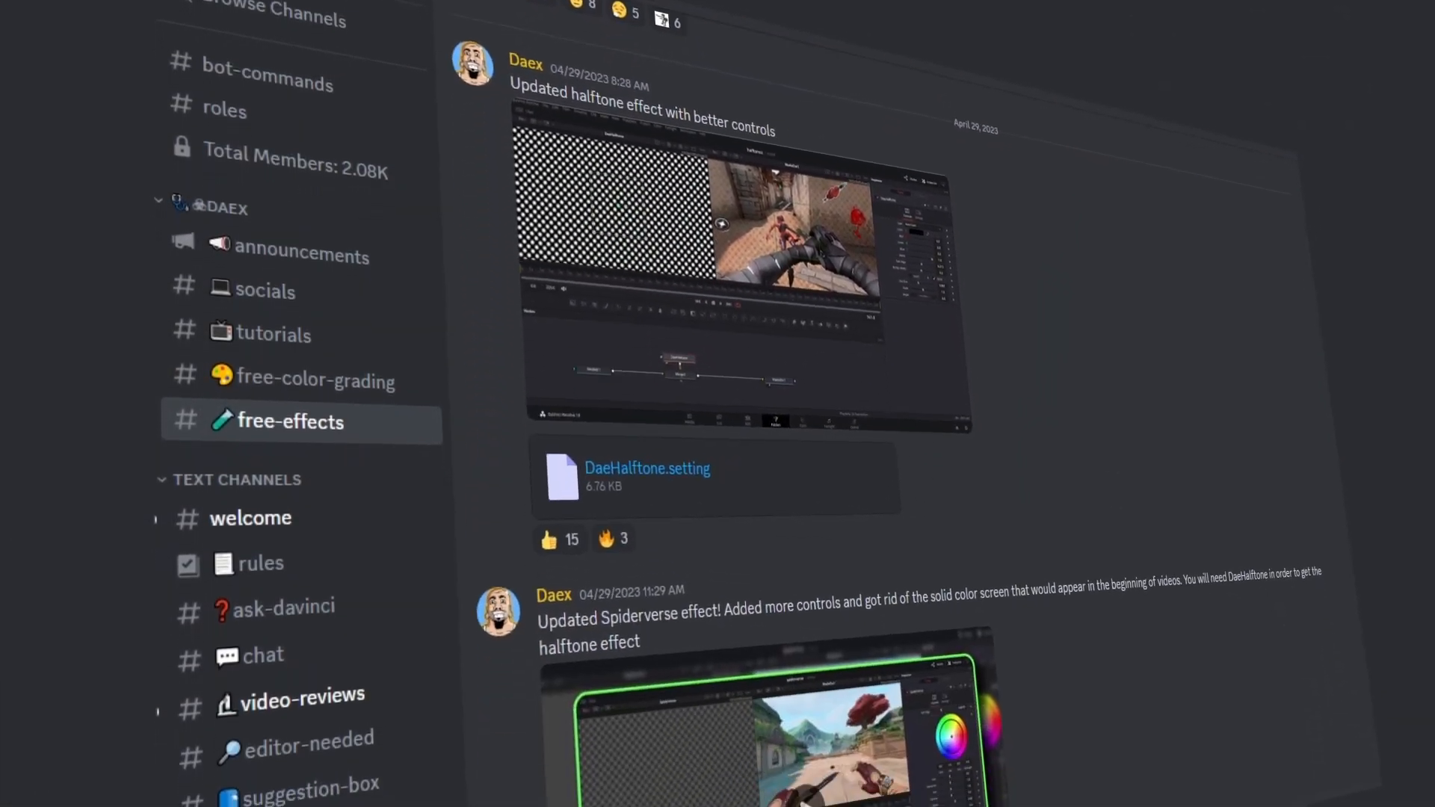
# Scroll the Discord #free-effects posts showing presets like DaeHalftone.
pyautogui.scroll(-3)
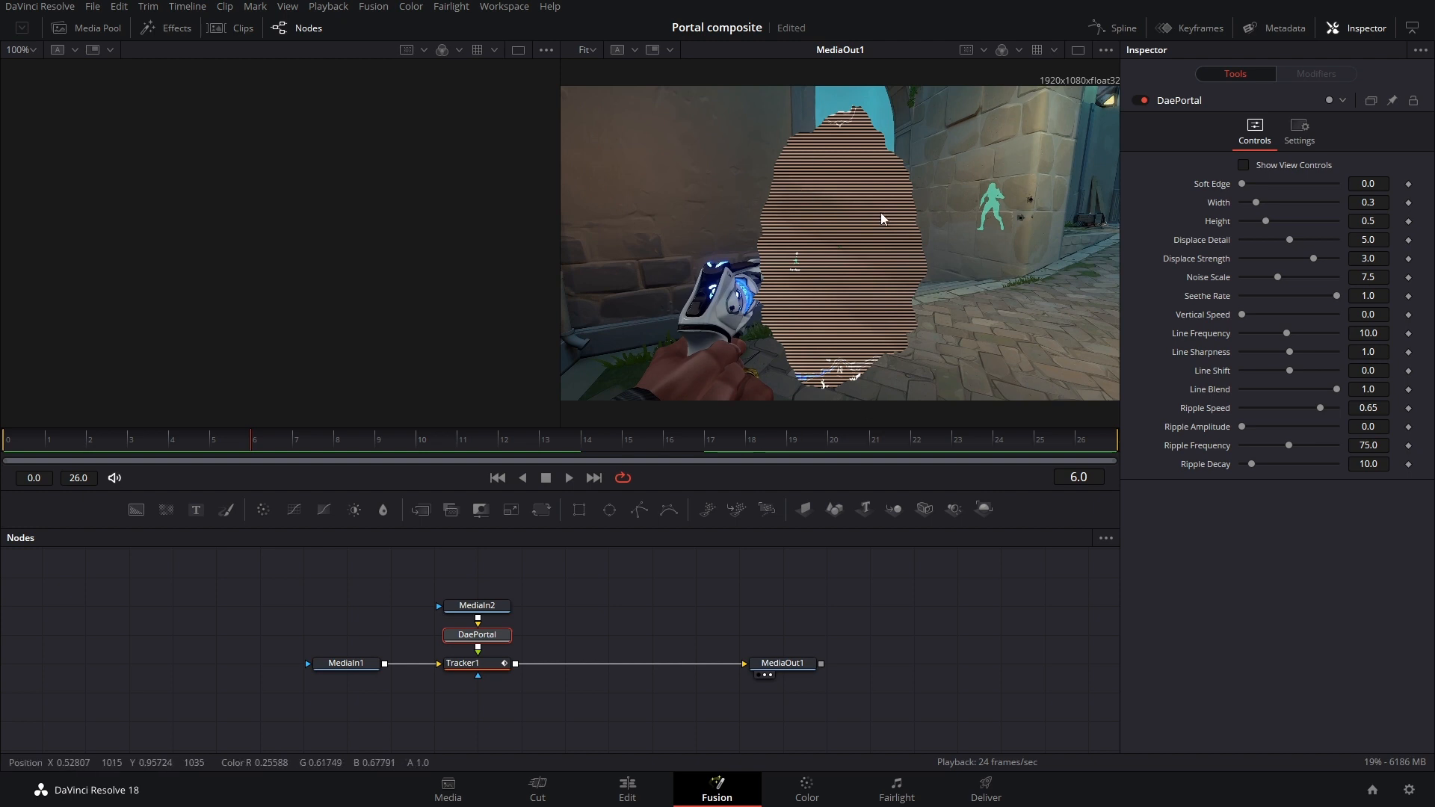
# Add DaePortal and DaeGlow below MediaIn2, tuning width, height, ripple, and purple glow gain.
pyautogui.click(566, 476)
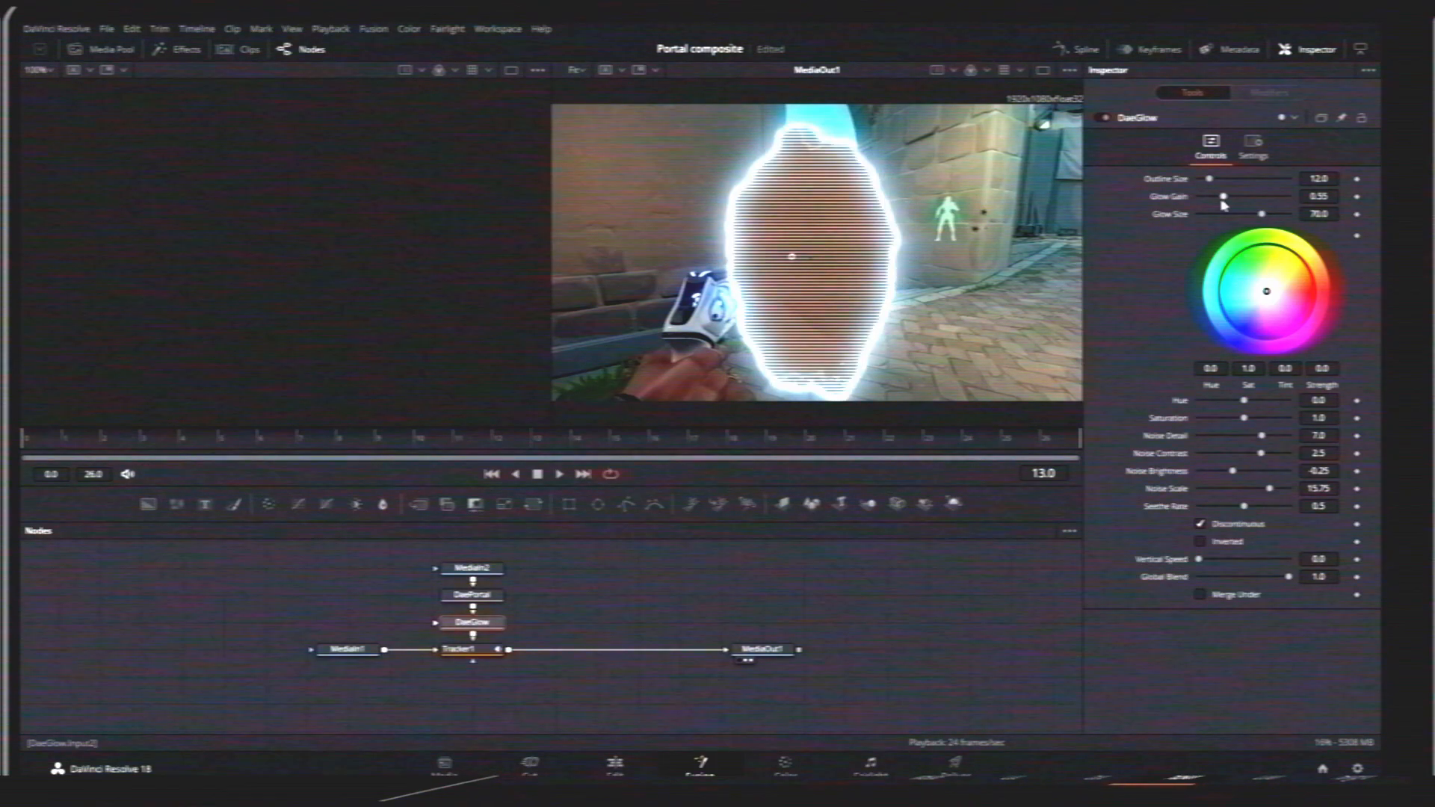
pyautogui.click(473, 595)
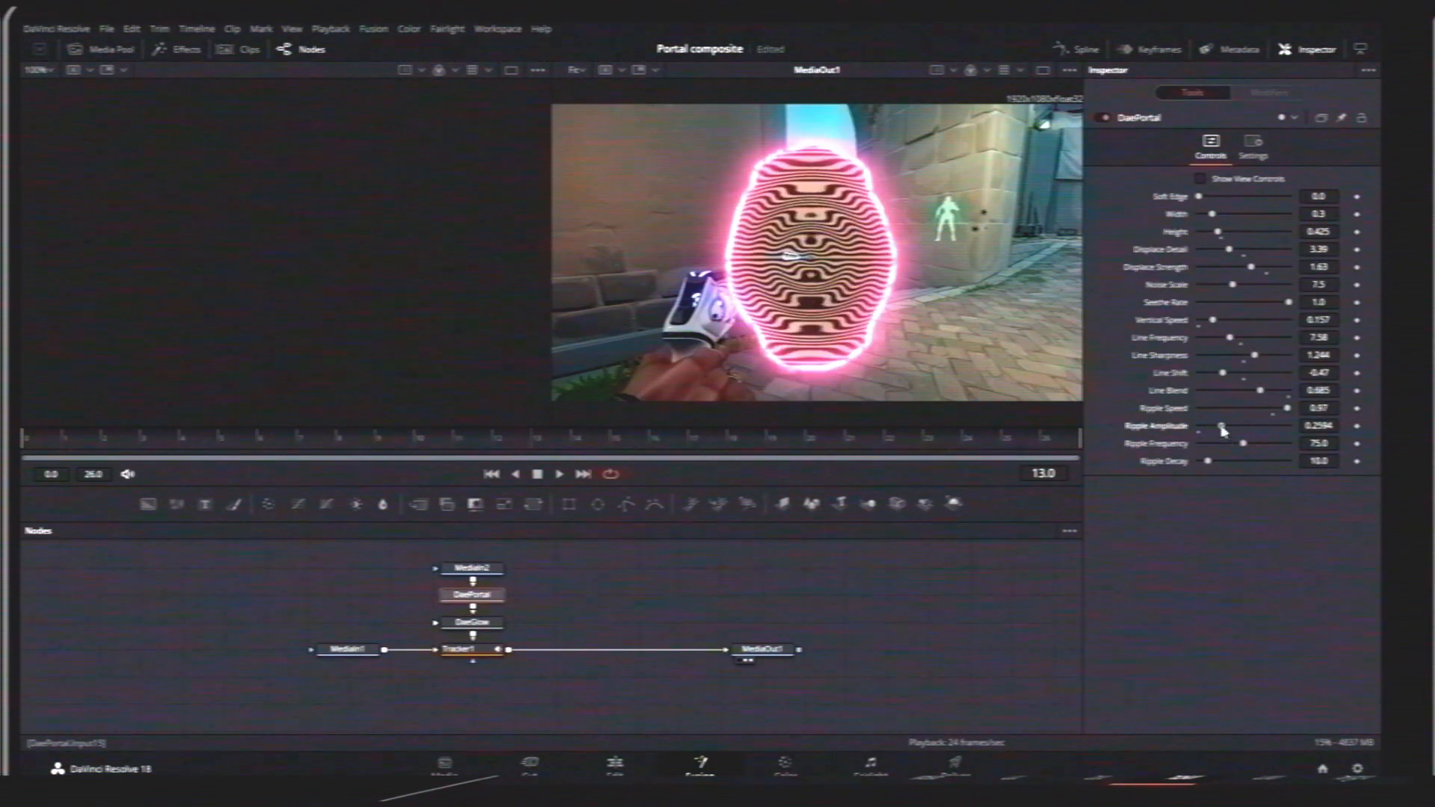
pyautogui.click(472, 623)
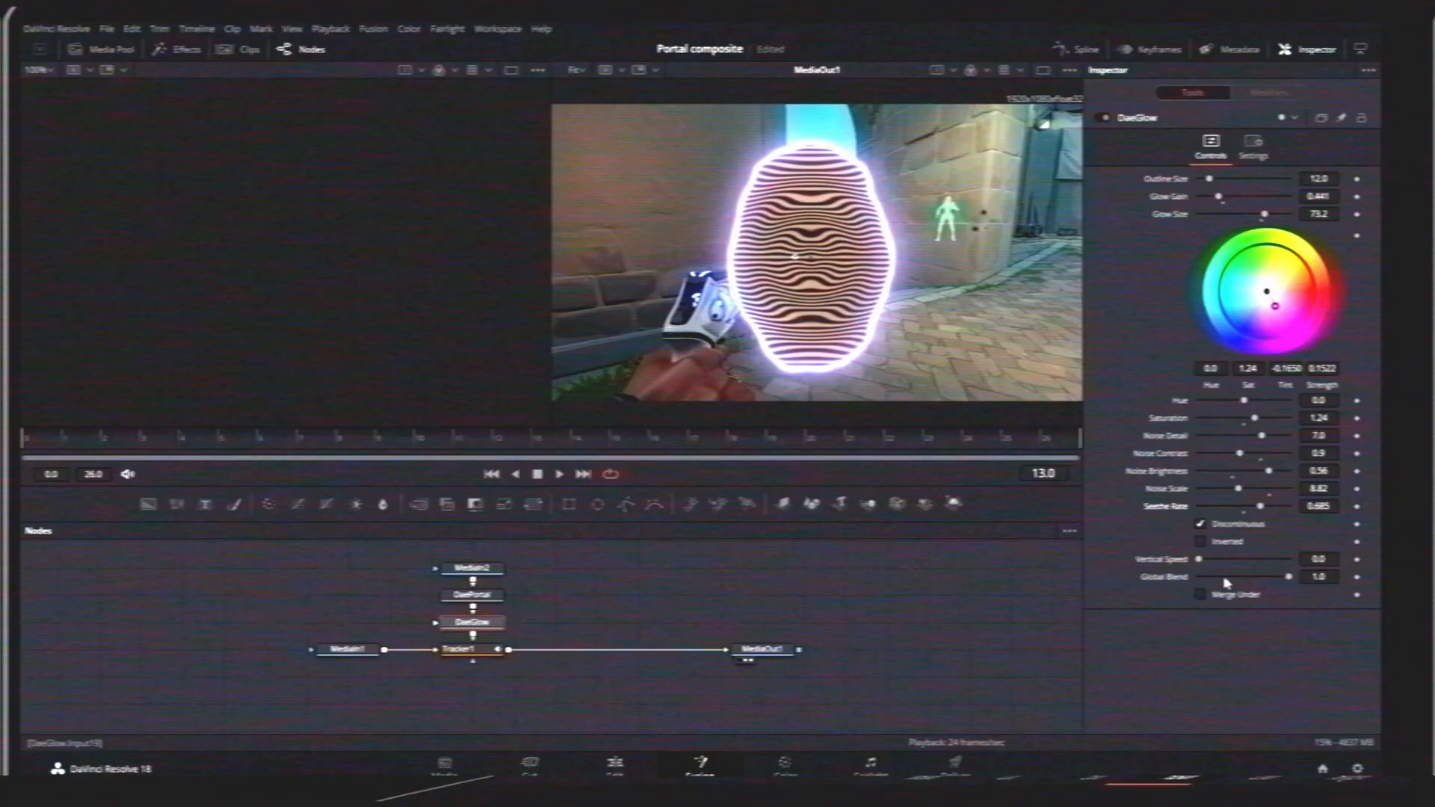
pyautogui.click(475, 604)
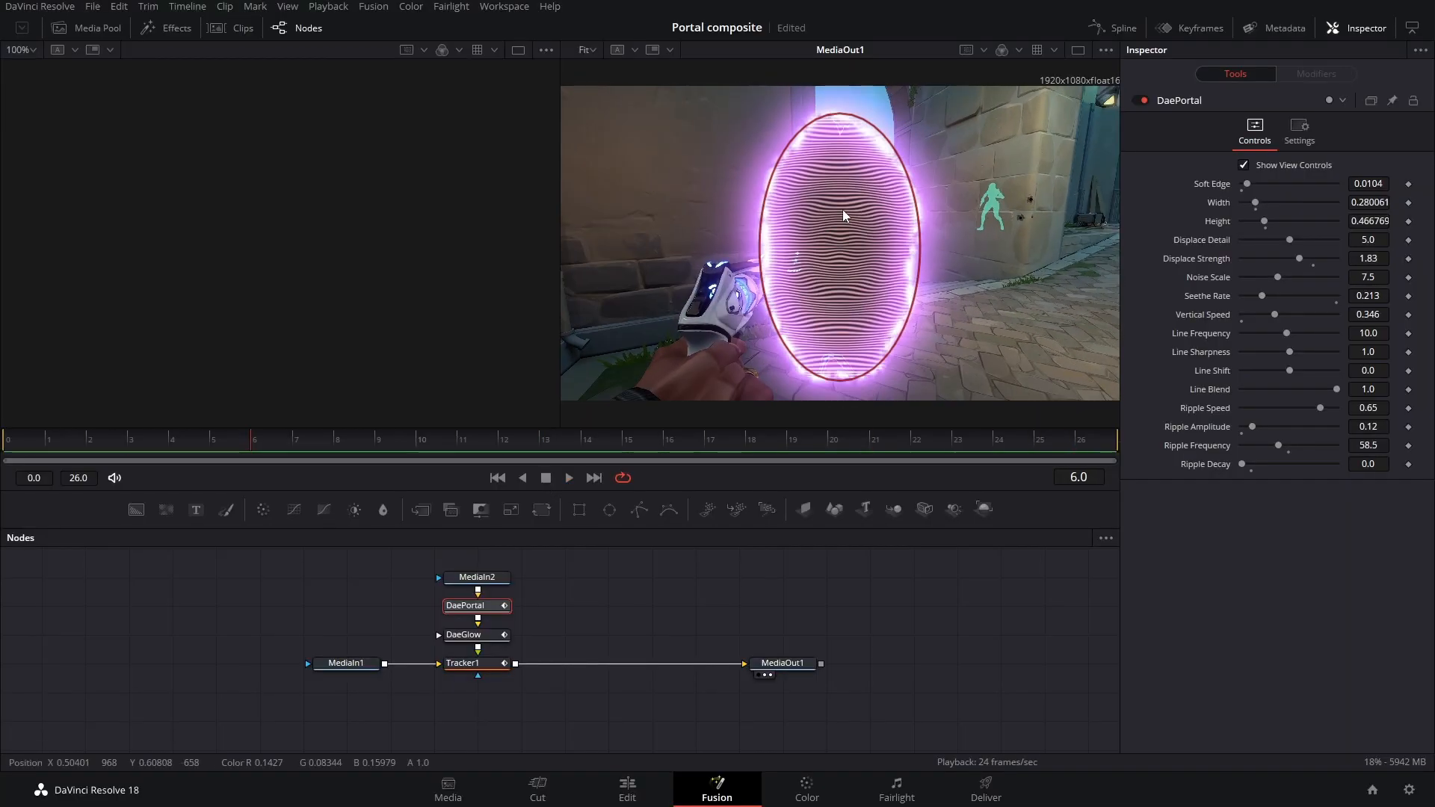
pyautogui.click(476, 576)
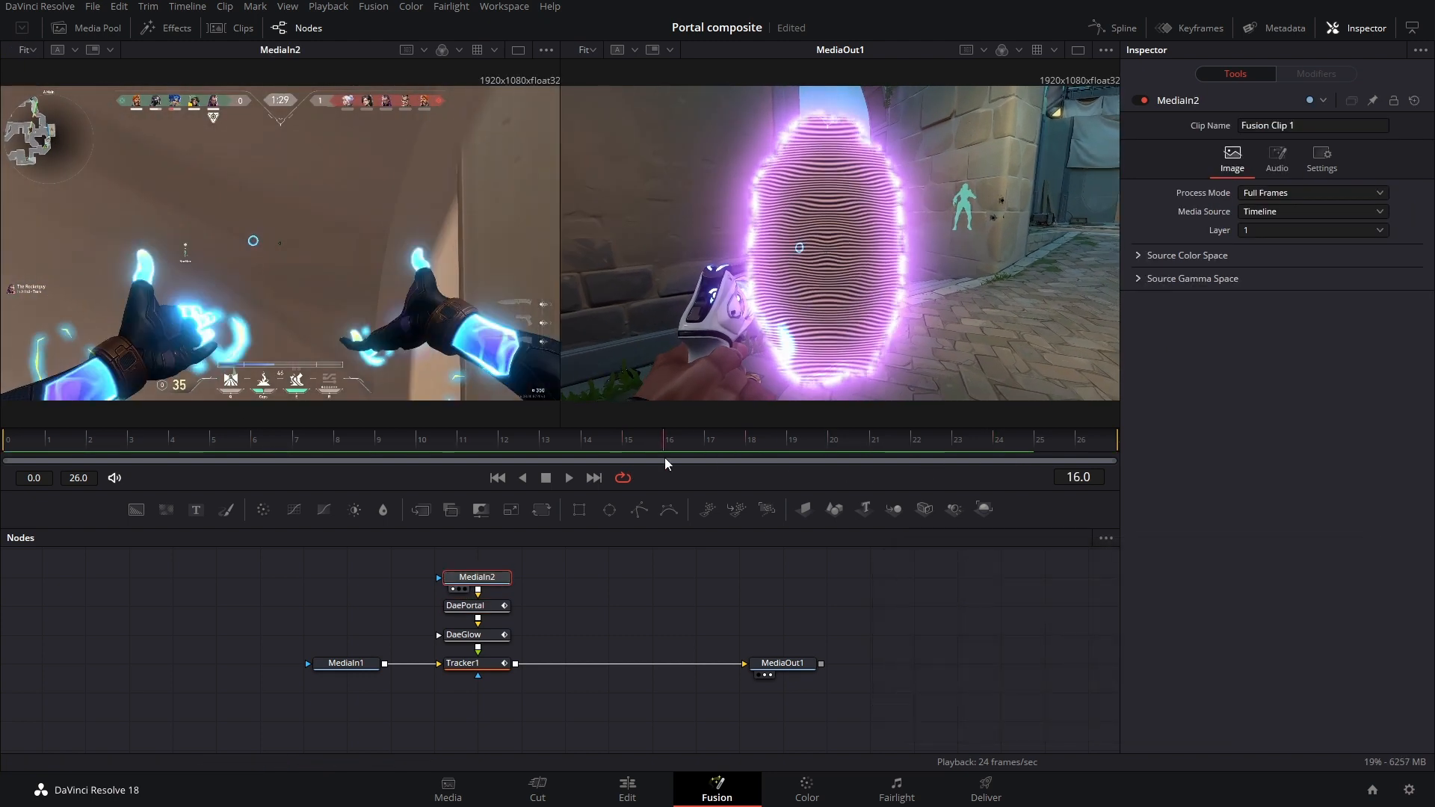
# Insert a Transform after MediaIn2 with Size 0.3 and Aspect 2.9, then return to Edit.
pyautogui.click(463, 460)
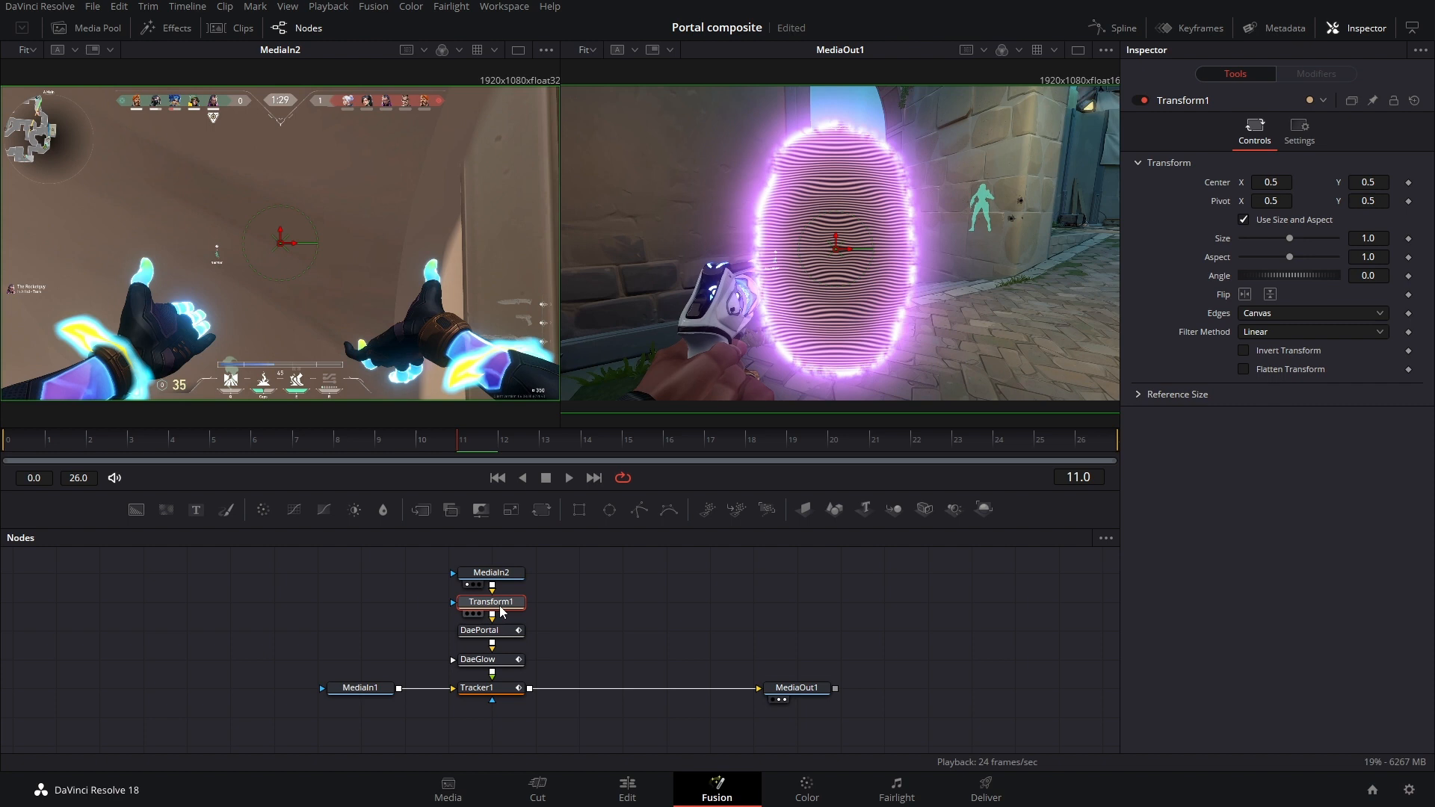
pyautogui.moveTo(1291, 257); pyautogui.dragTo(1281, 258)
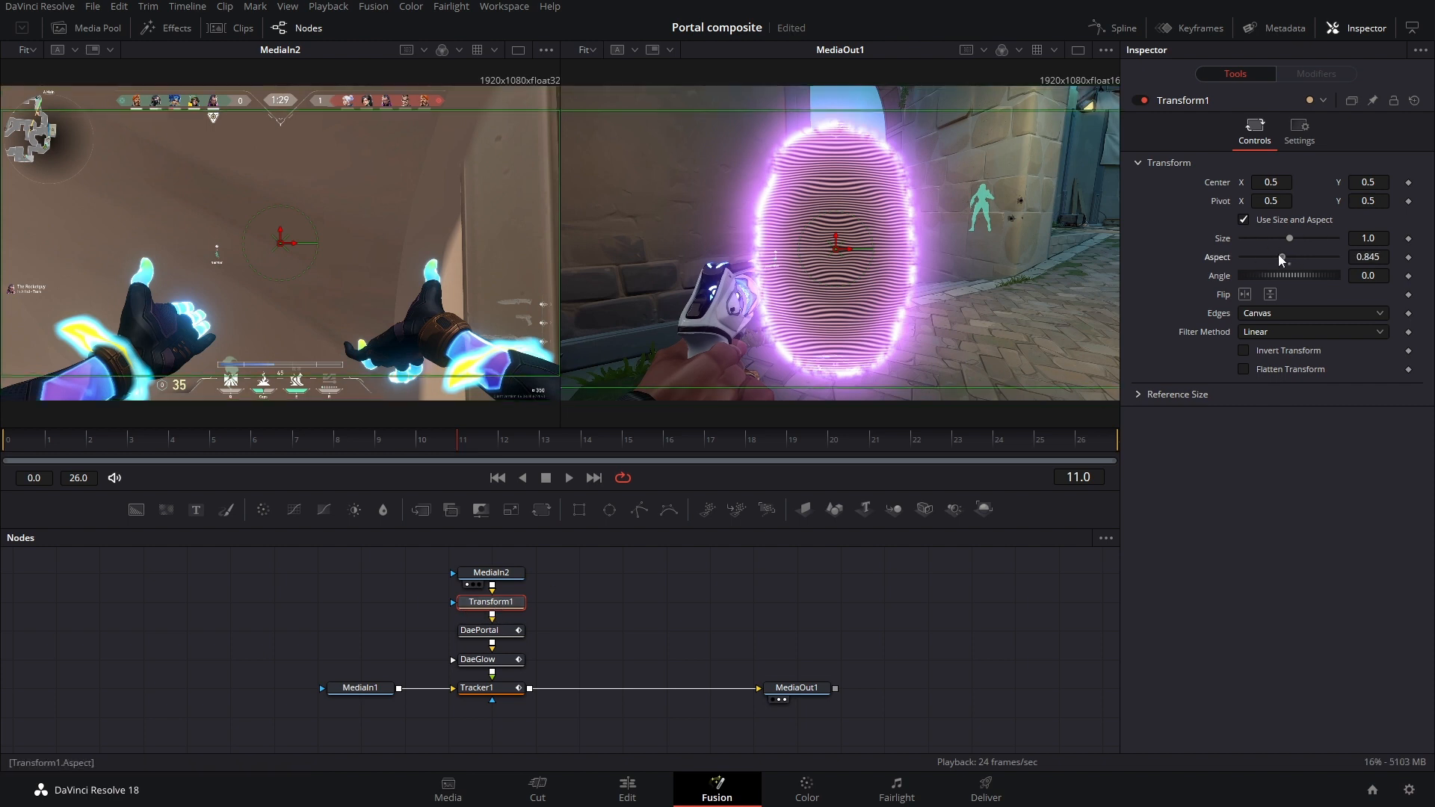
pyautogui.moveTo(1291, 237); pyautogui.dragTo(1268, 237)
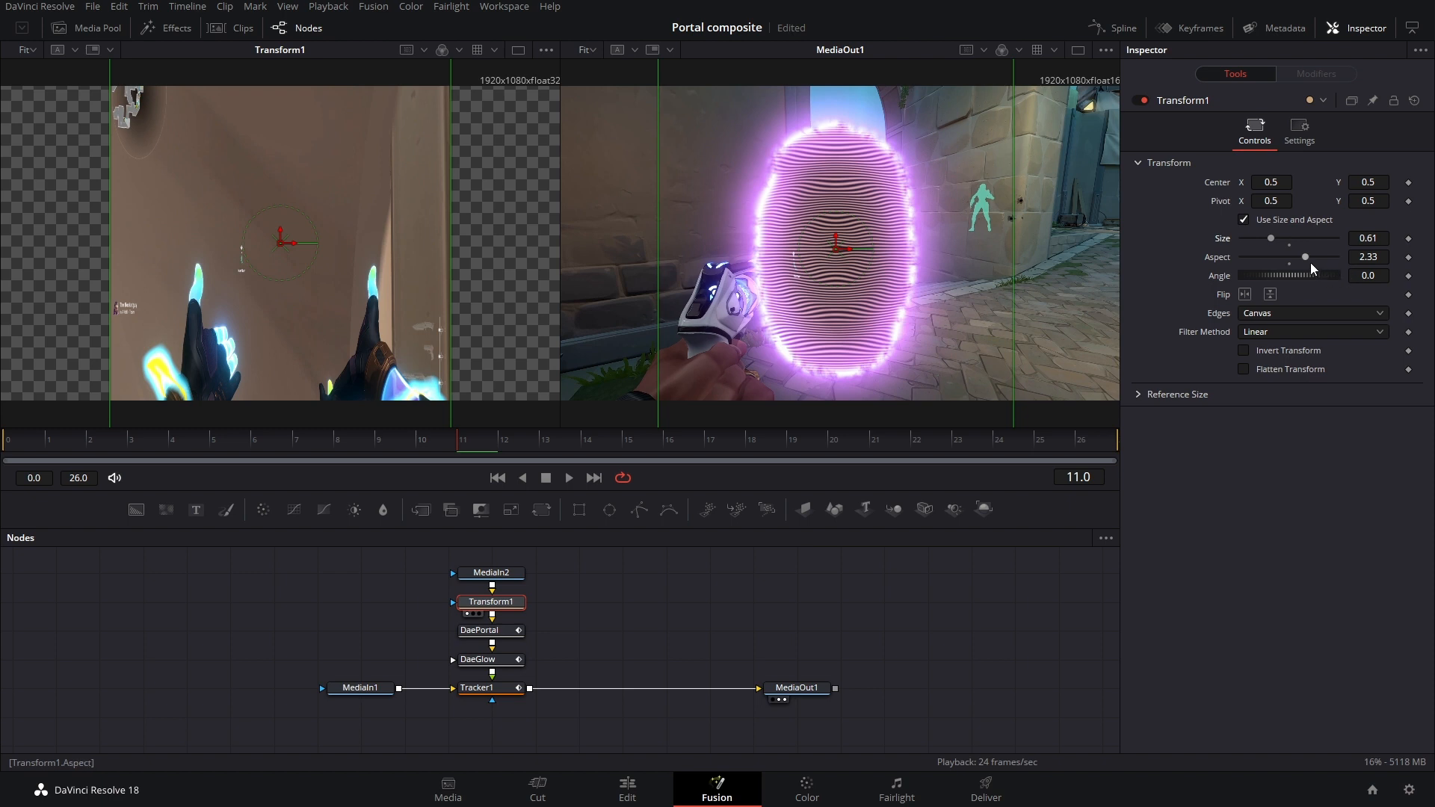
pyautogui.moveTo(1271, 238); pyautogui.dragTo(1256, 237)
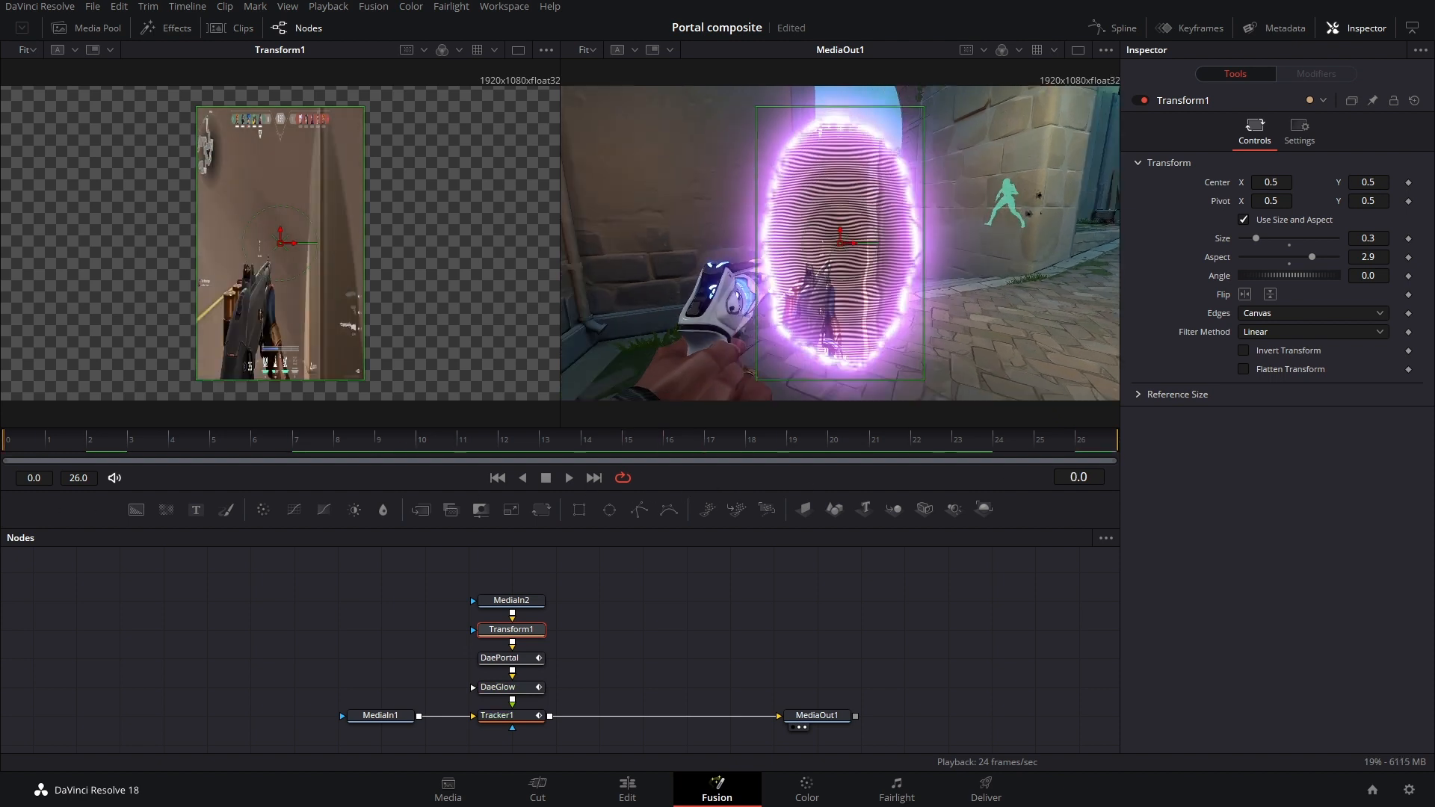
pyautogui.click(627, 789)
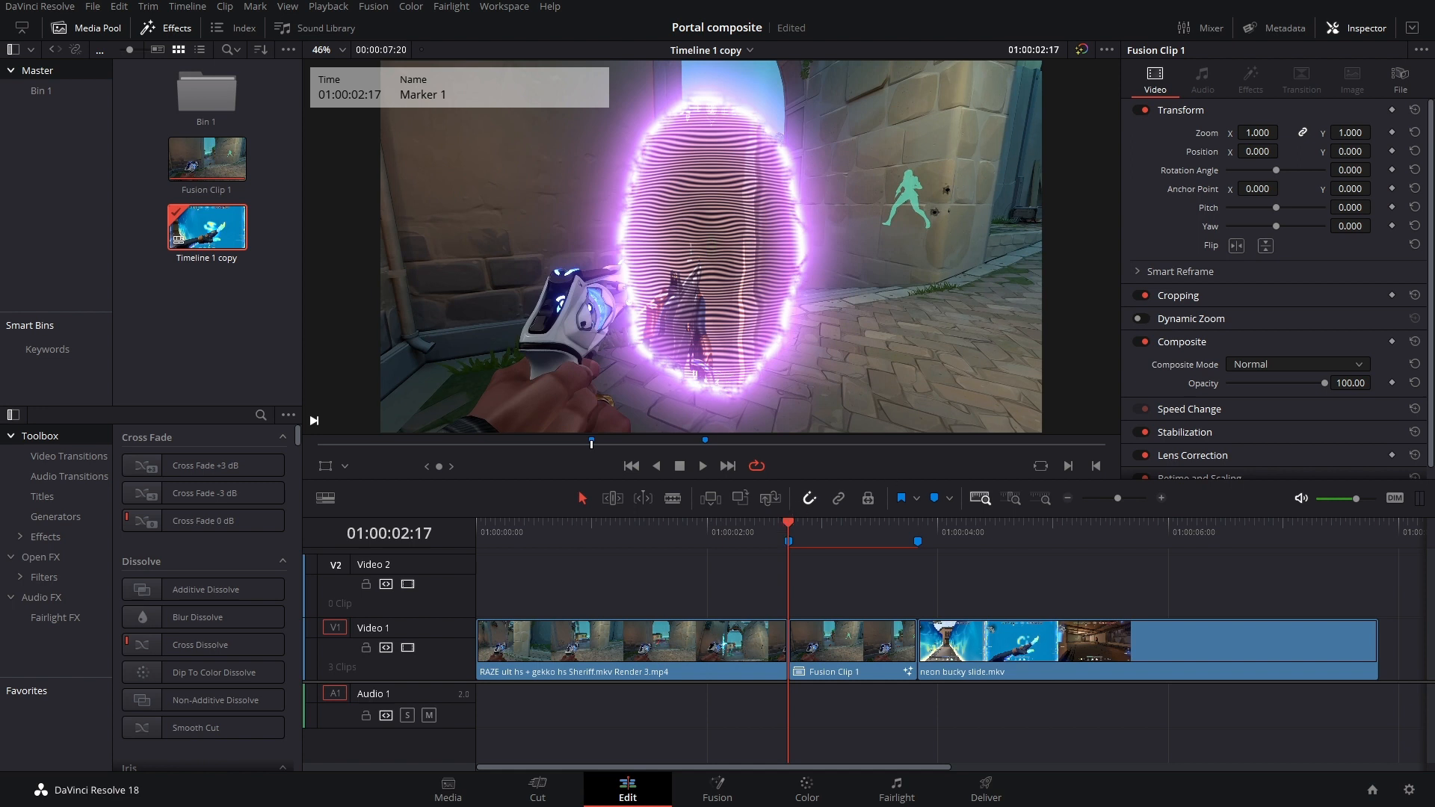
# Keyframe DaePortal width, height, line blend and ripple amplitude, plus Transform size and aspect.
pyautogui.click(717, 789)
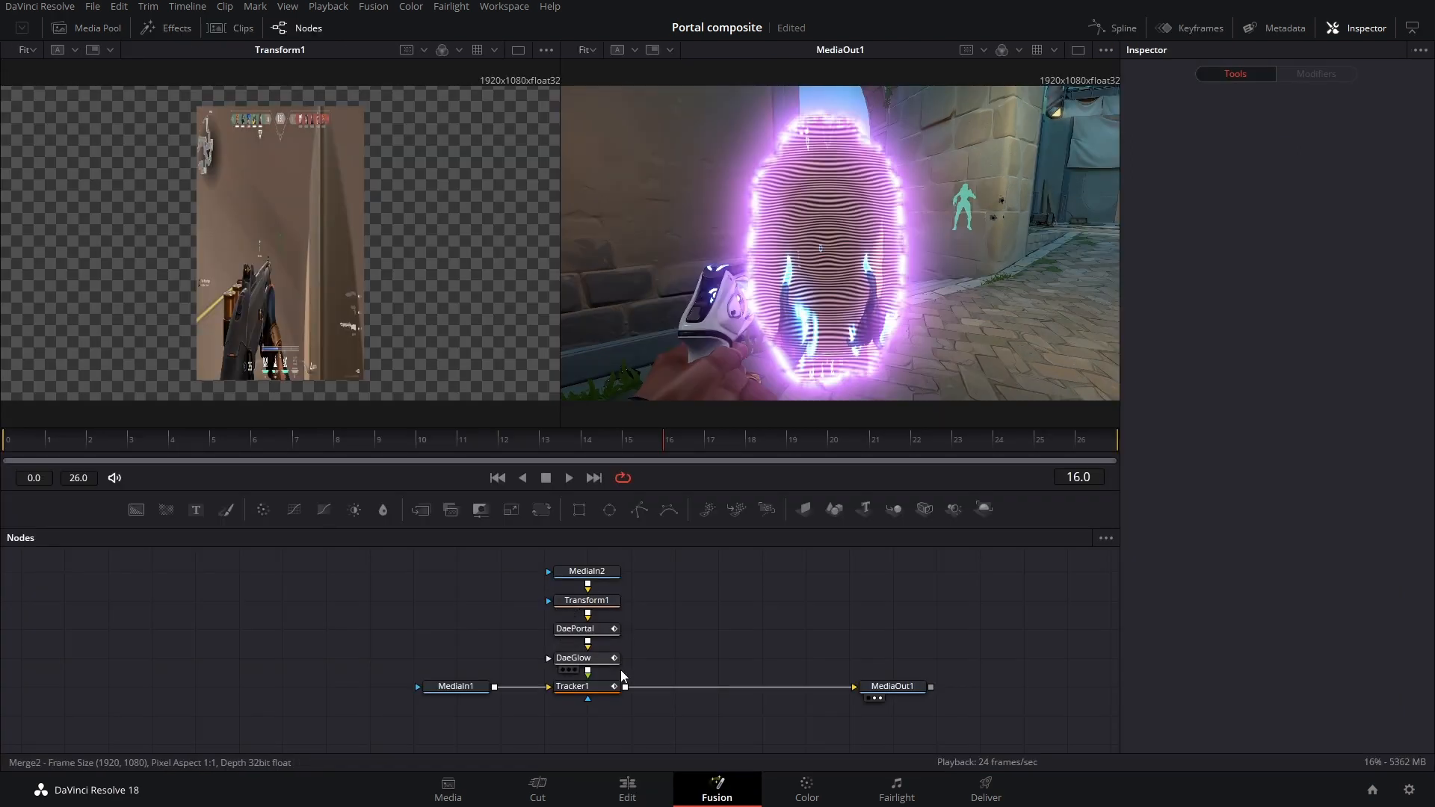
pyautogui.click(586, 600)
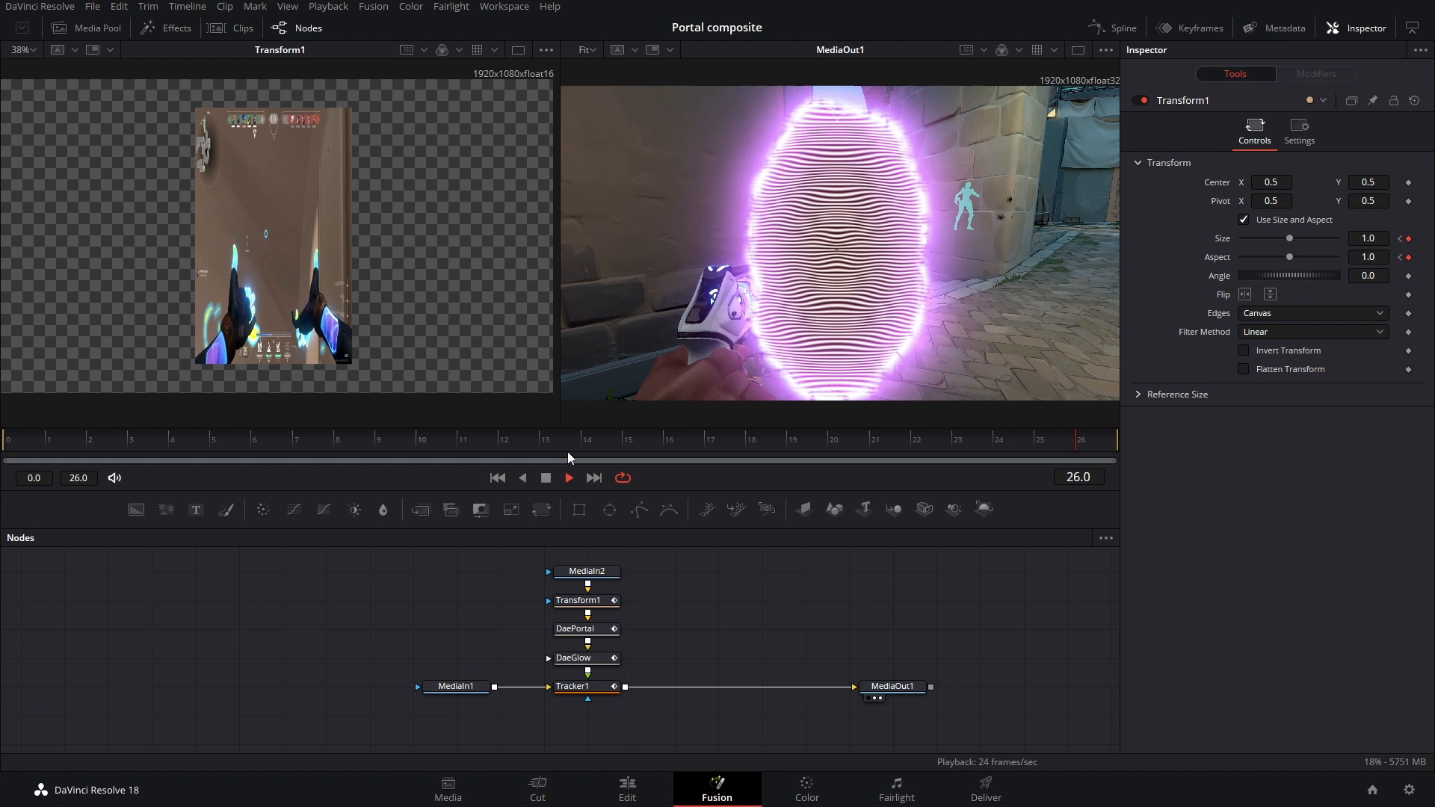
pyautogui.click(575, 627)
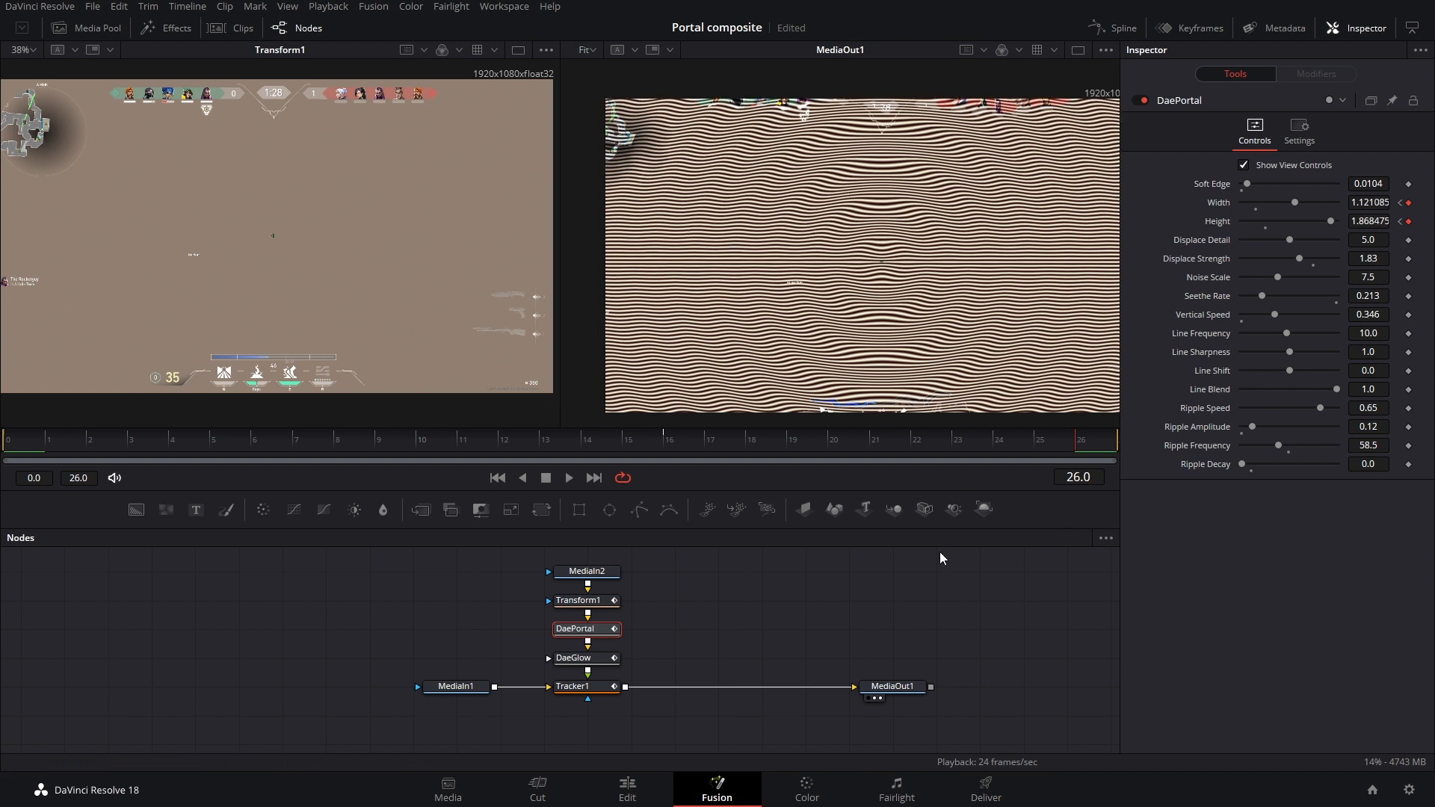
pyautogui.moveTo(684, 448)
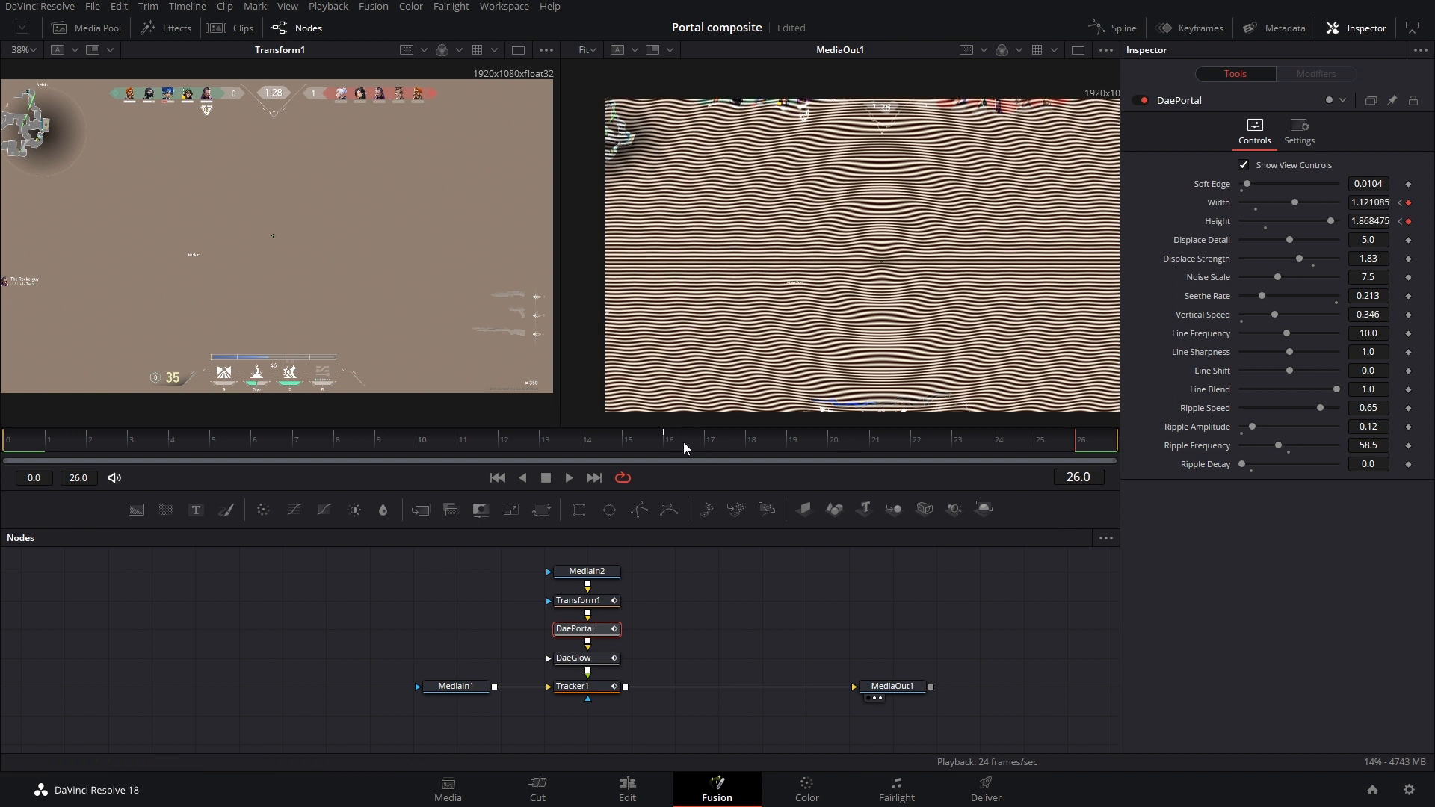
pyautogui.click(682, 437)
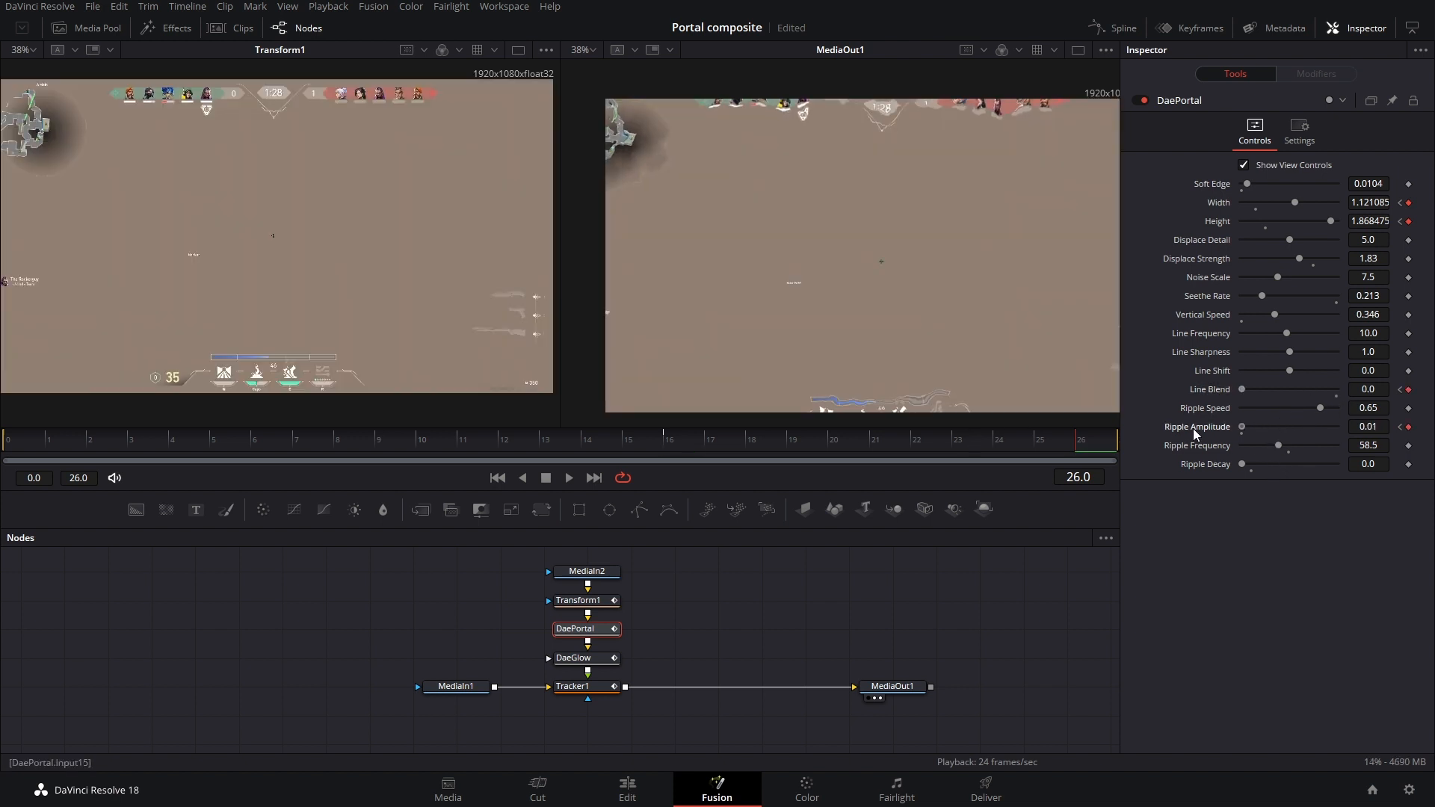
pyautogui.click(567, 477)
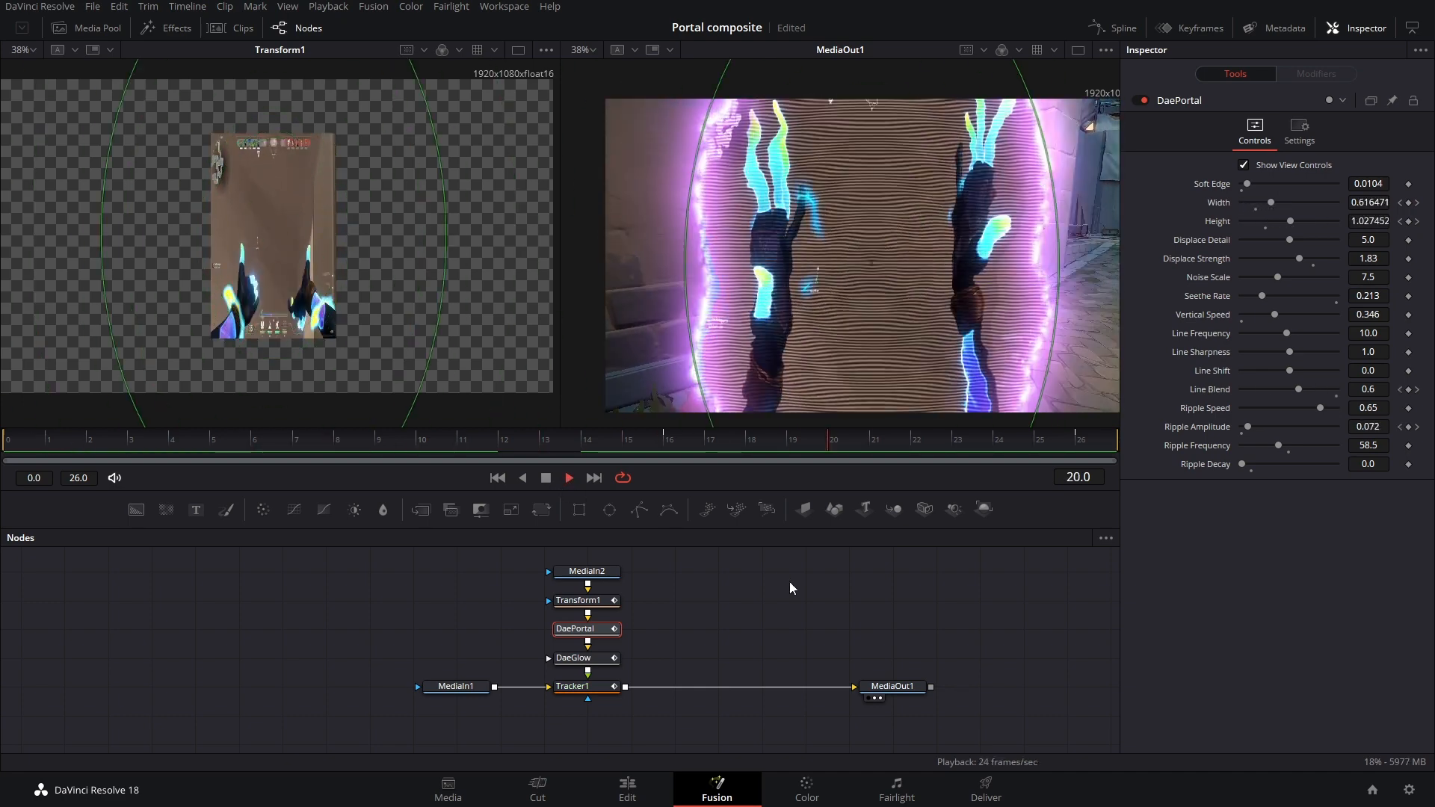
pyautogui.click(545, 477)
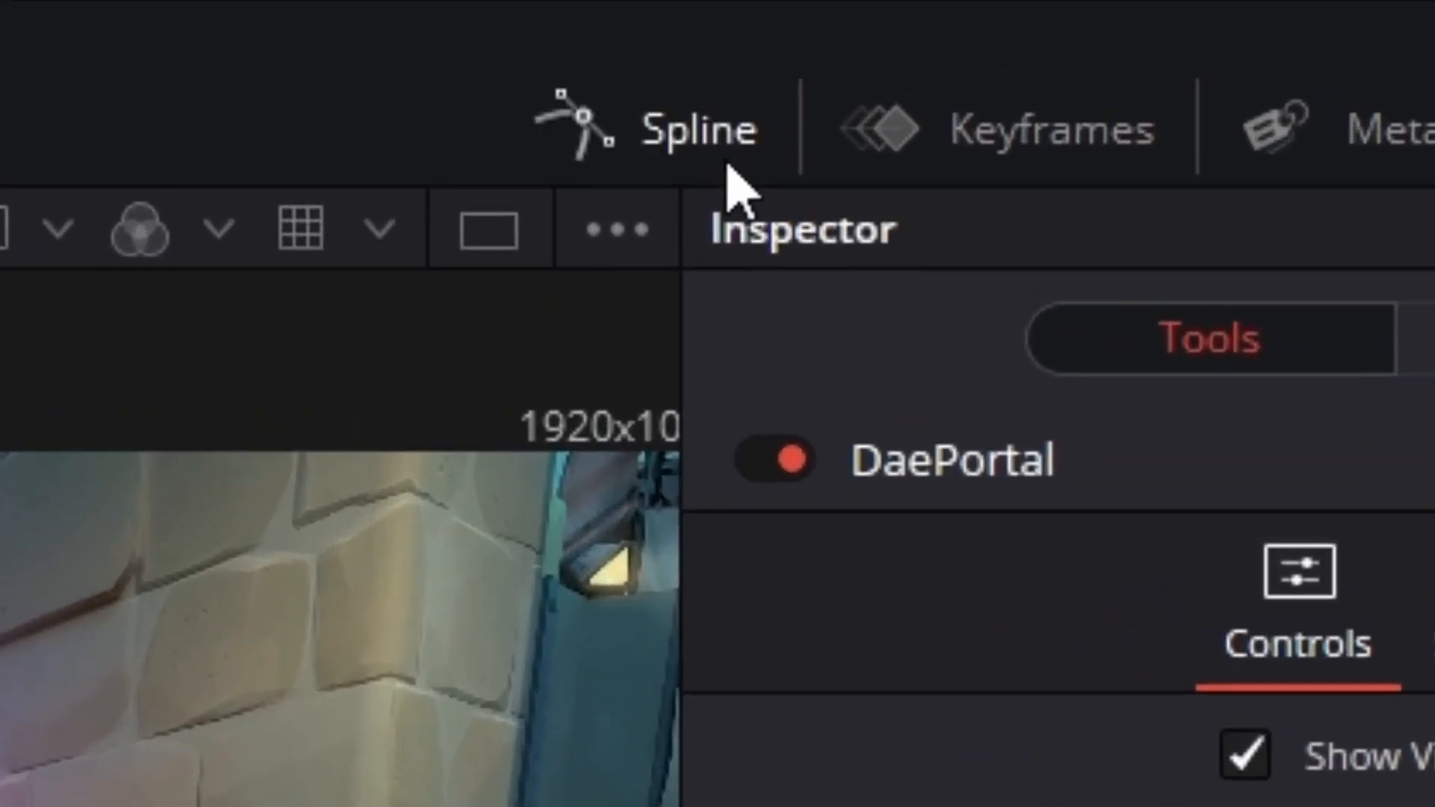
# Smooth the Transform1 Size and Aspect keyframes in the Spline editor and adjust their easing handles.
pyautogui.click(696, 128)
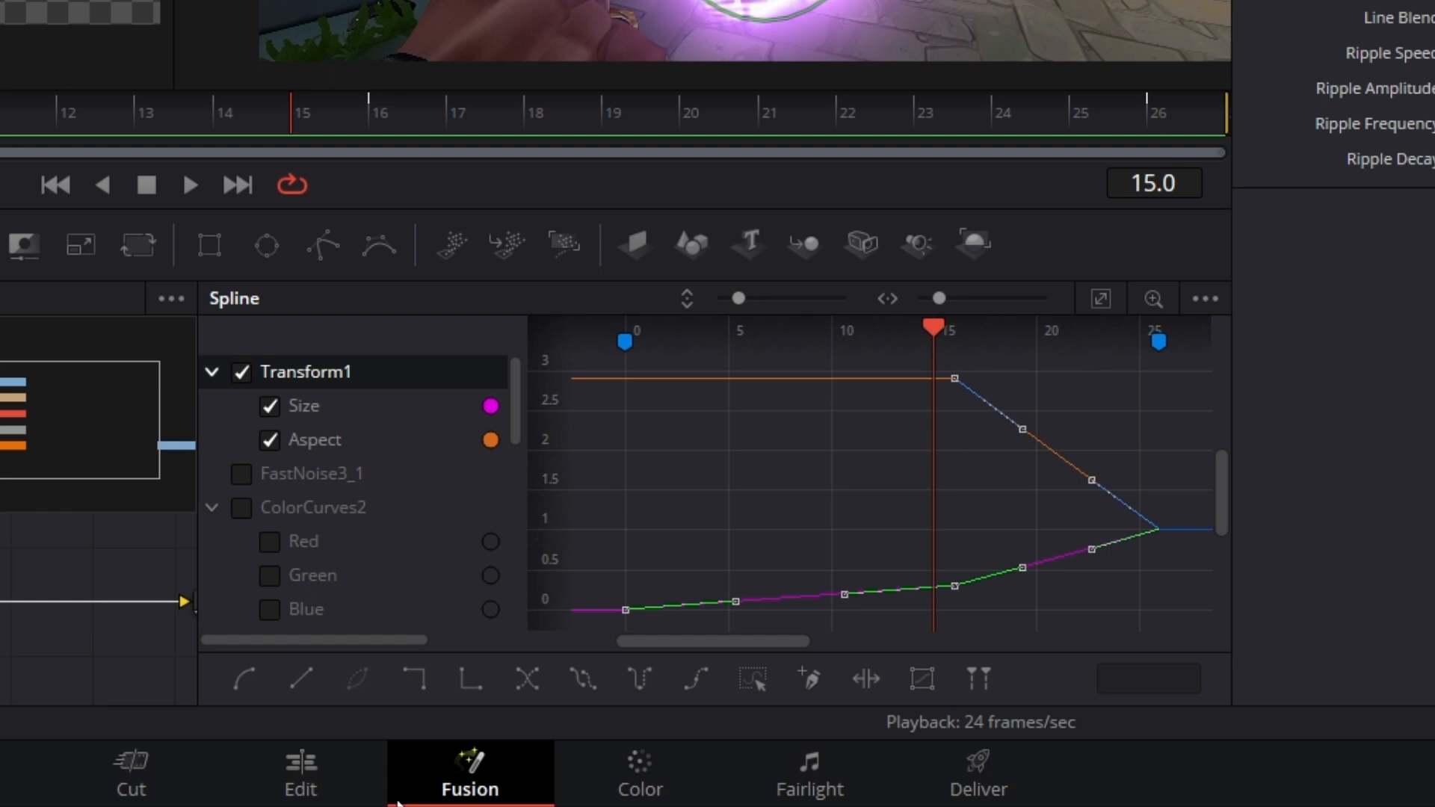
pyautogui.press('s')
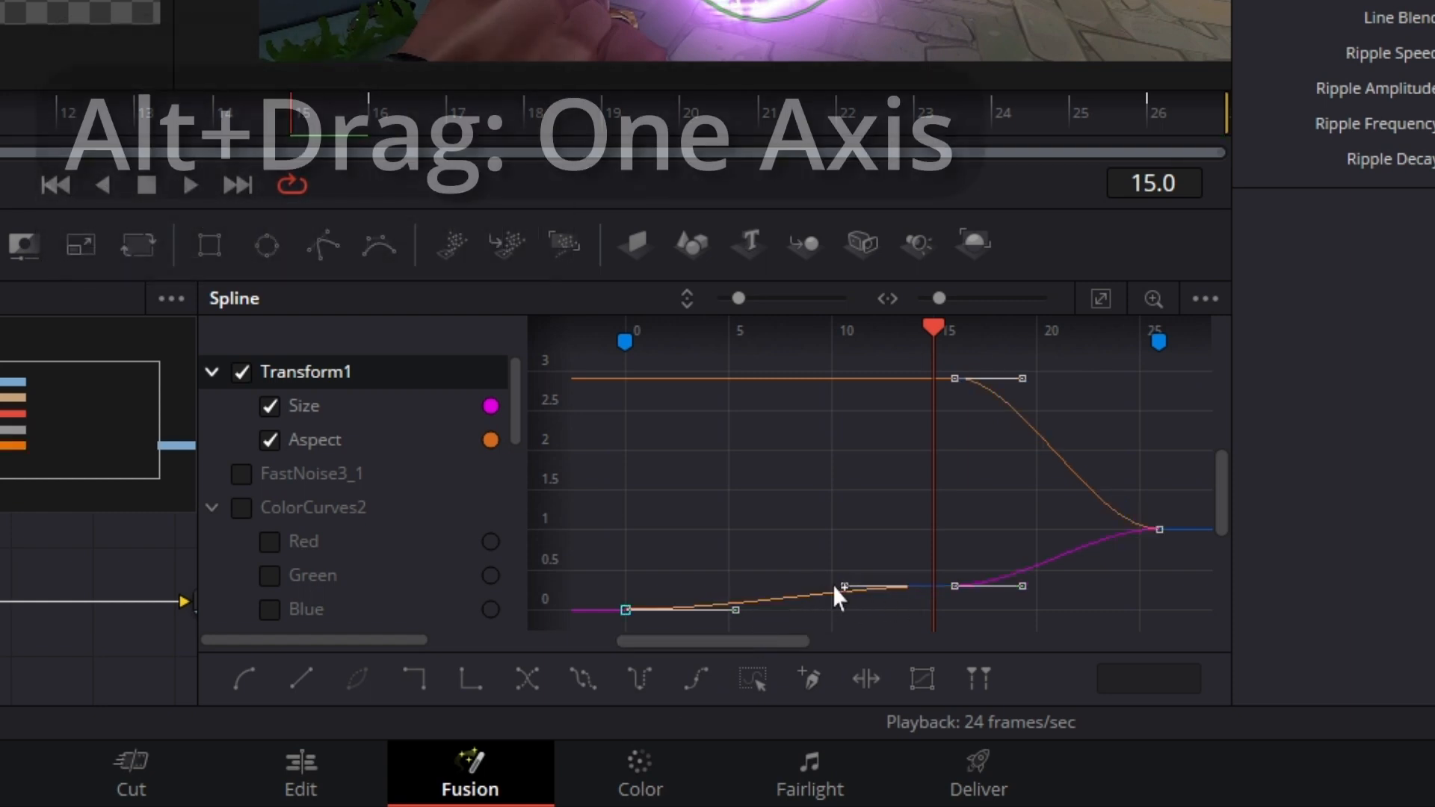
pyautogui.moveTo(838, 595); pyautogui.dragTo(741, 585)
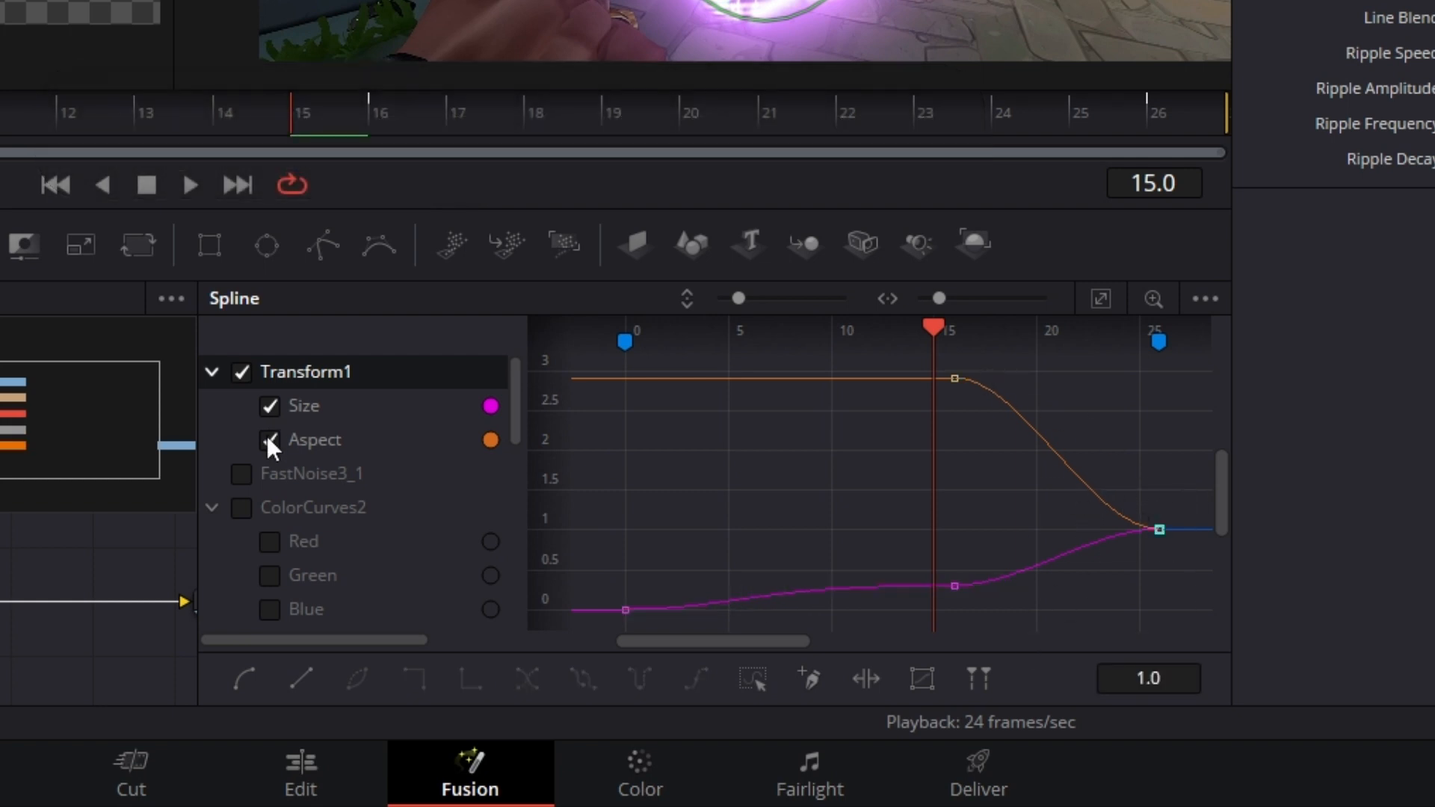
pyautogui.click(269, 440)
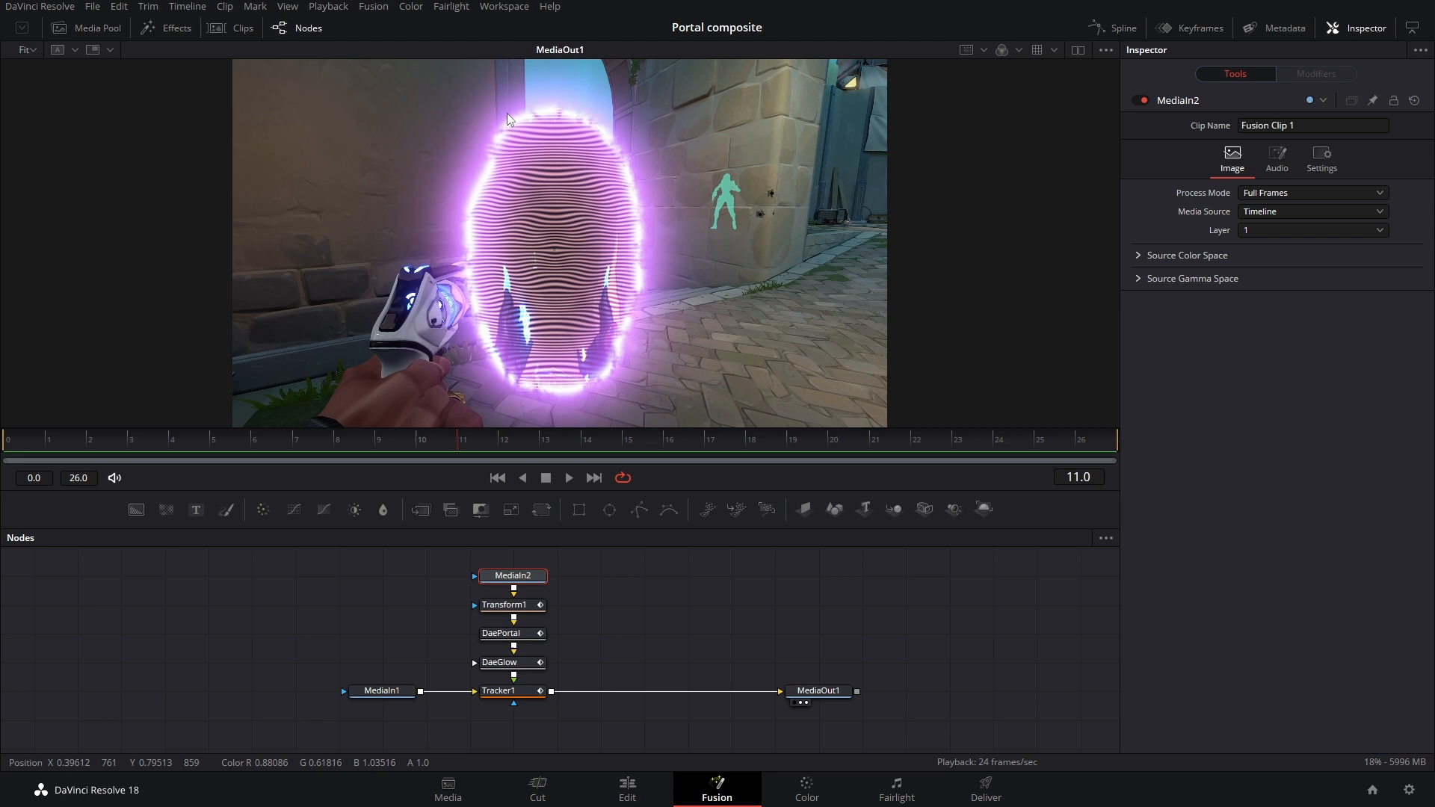
# Return to the Nodes view and select the MediaIn1 game clip.
pyautogui.click(538, 448)
pyautogui.write('displ')
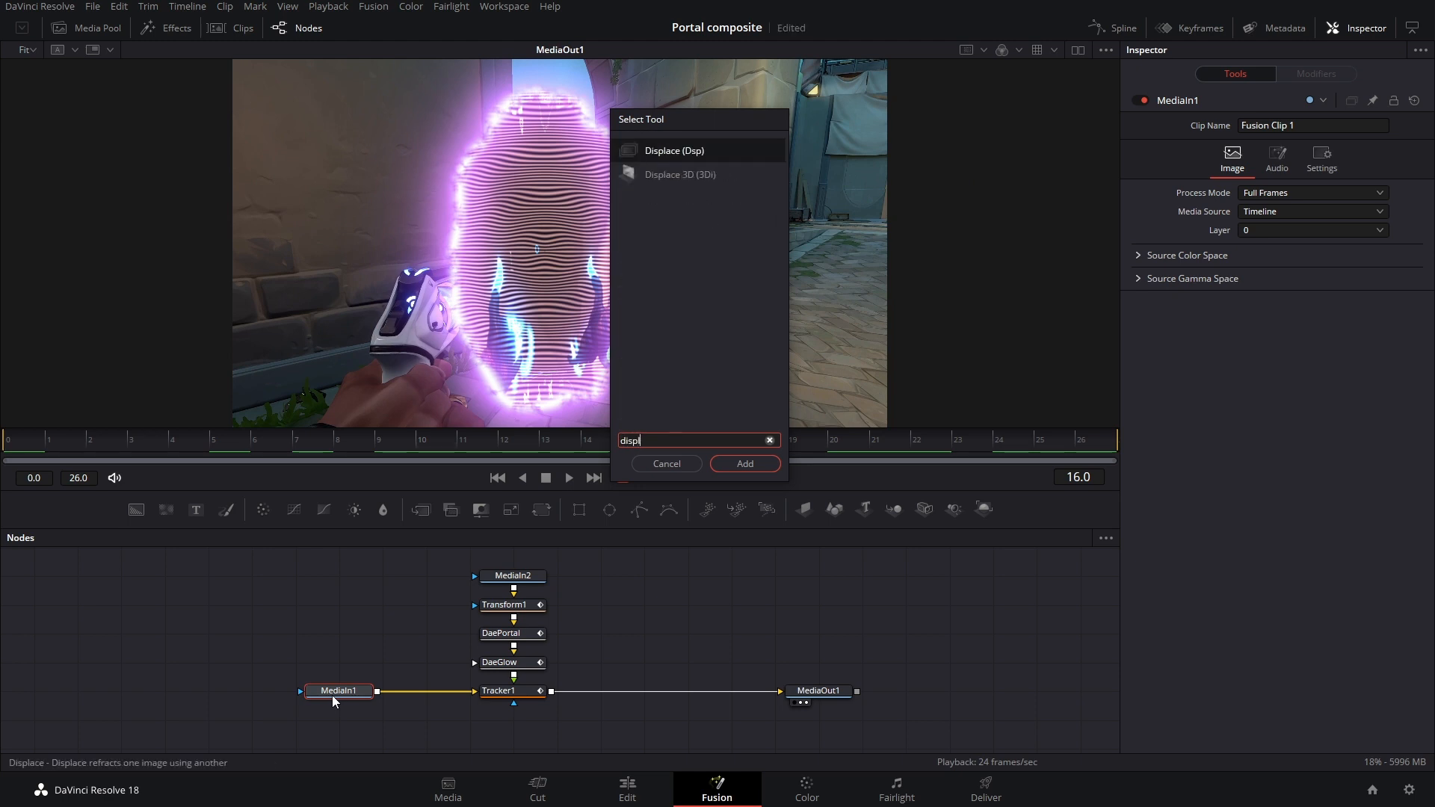
# Add a Displace after MediaIn1 fed by a FastNoise2 with scale 20.
pyautogui.click(743, 463)
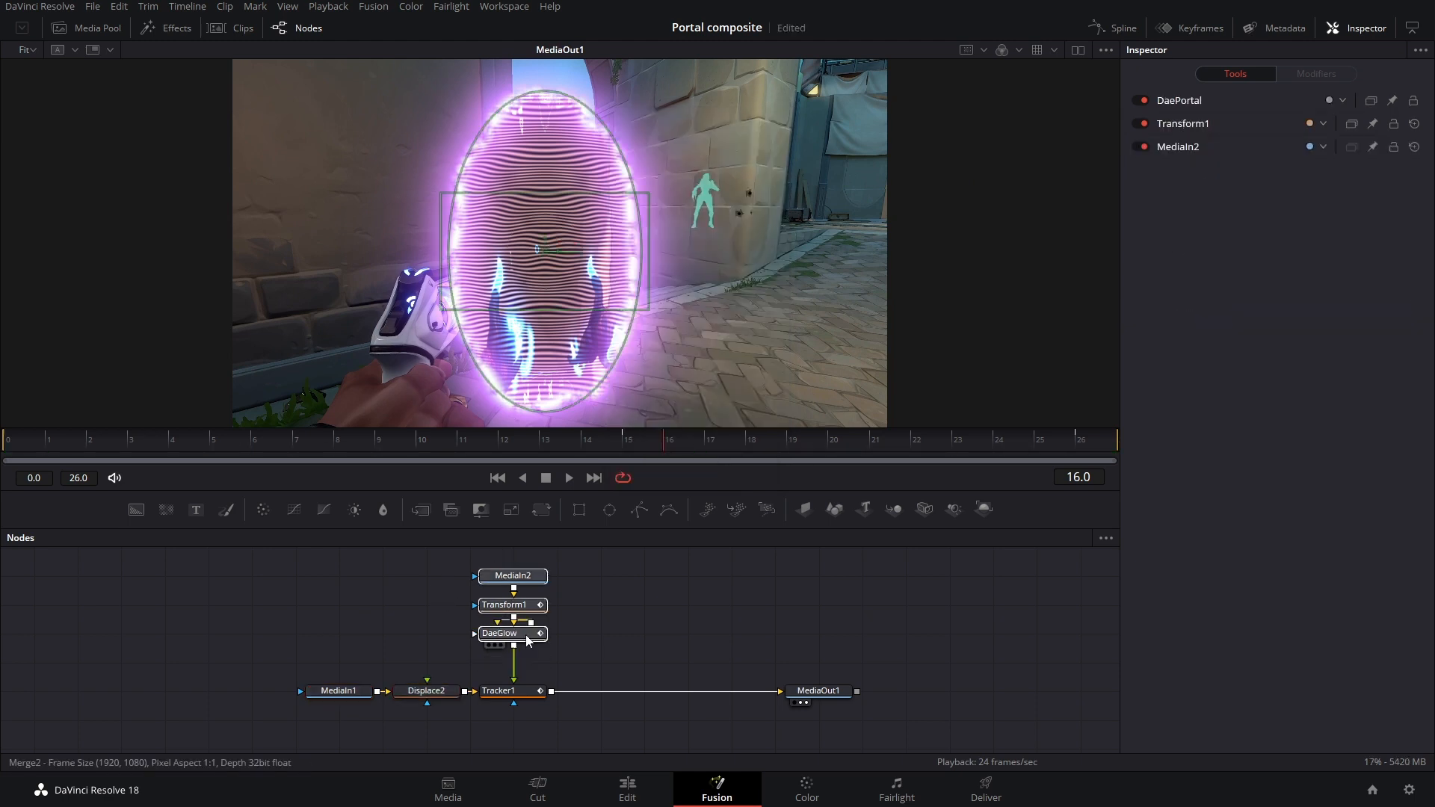
pyautogui.click(499, 632)
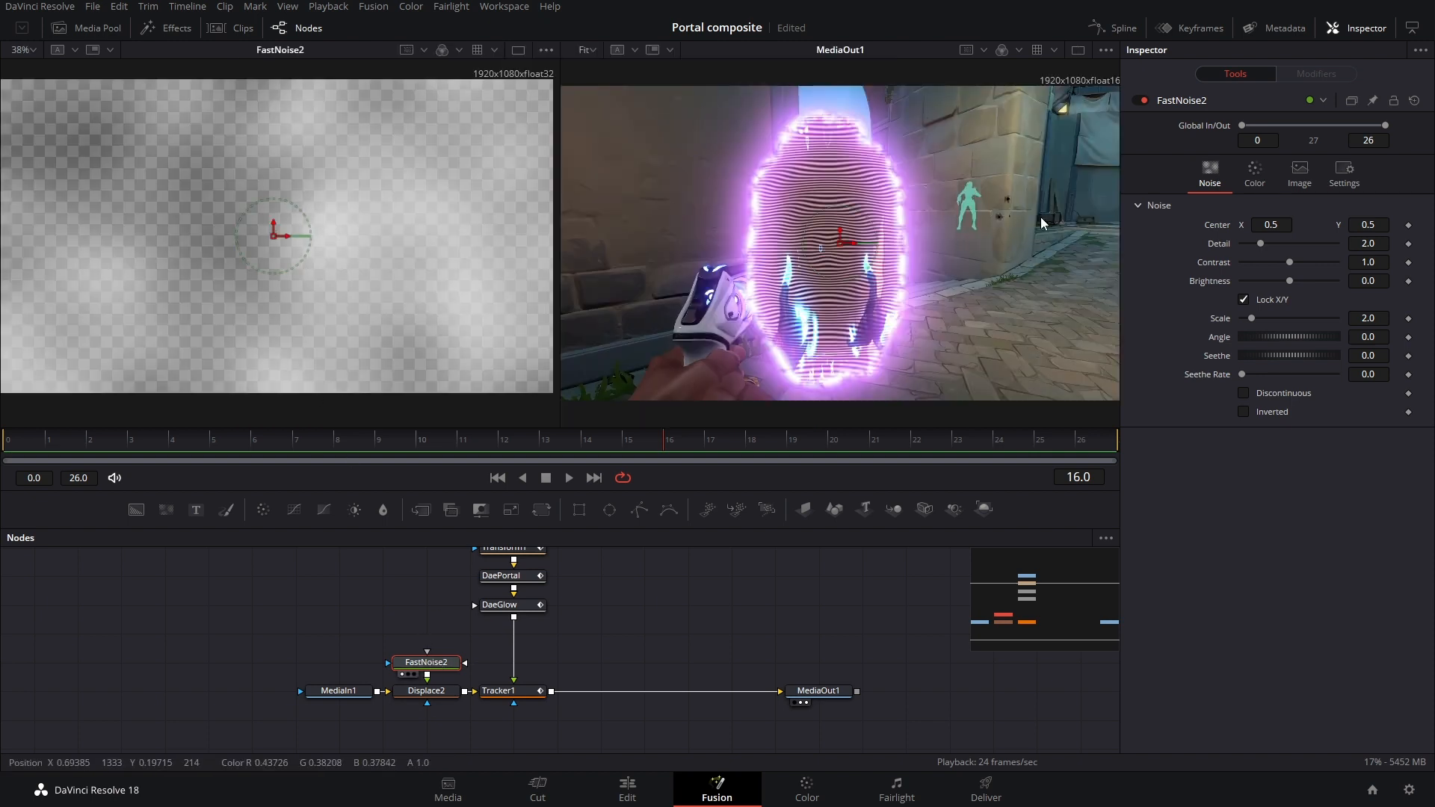
pyautogui.moveTo(1295, 317); pyautogui.dragTo(1256, 317)
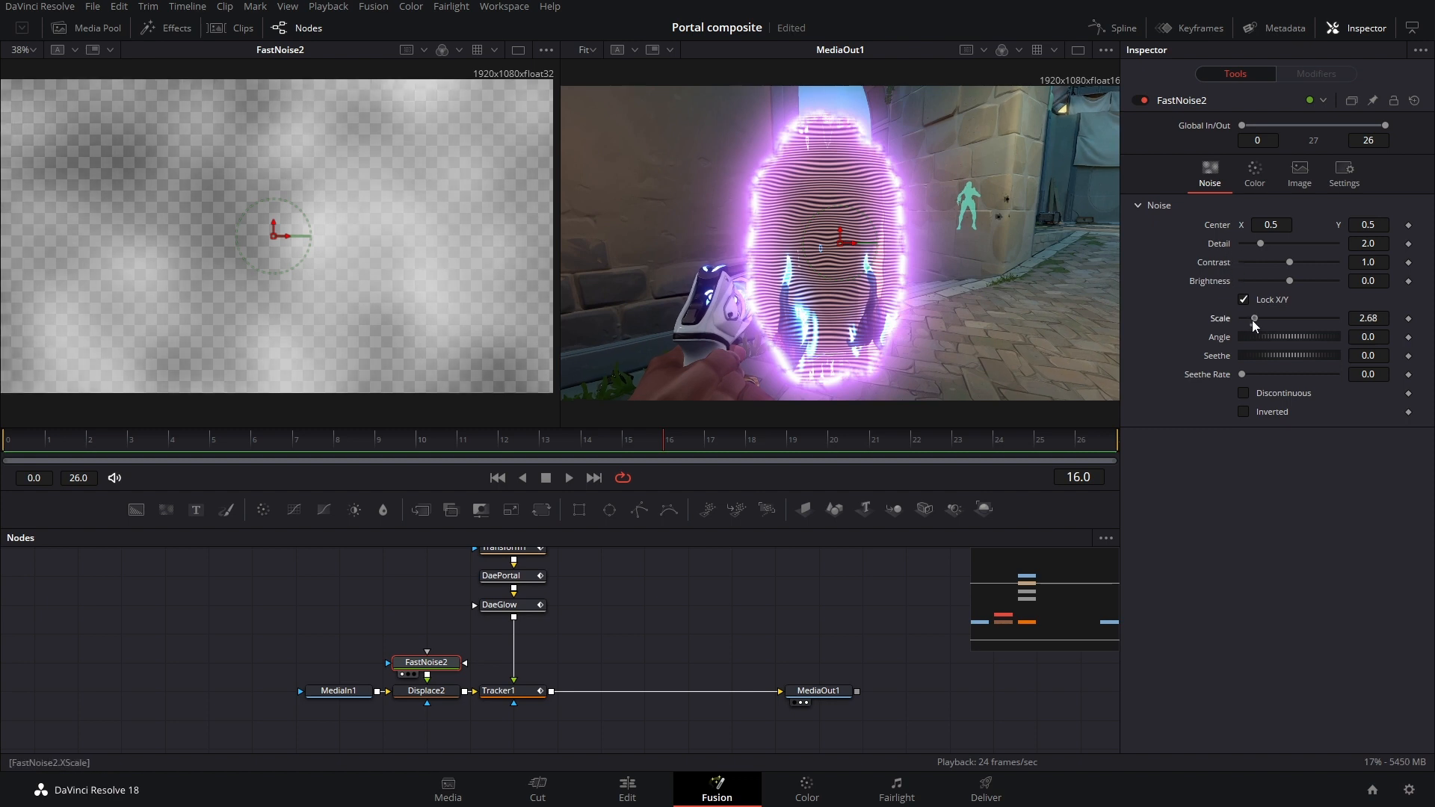
pyautogui.moveTo(1255, 317); pyautogui.dragTo(1295, 318)
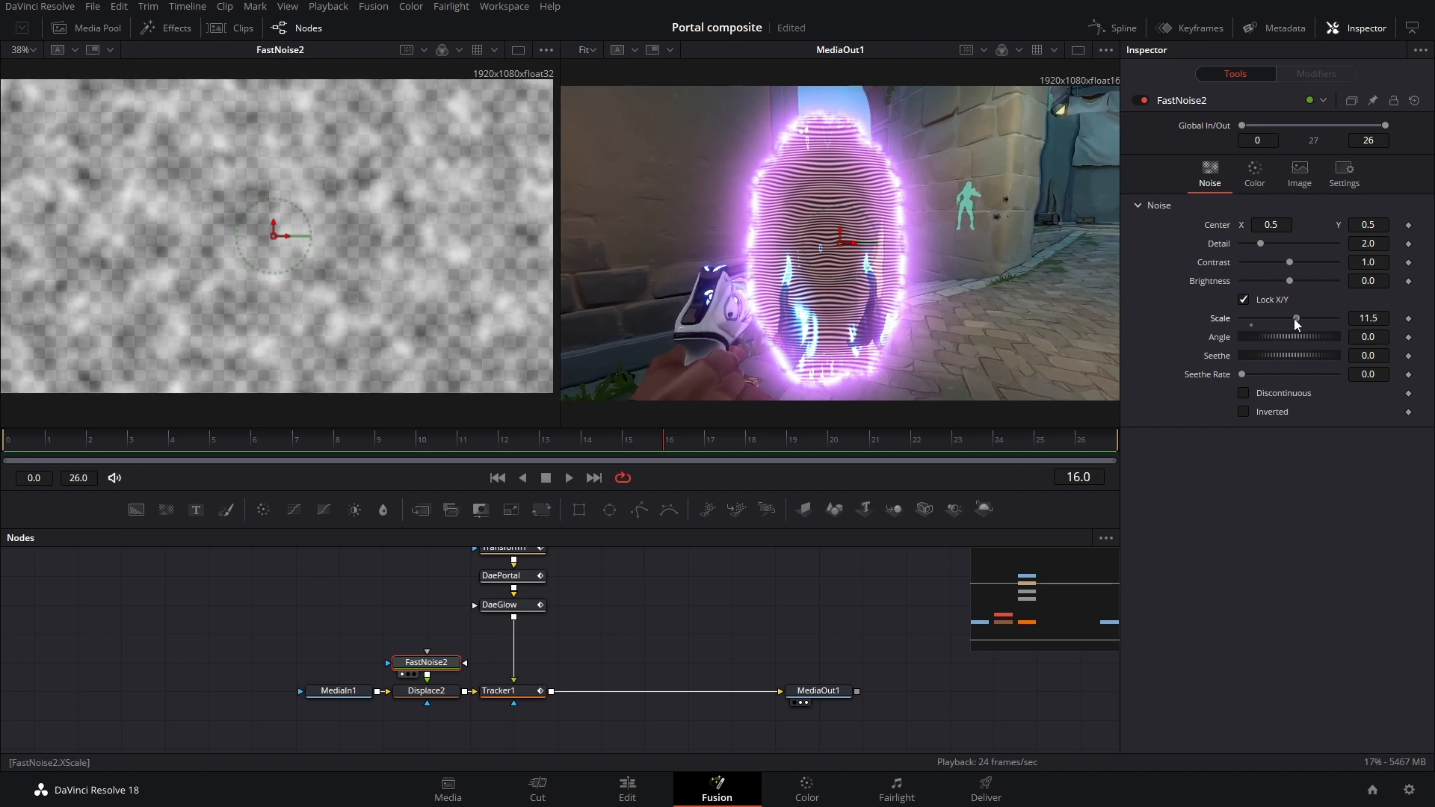
pyautogui.moveTo(1295, 317); pyautogui.dragTo(1338, 317)
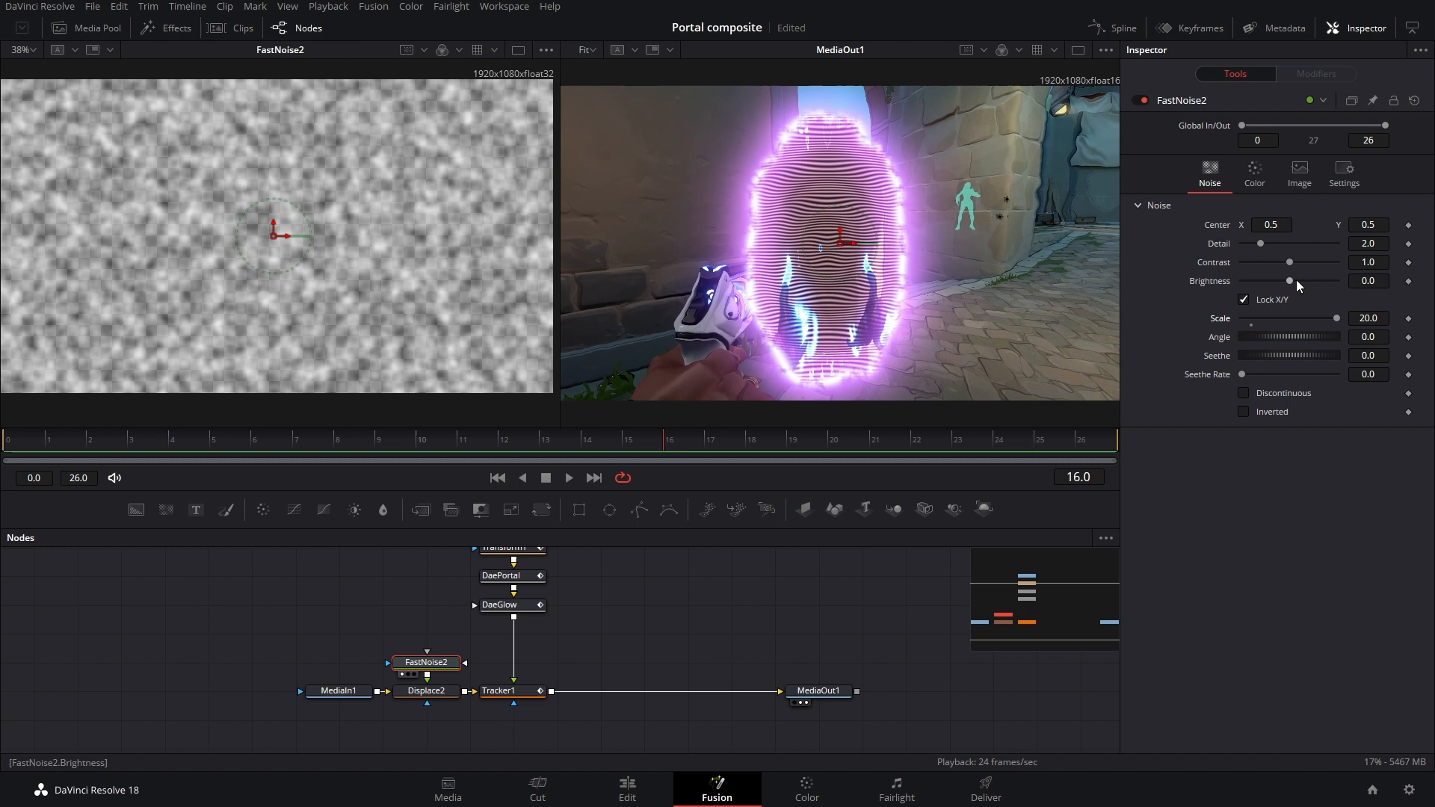
# Raise FastNoise2 contrast to about 5 with more detail, and set Displace to XY.
pyautogui.moveTo(1291, 281); pyautogui.dragTo(1261, 281)
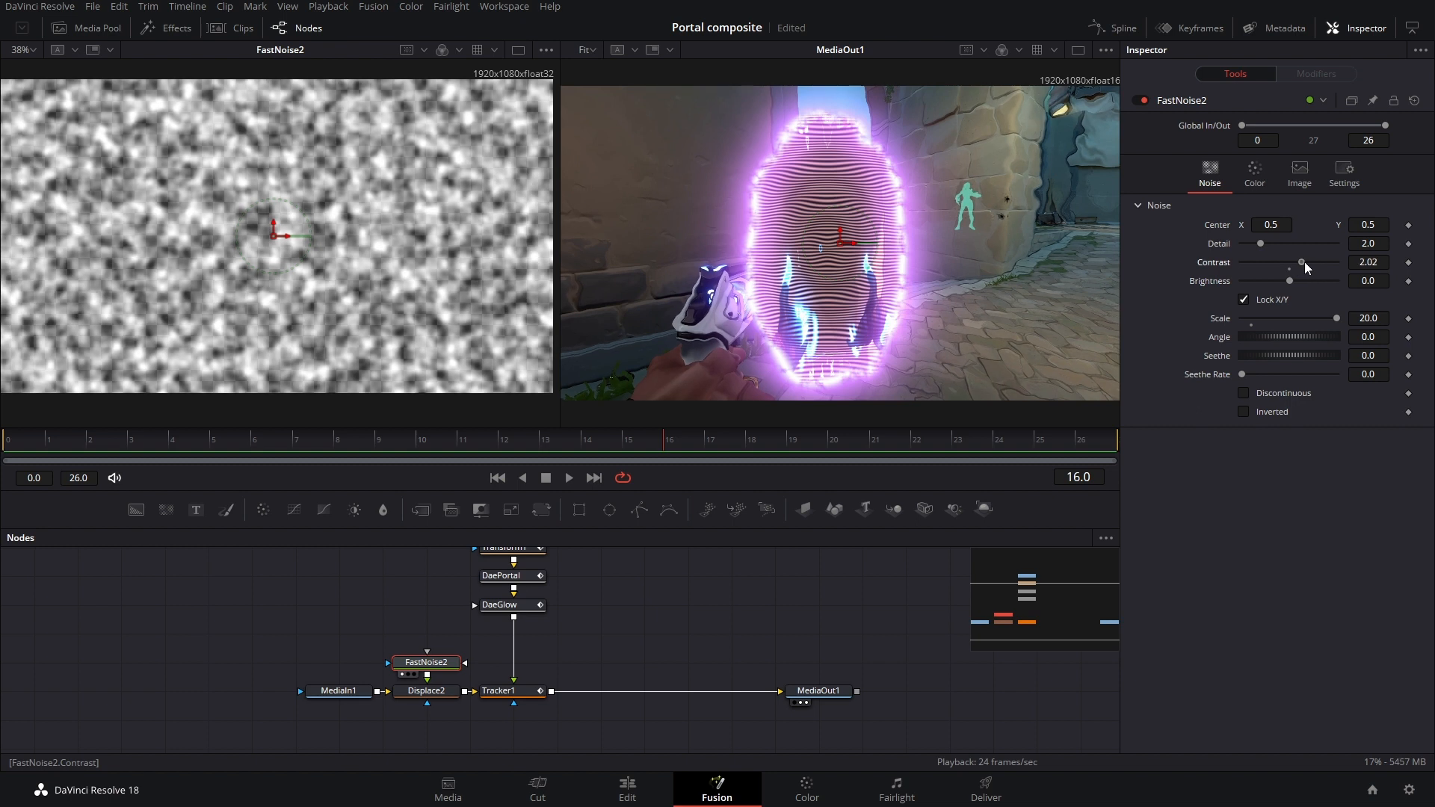
pyautogui.moveTo(1301, 262); pyautogui.dragTo(1336, 262)
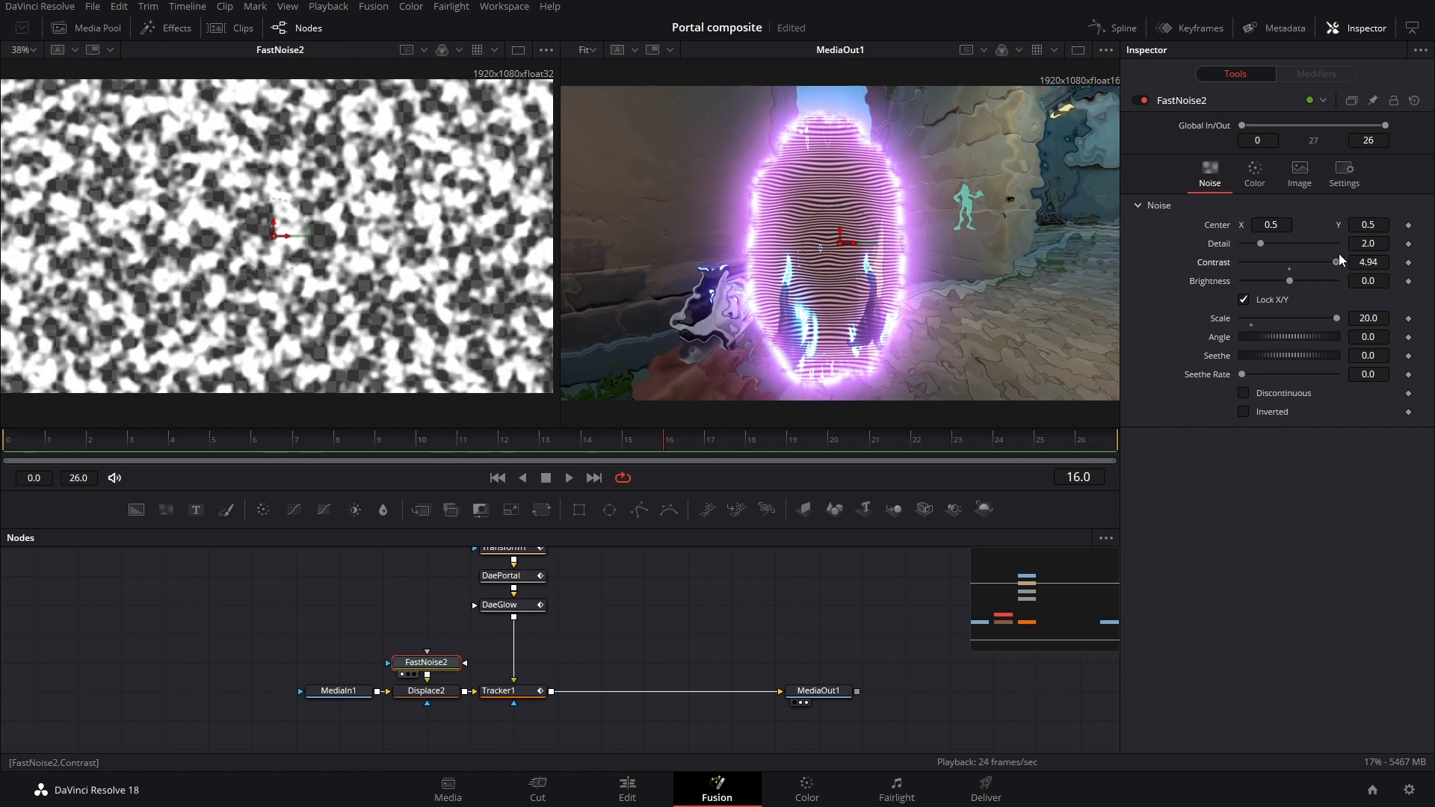
pyautogui.moveTo(1260, 244); pyautogui.dragTo(1325, 244)
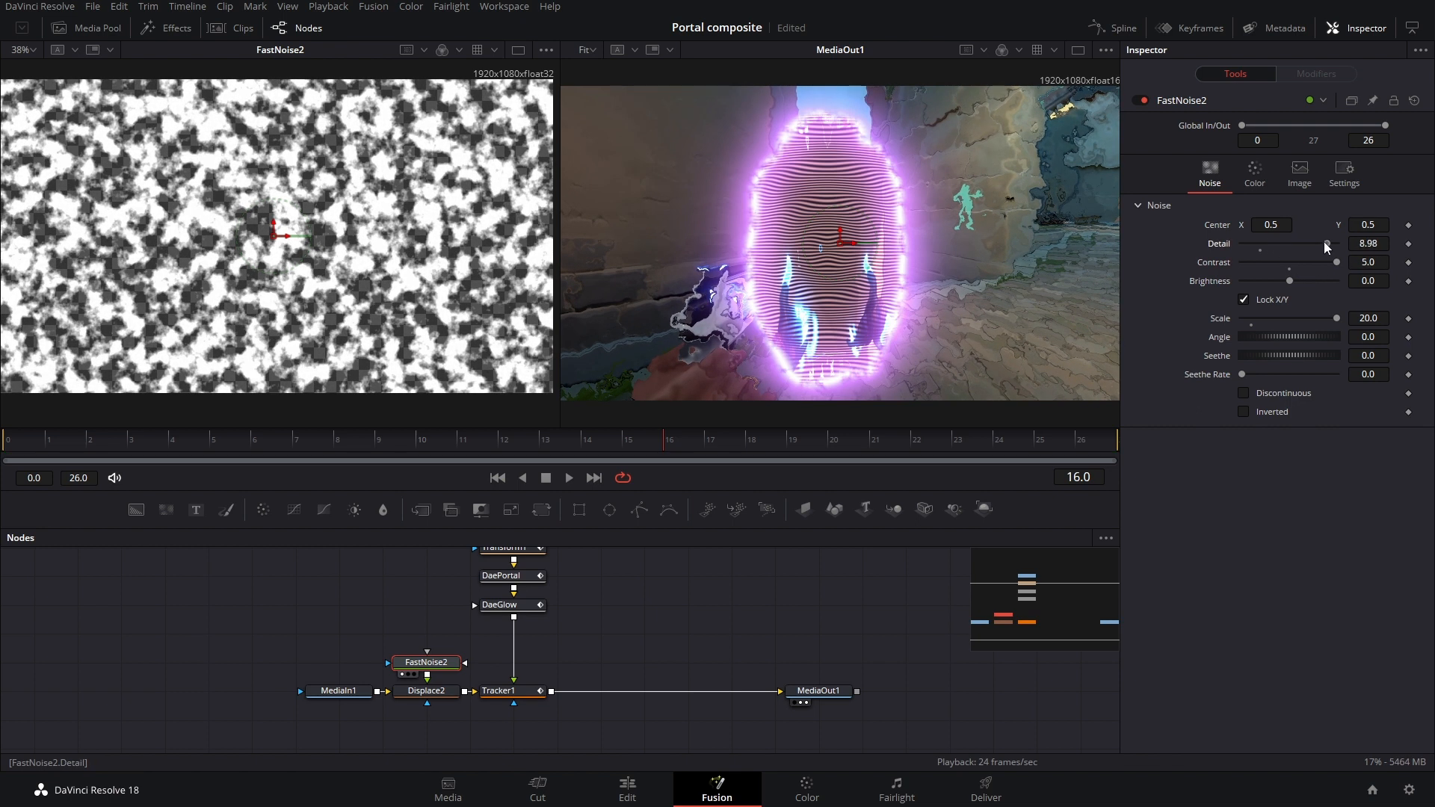
pyautogui.click(425, 690)
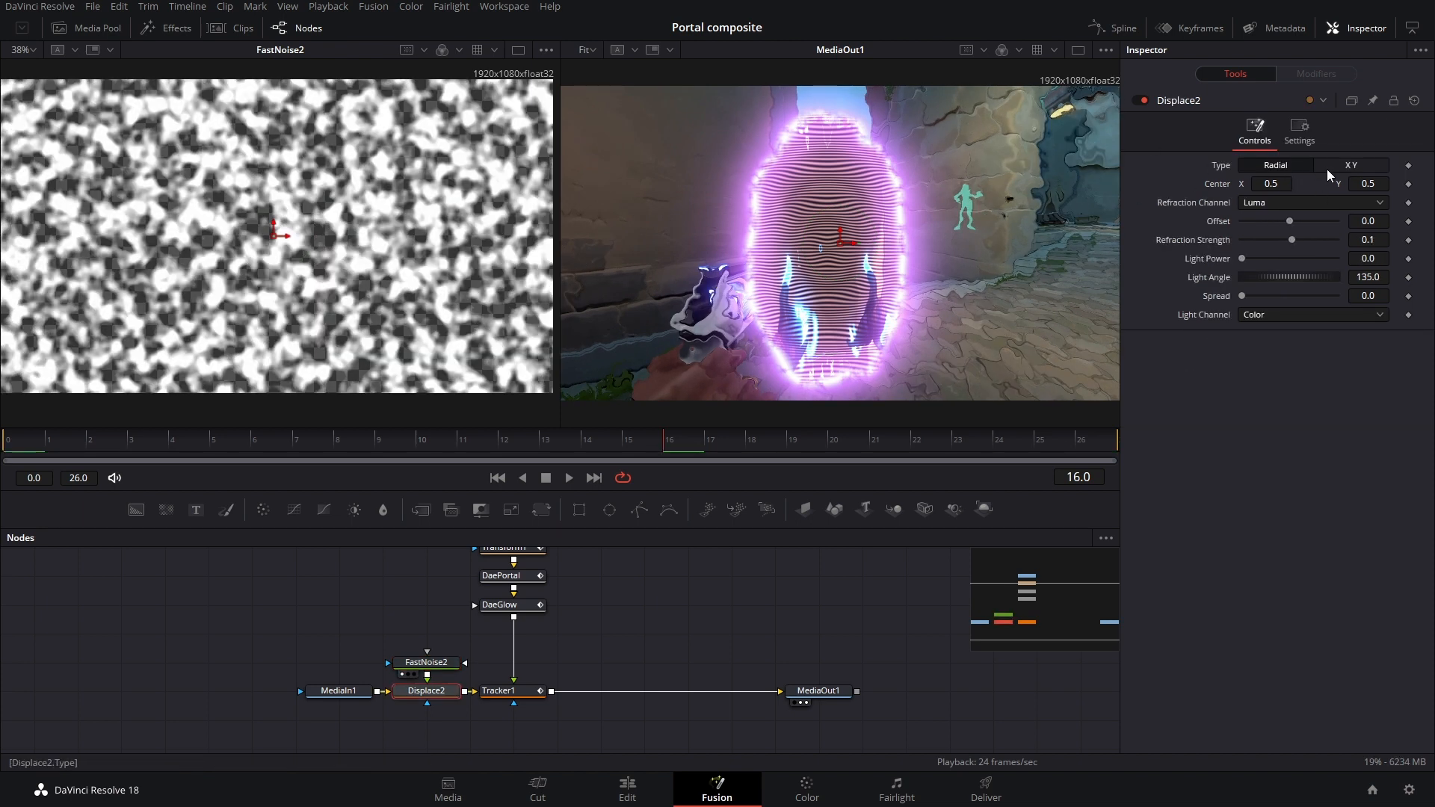
pyautogui.click(1353, 166)
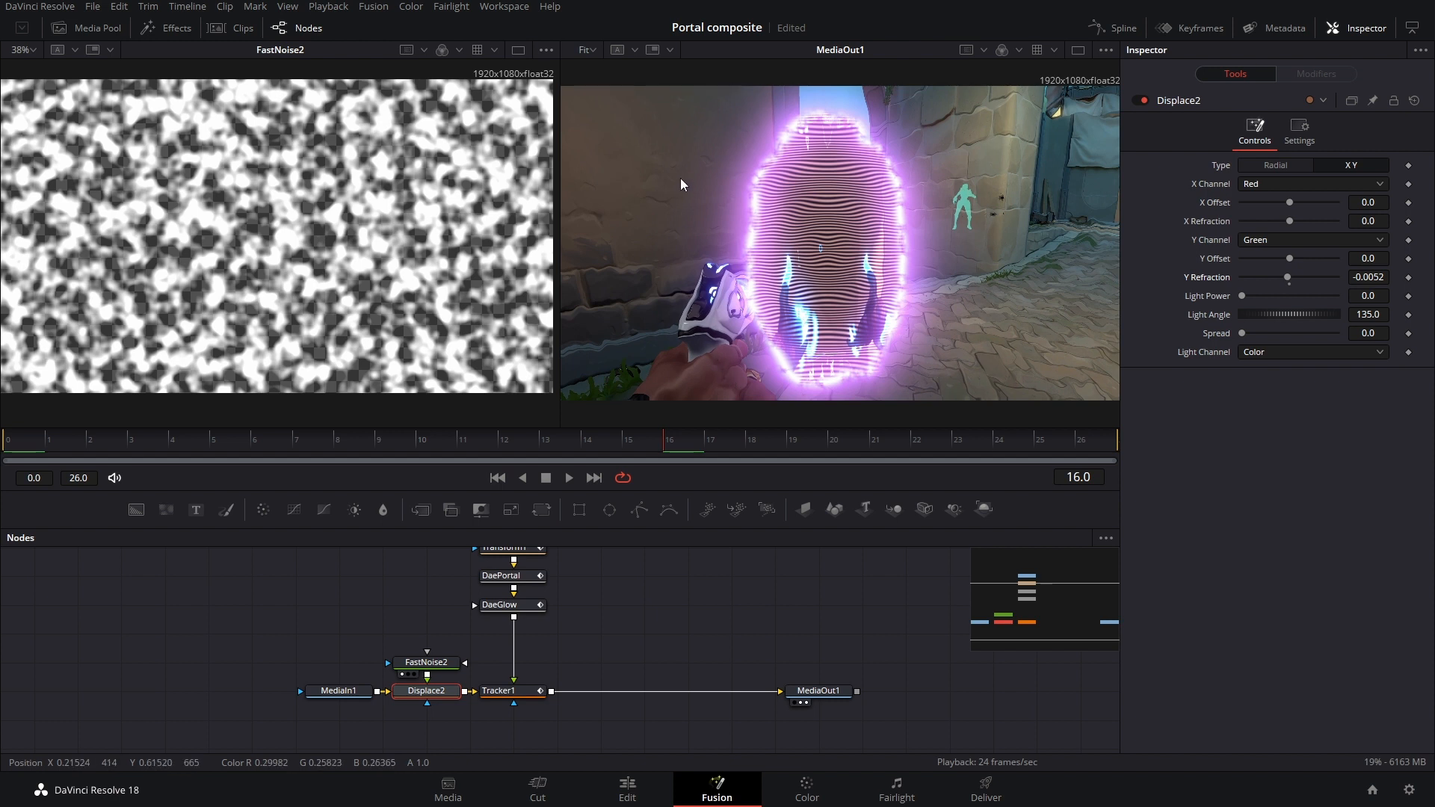
pyautogui.moveTo(750, 357)
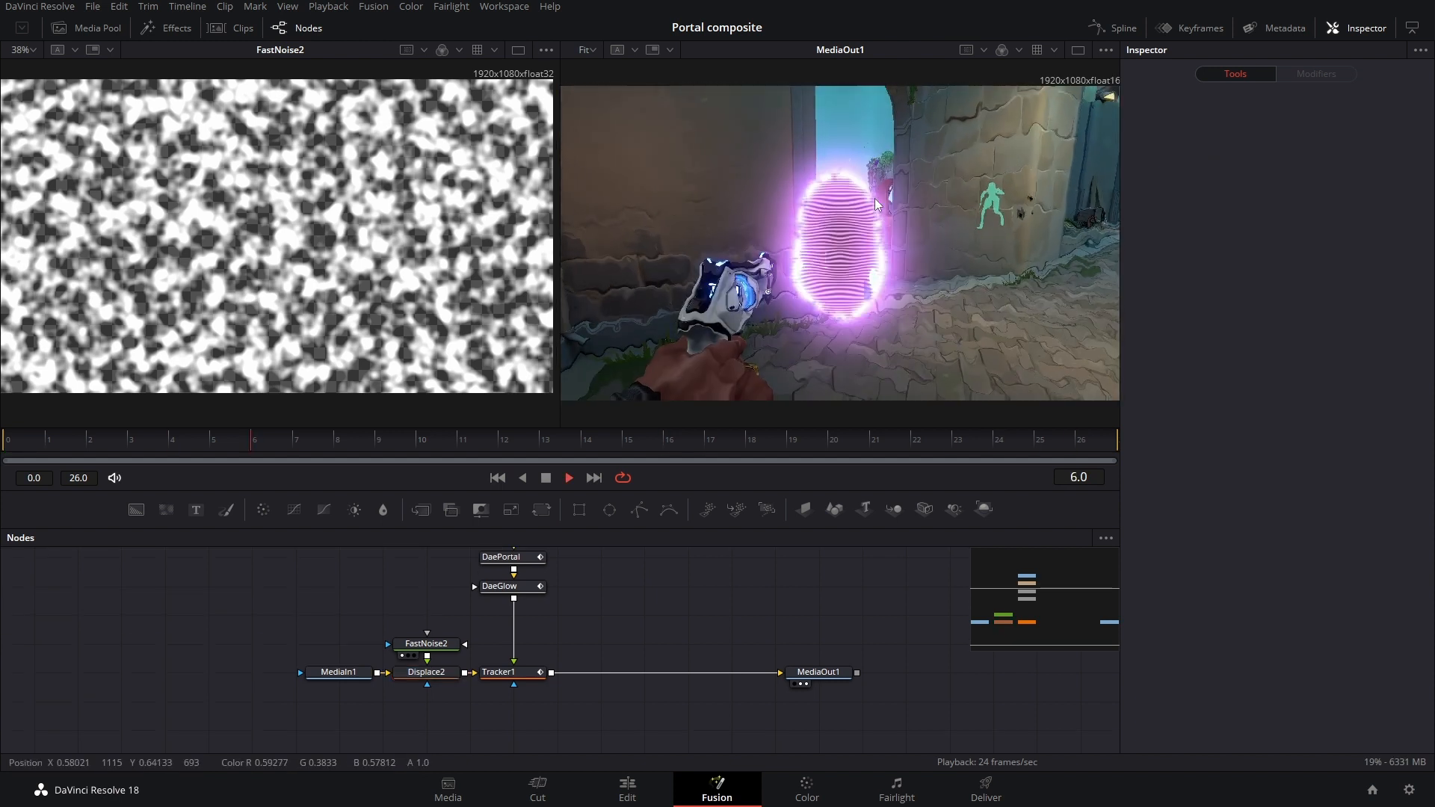
# Set the FastNoise2 Seethe Rate to 0.669 so the noise churns over time.
pyautogui.click(545, 477)
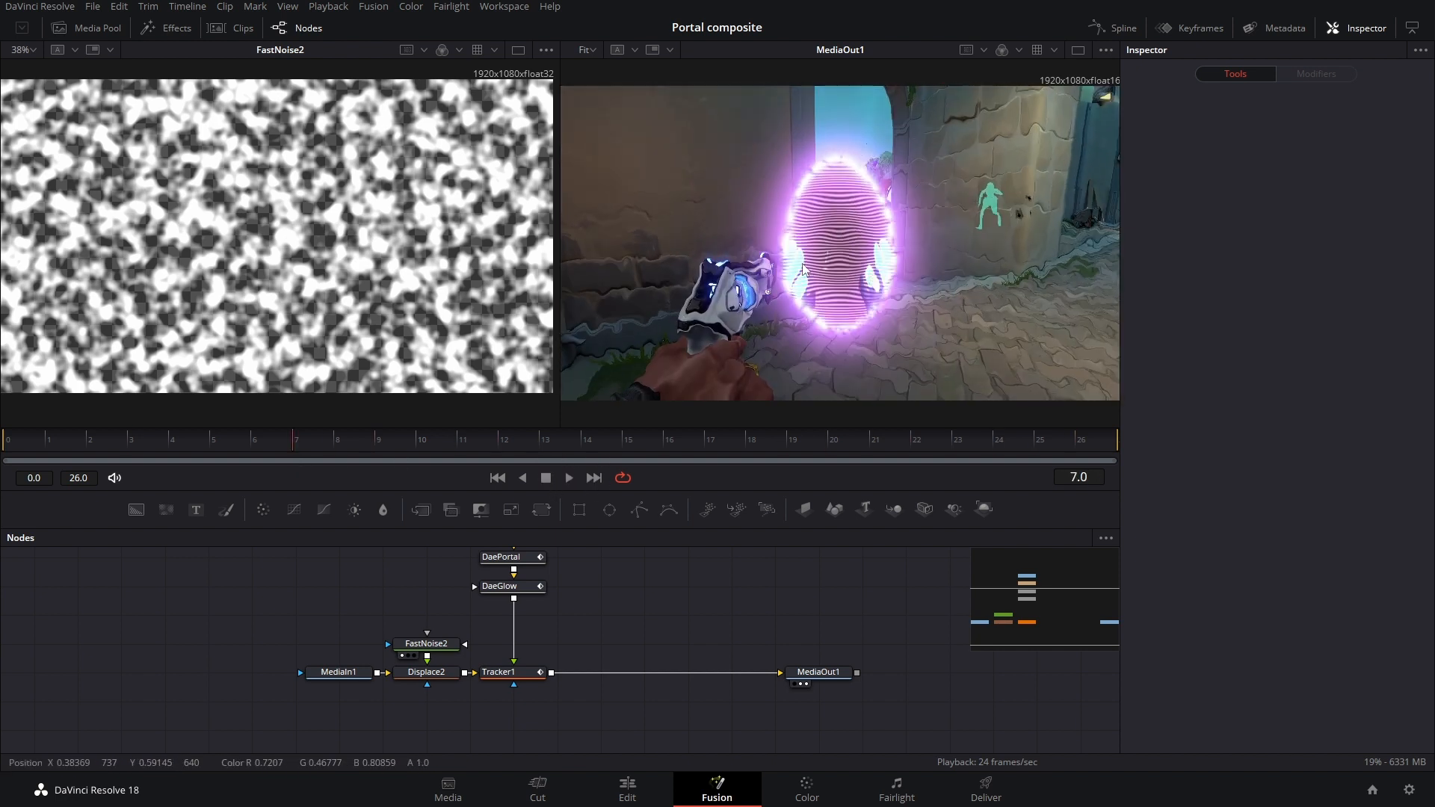
pyautogui.click(426, 644)
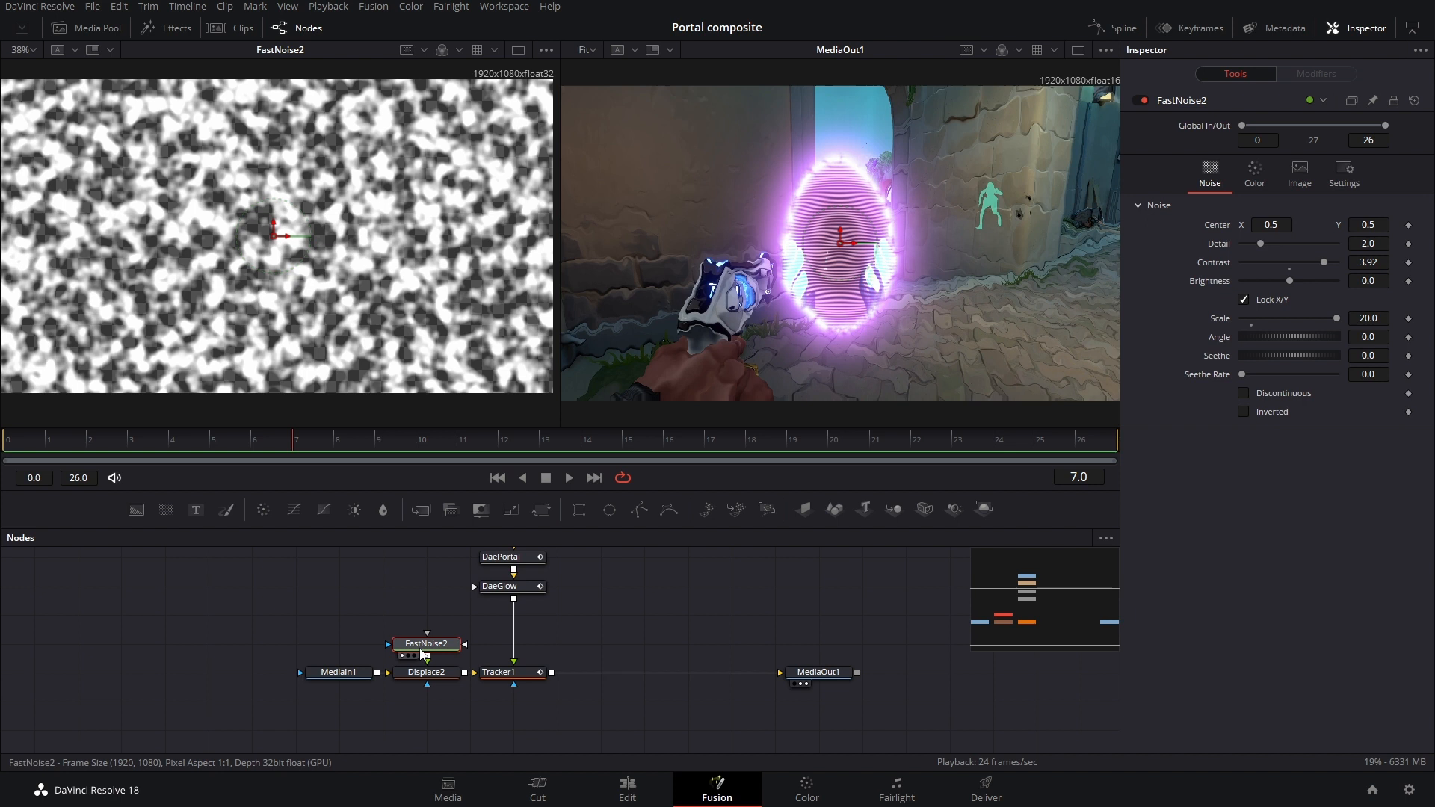
pyautogui.moveTo(1254, 374); pyautogui.dragTo(1268, 374)
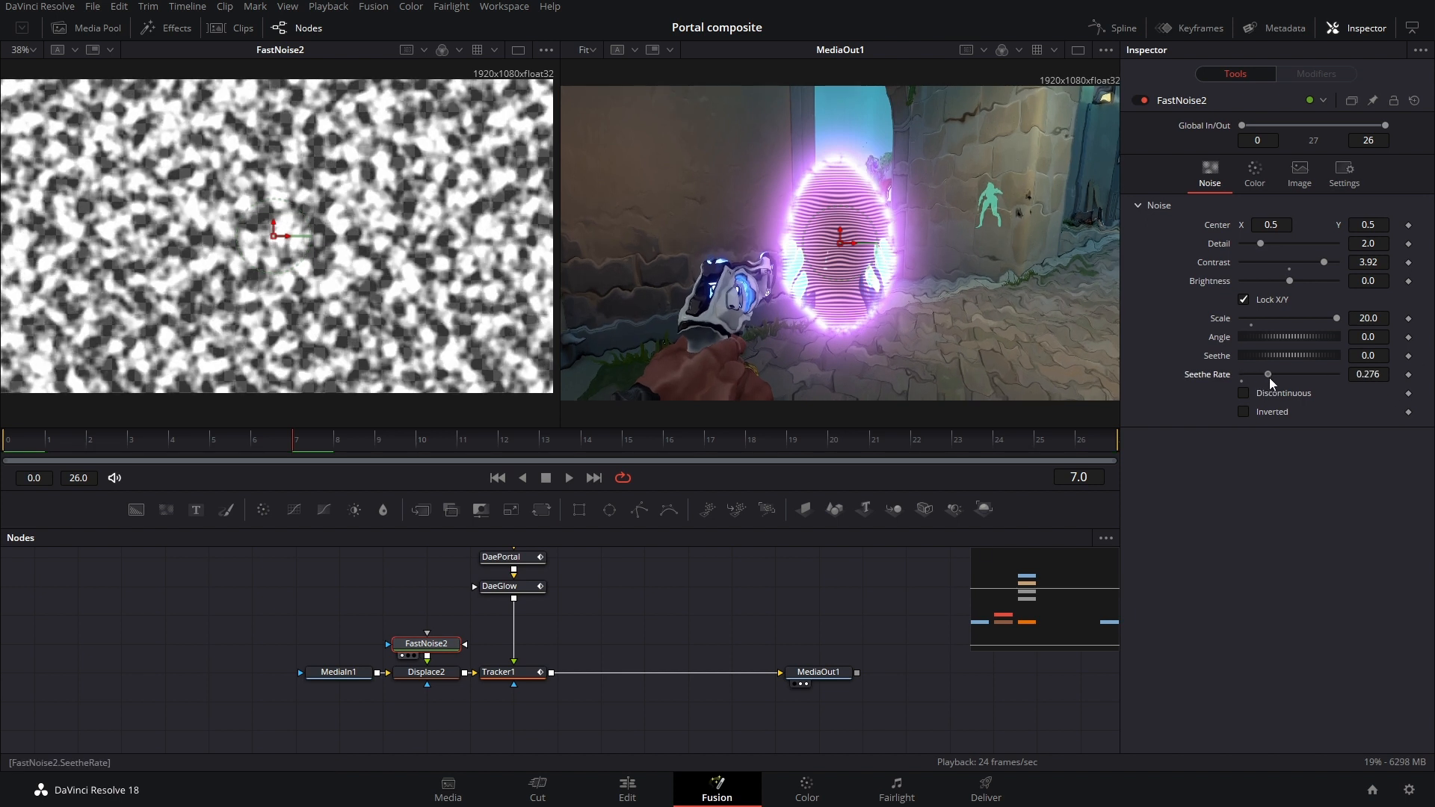
pyautogui.moveTo(1267, 373); pyautogui.dragTo(1317, 374)
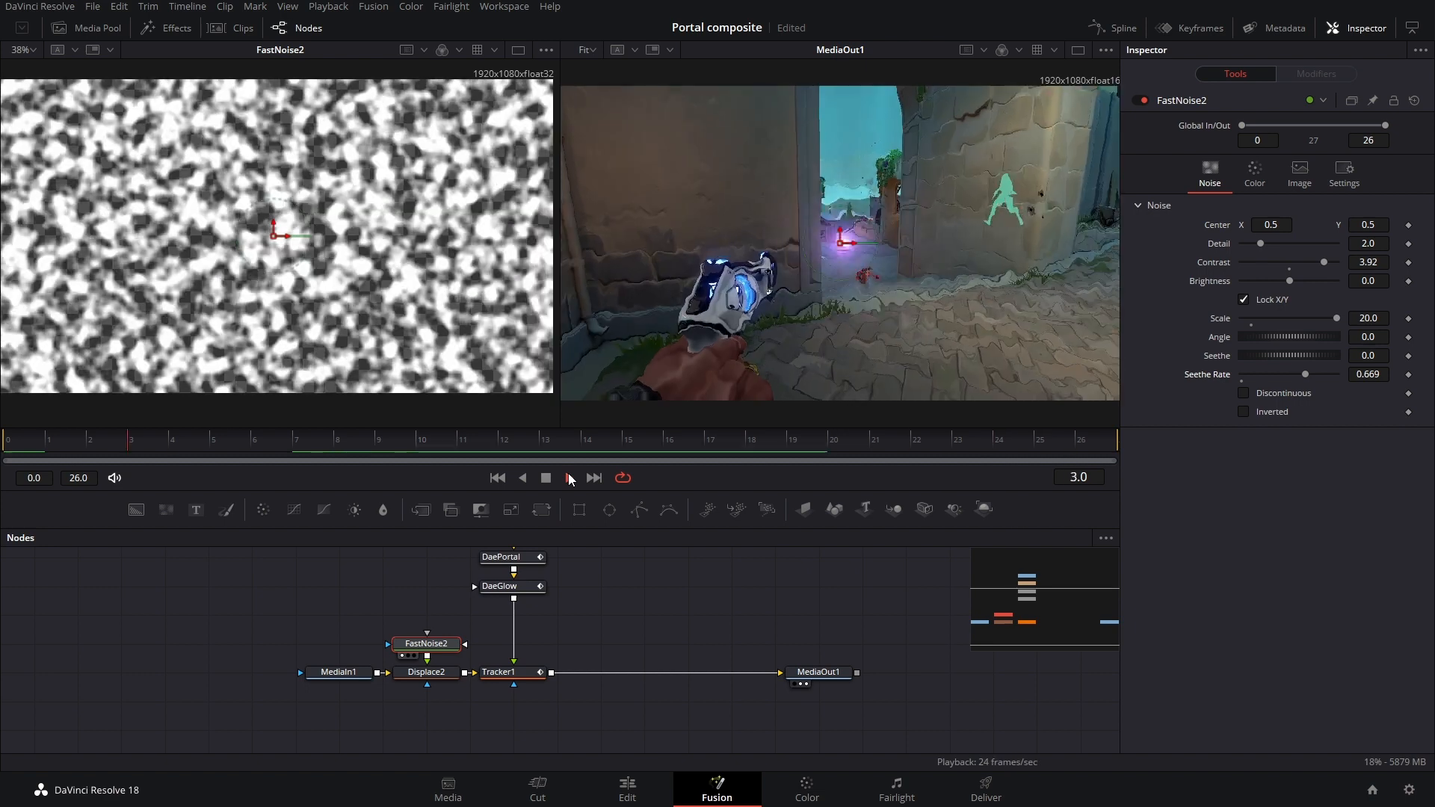
# Keyframe FastNoise2 Center Y to 1.124 at frame 26 and play back the rising shimmer.
pyautogui.click(567, 477)
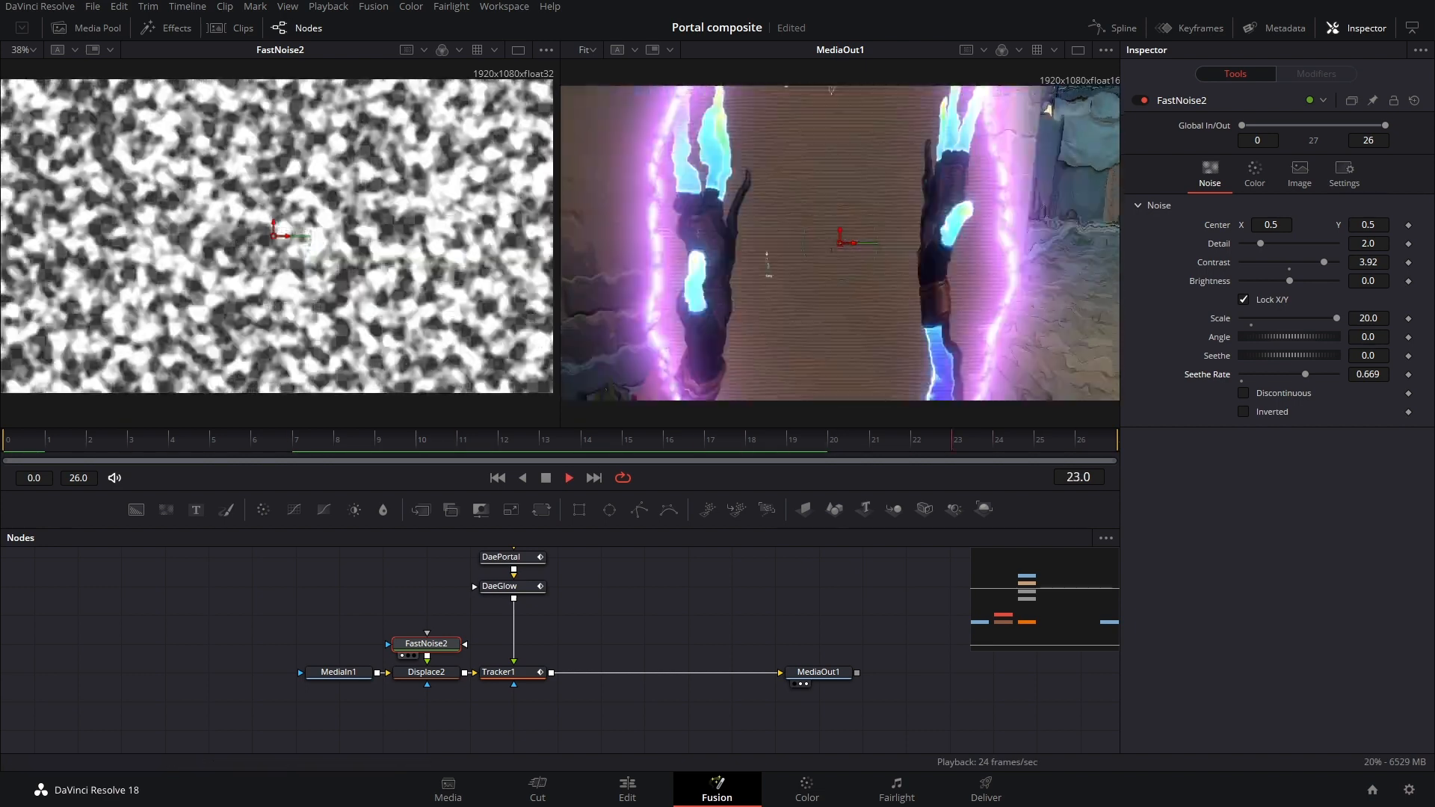
pyautogui.click(563, 444)
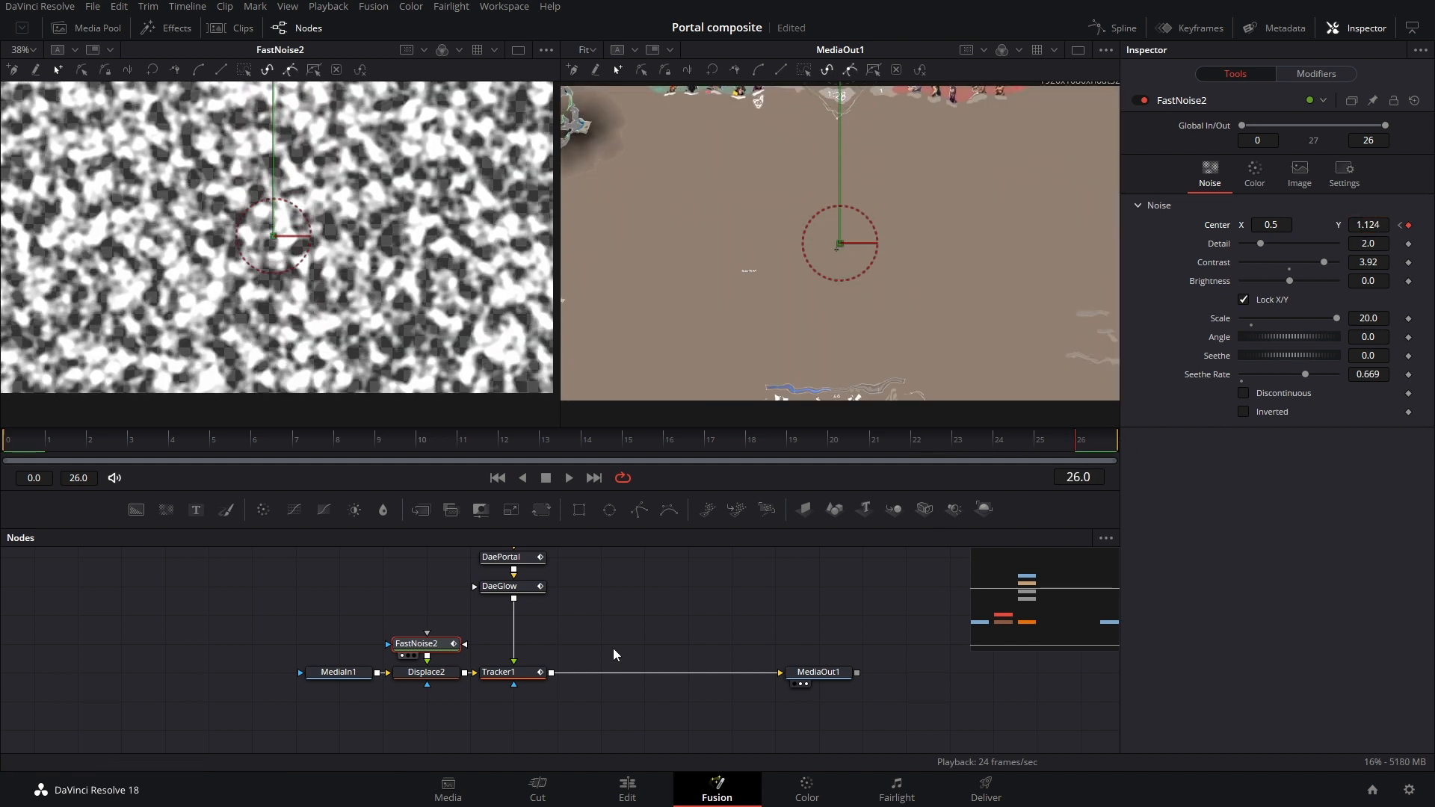
pyautogui.click(567, 477)
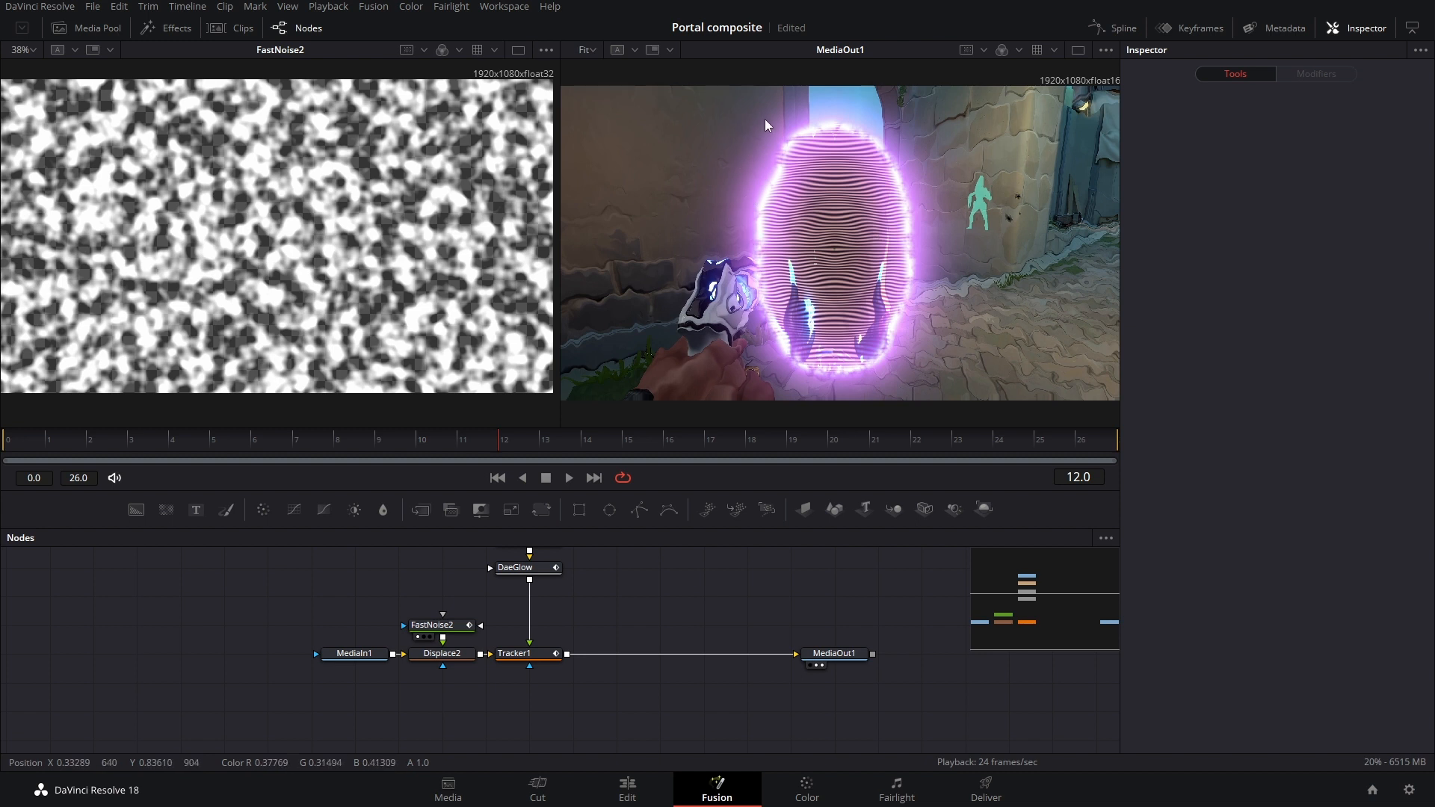
pyautogui.moveTo(641, 266)
pyautogui.write('0.2')
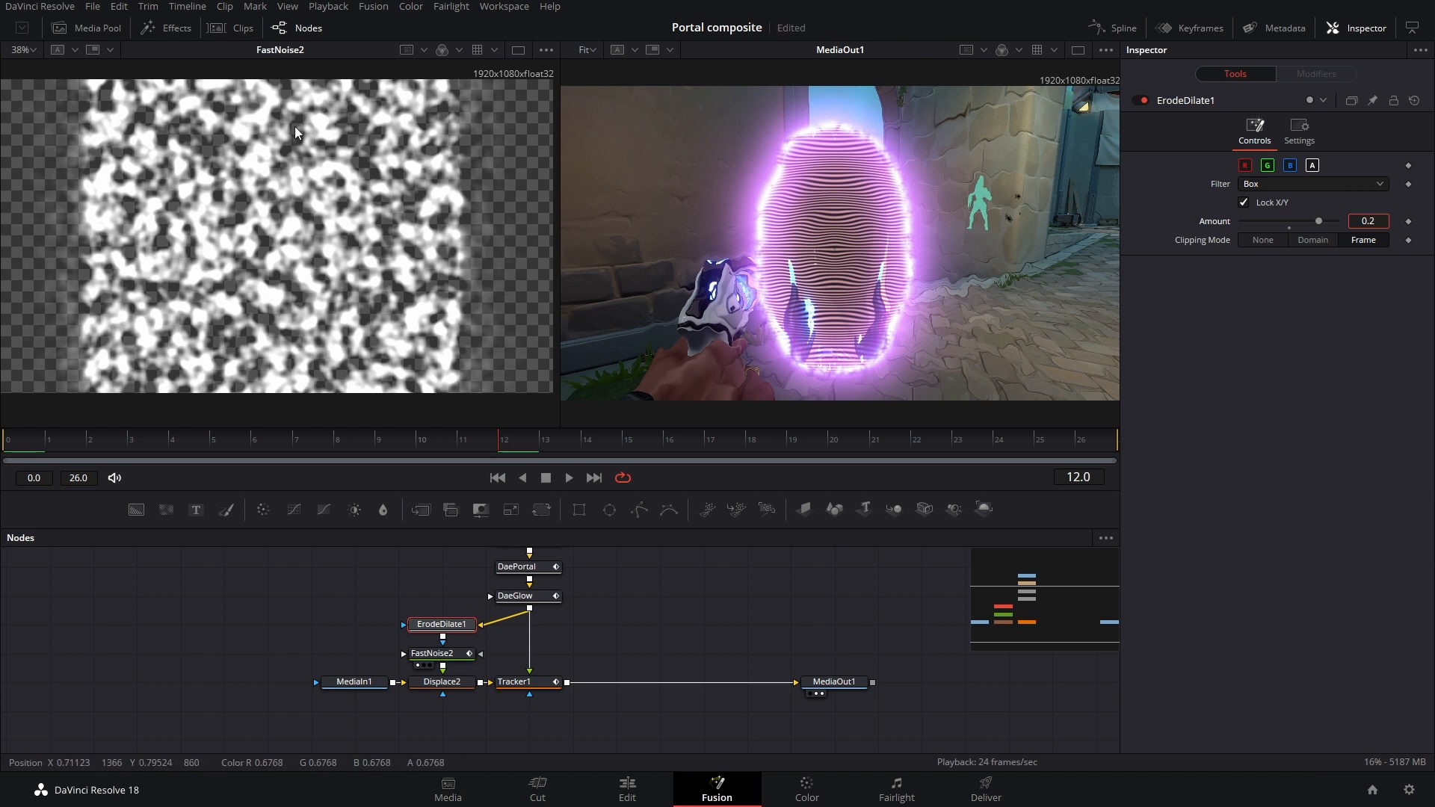
# Erode the noise pattern to about 0.046 and blur it at size around 50.
pyautogui.moveTo(1318, 220); pyautogui.dragTo(1291, 221)
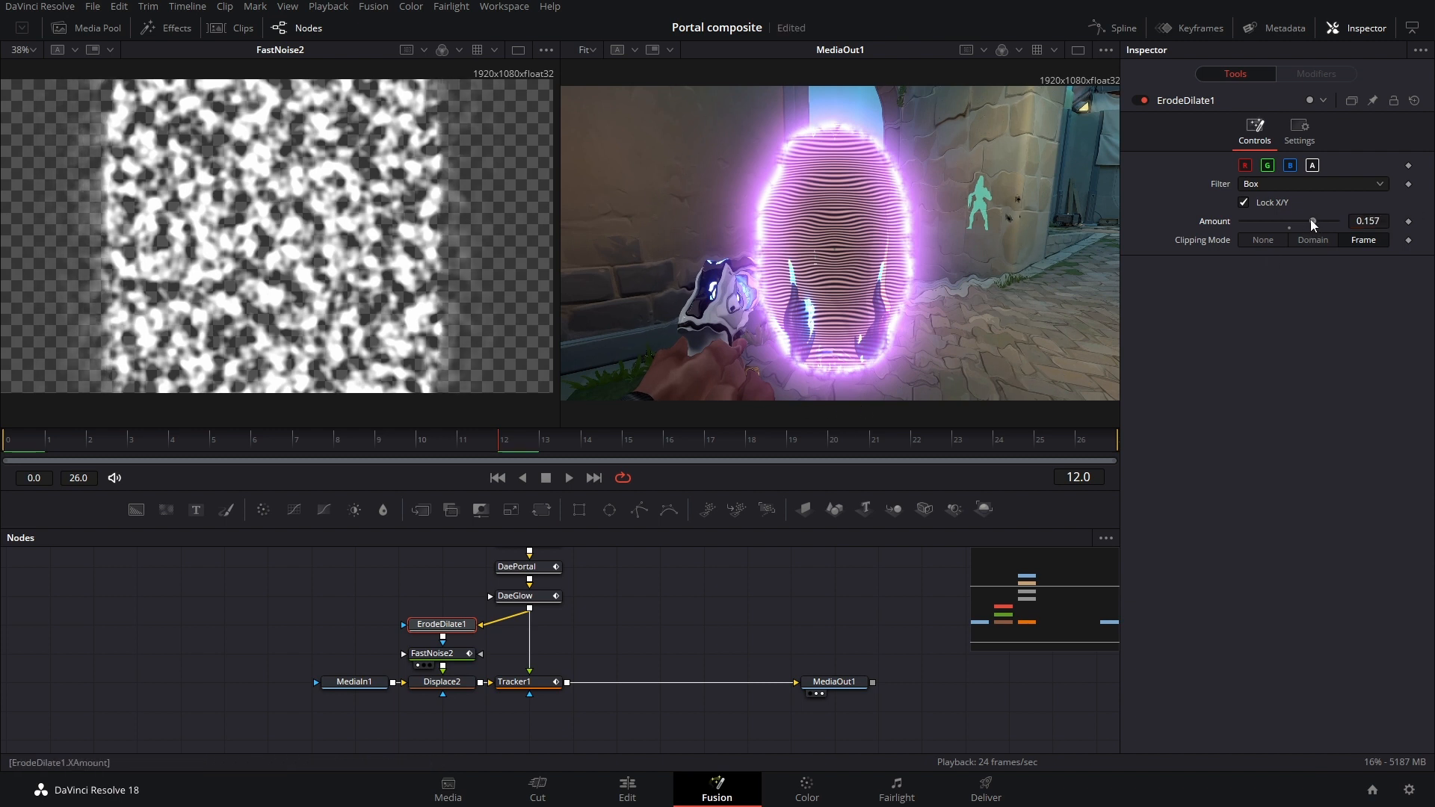
pyautogui.moveTo(1309, 225); pyautogui.dragTo(1295, 222)
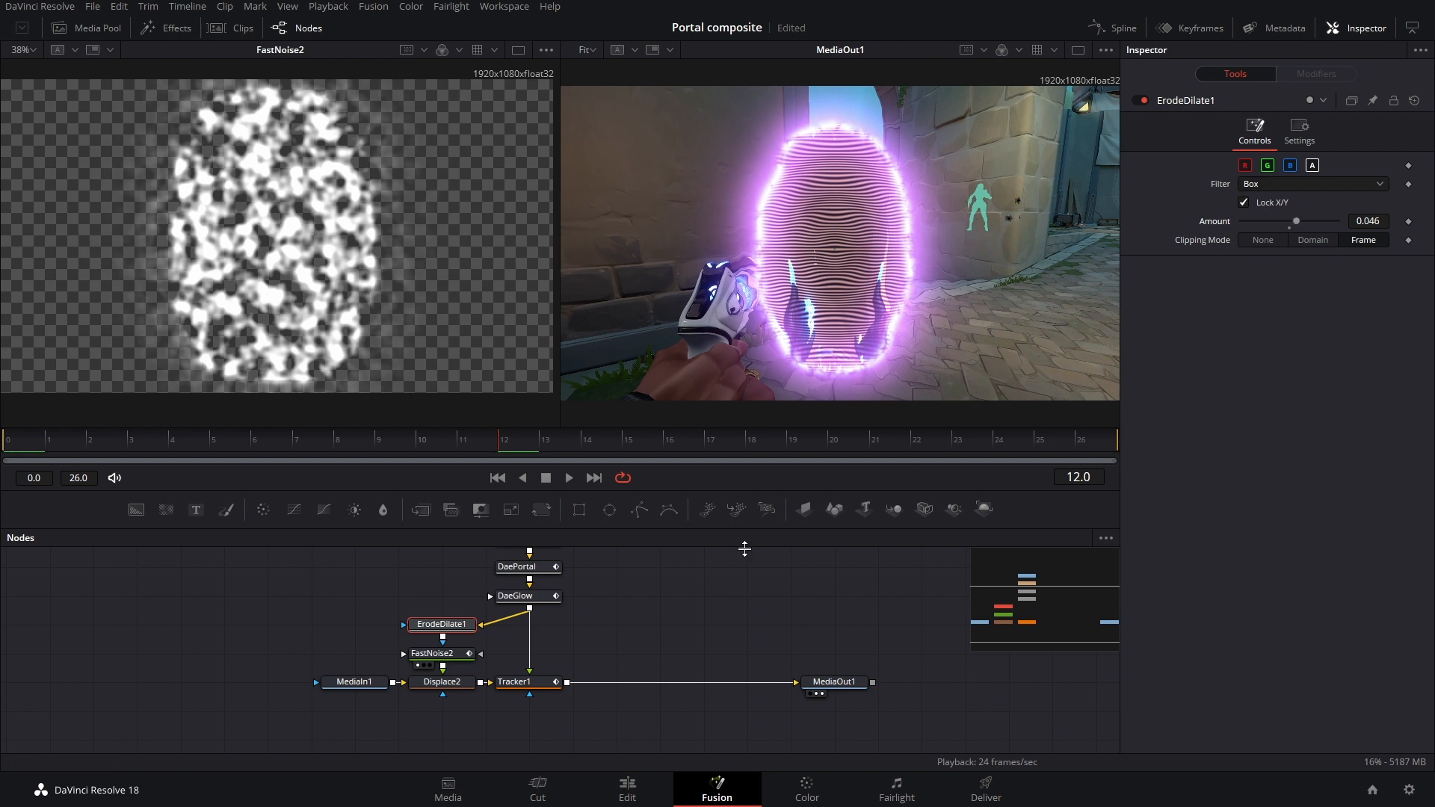
pyautogui.moveTo(442, 624); pyautogui.dragTo(442, 652)
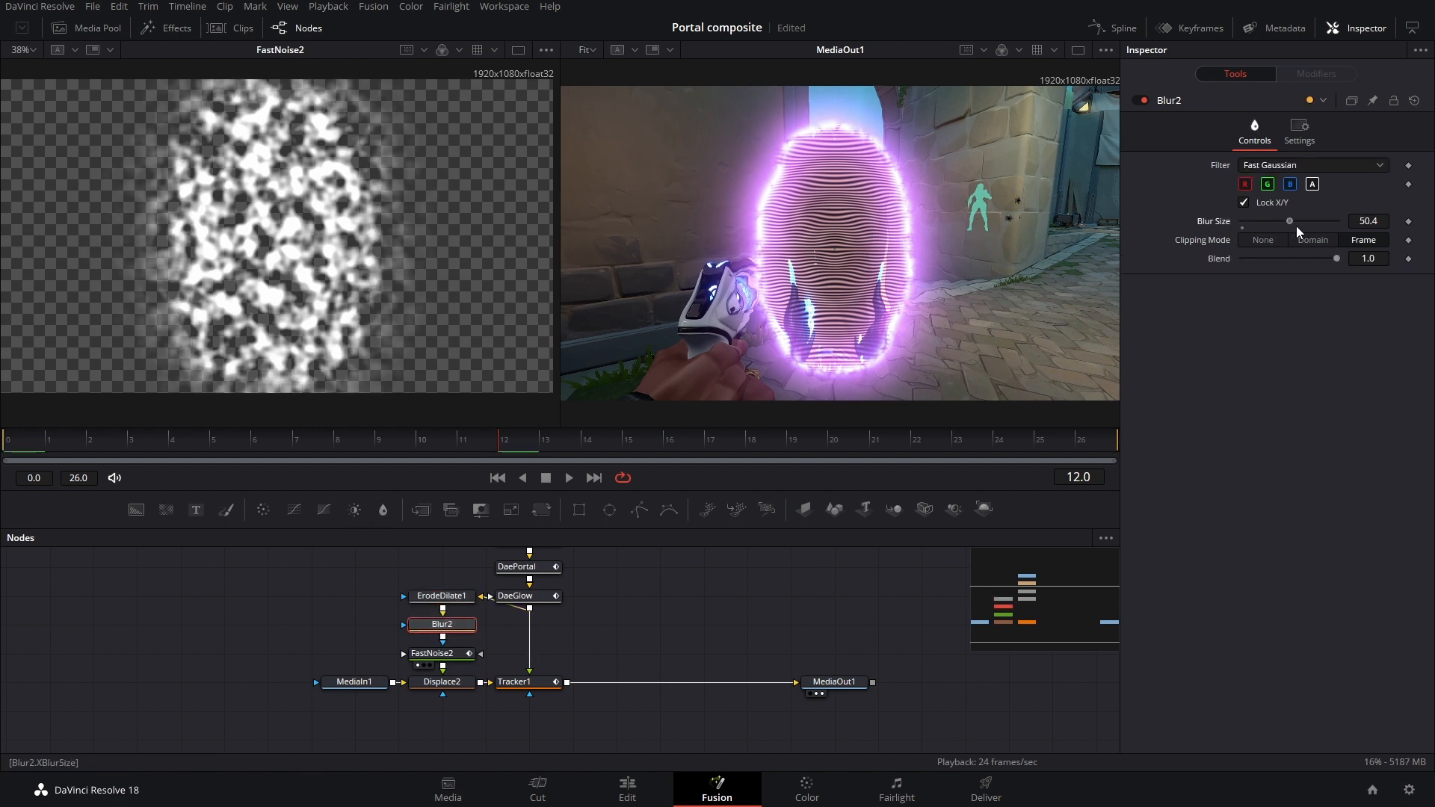
pyautogui.click(442, 595)
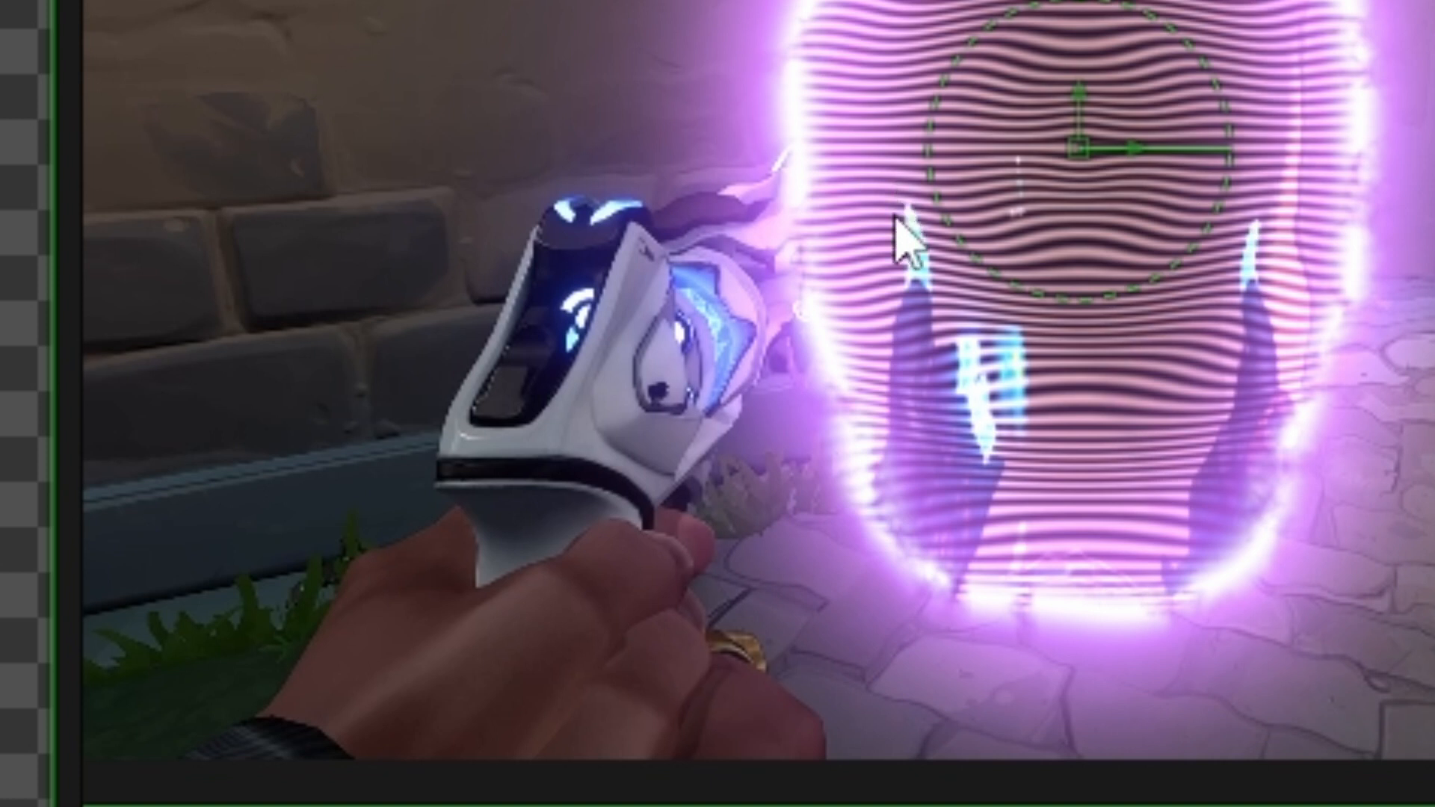
pyautogui.moveTo(819, 252)
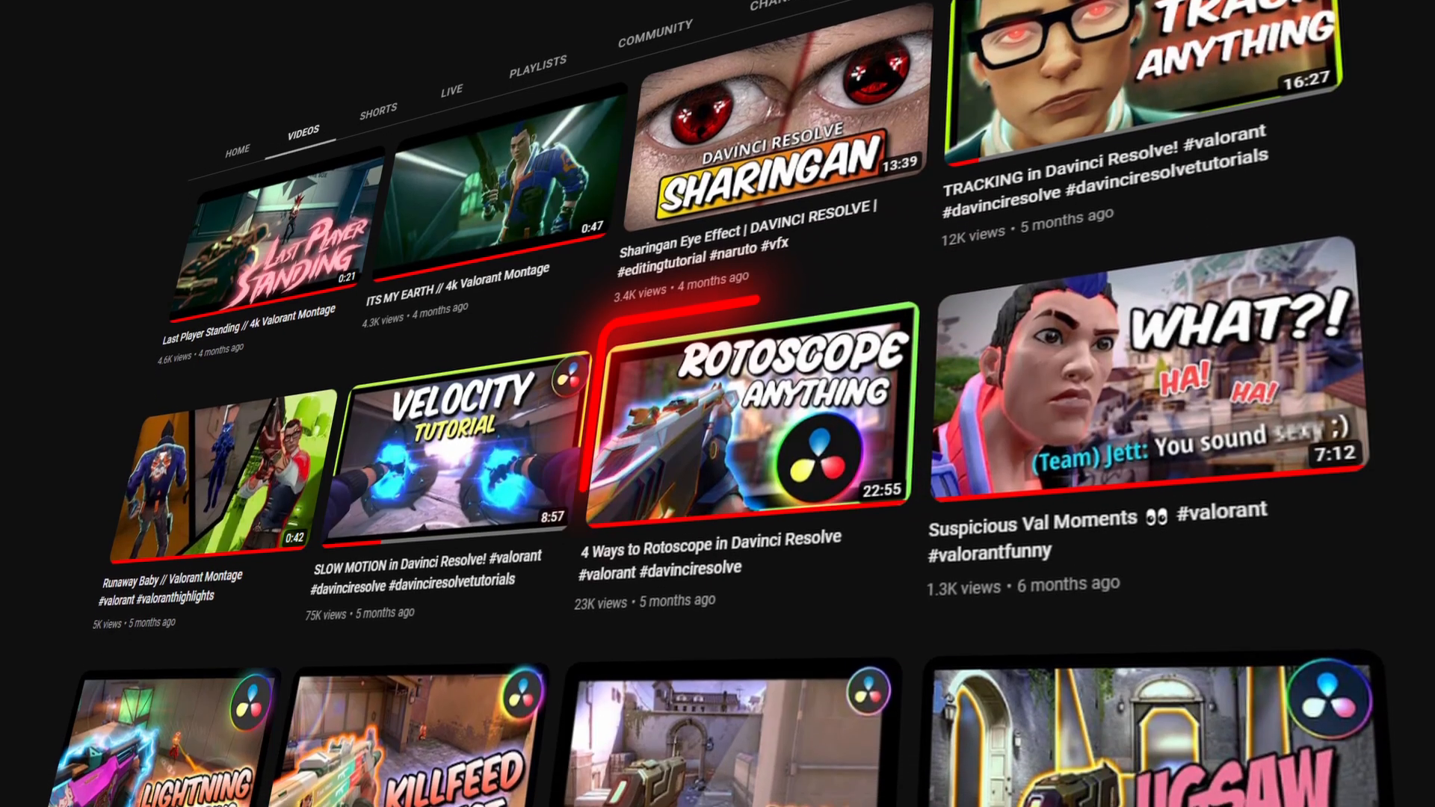
# Add a Magic Mask on the gun, track it through the clip, and feed its matte into the Merge.
pyautogui.scroll(-3)
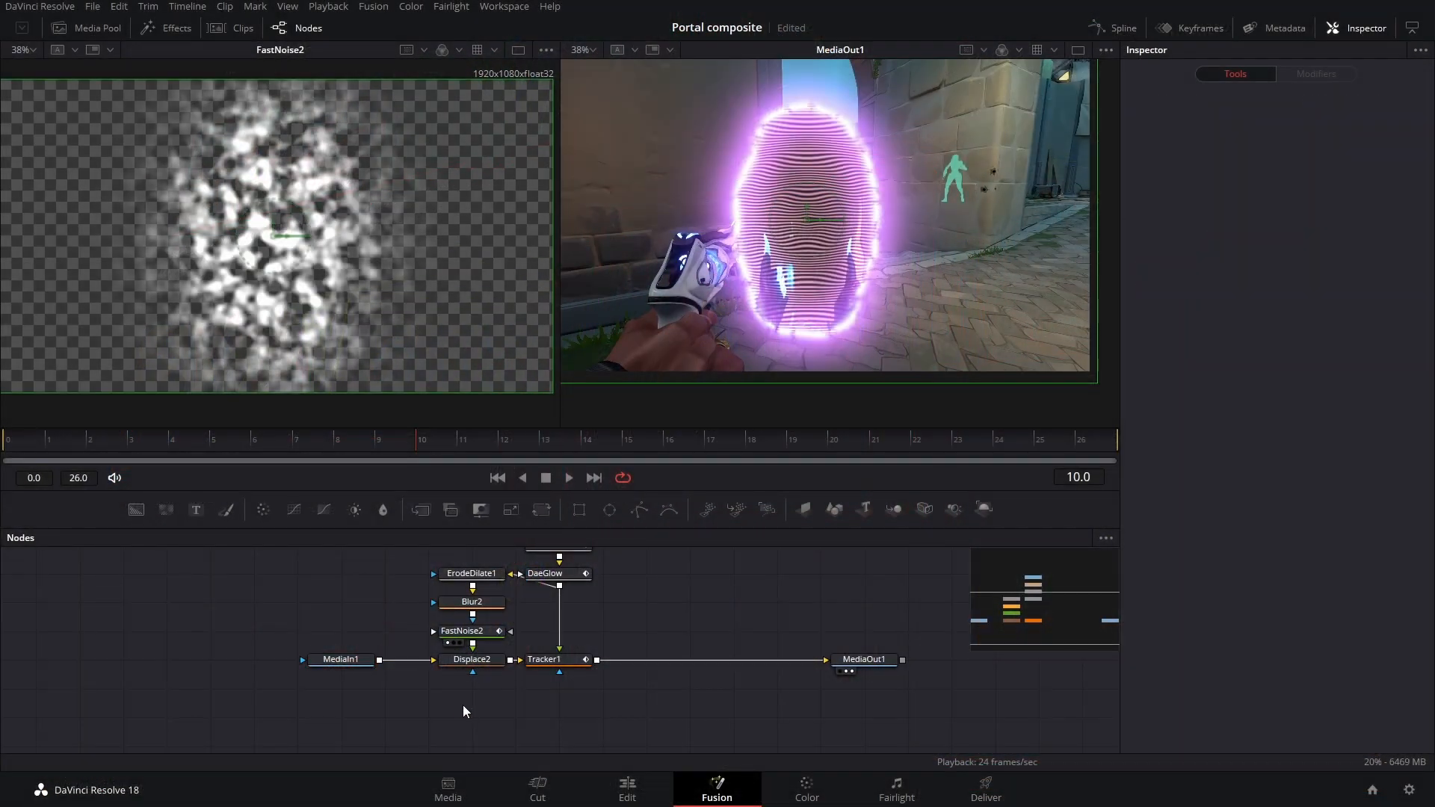
pyautogui.write('mag')
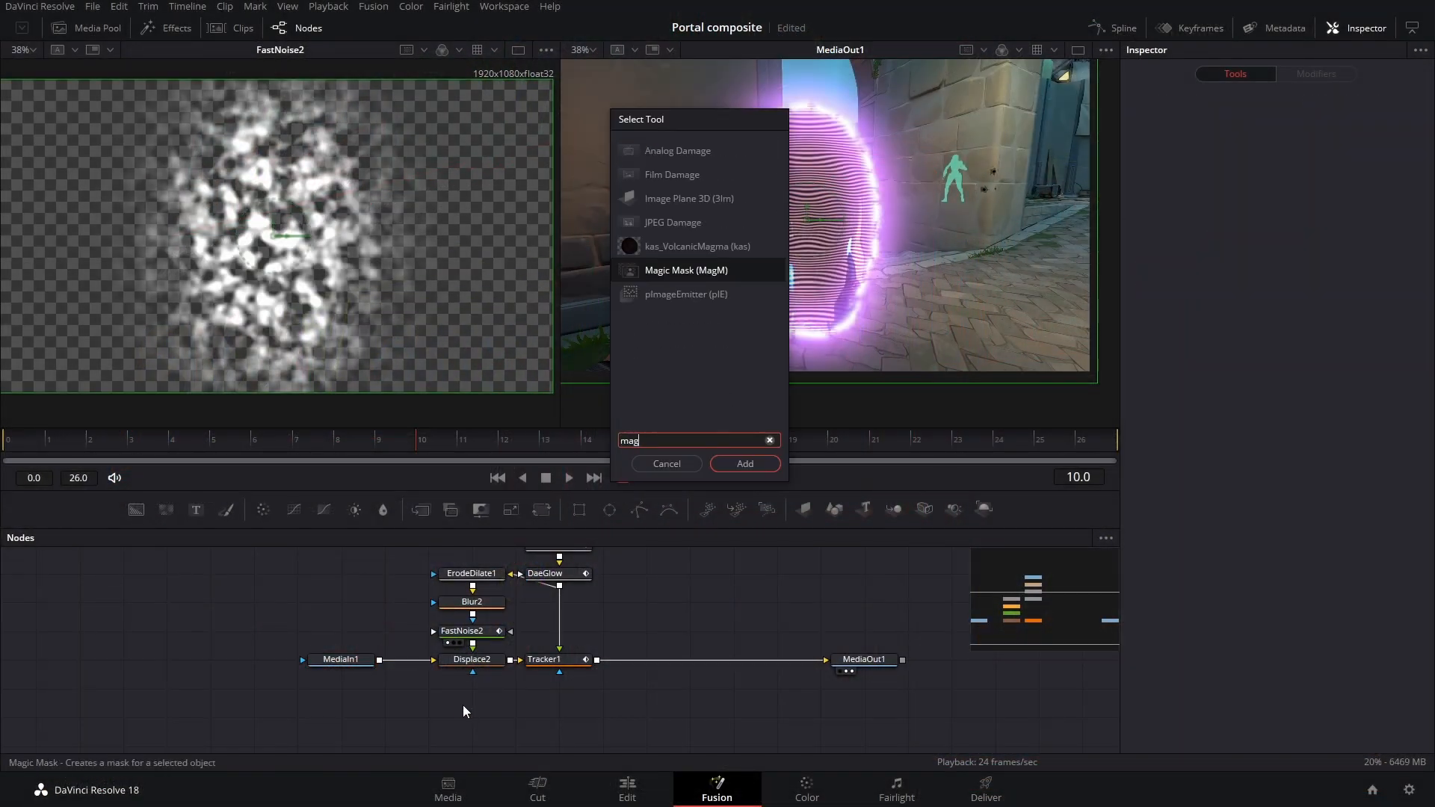
pyautogui.click(744, 463)
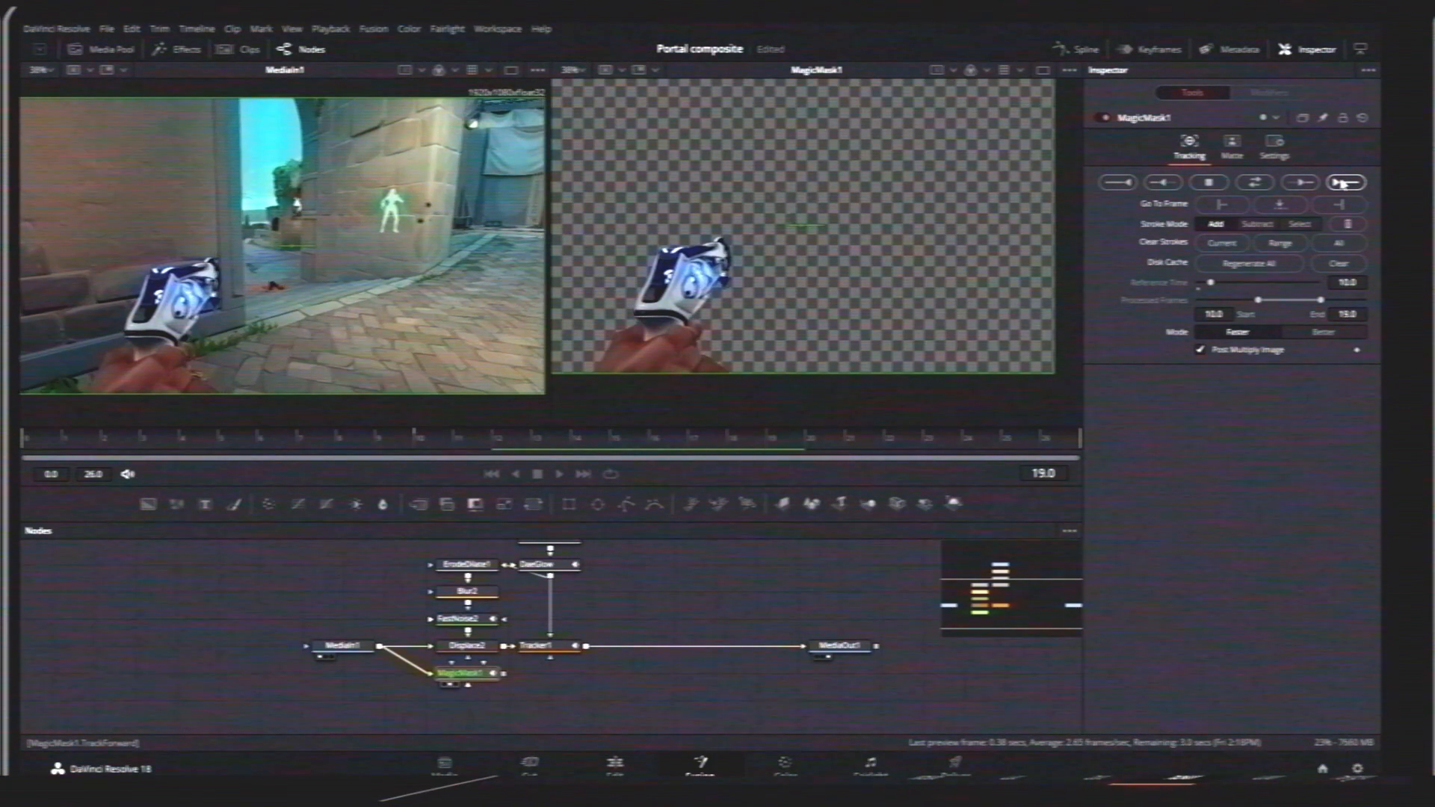
pyautogui.click(1280, 204)
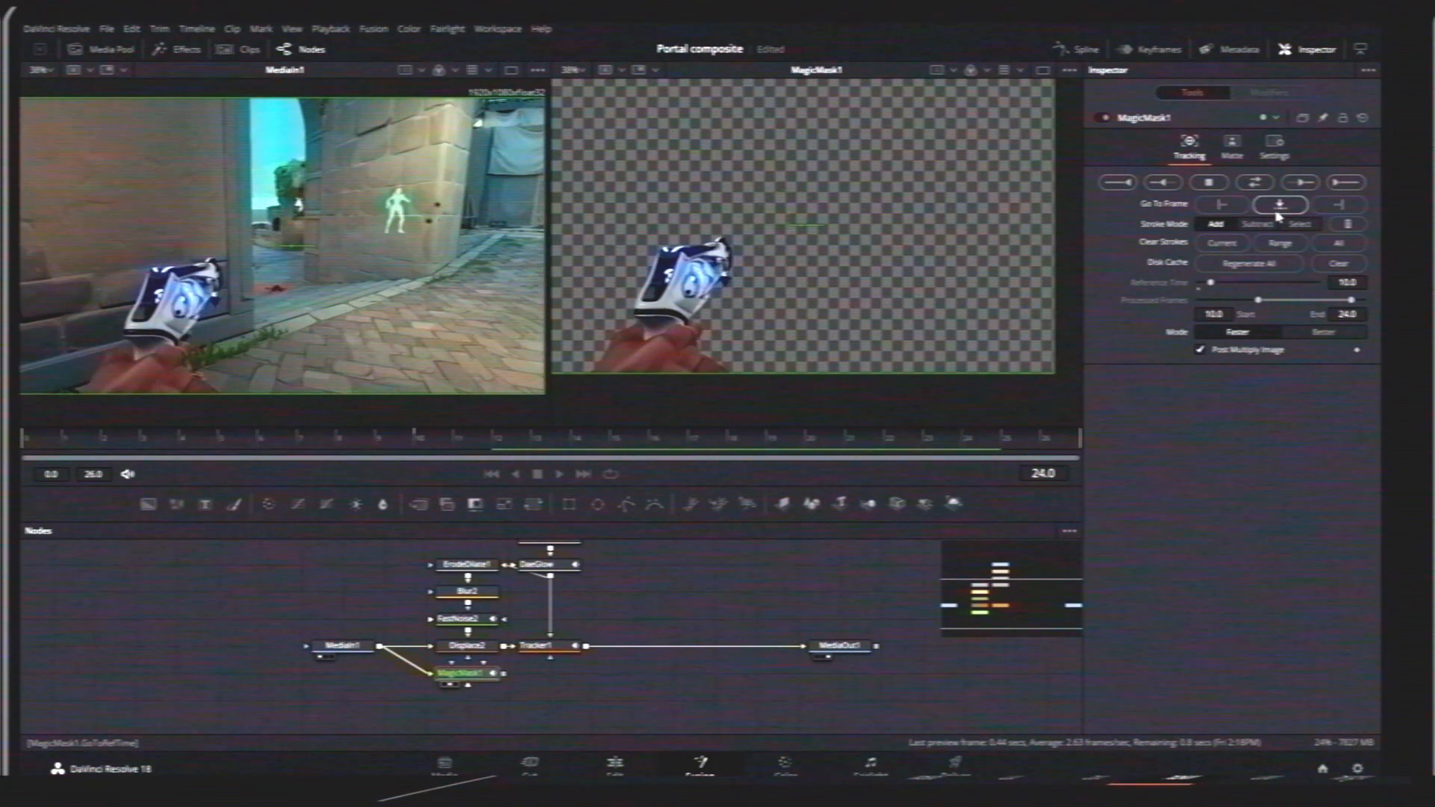
pyautogui.click(1279, 204)
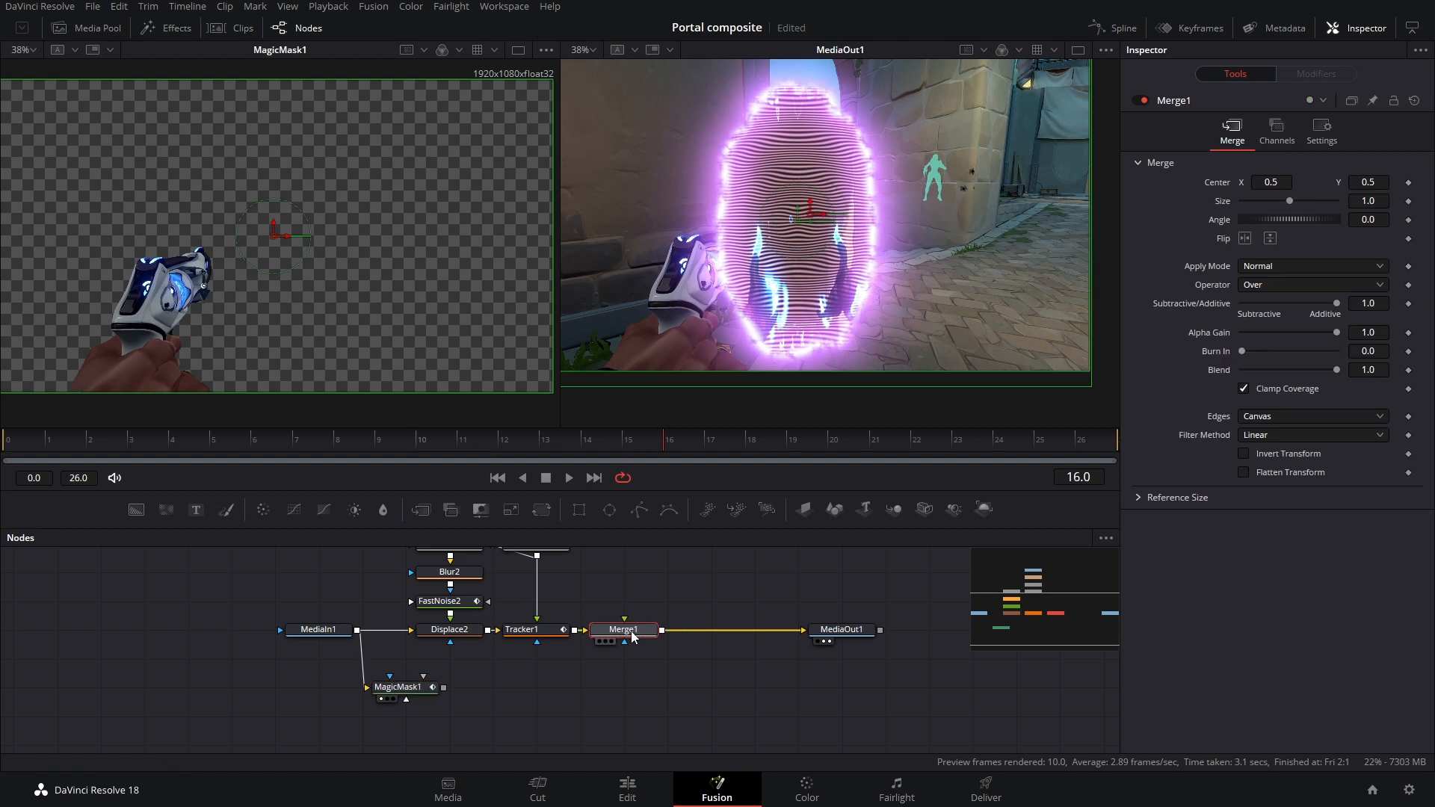
pyautogui.moveTo(432, 687); pyautogui.dragTo(624, 628)
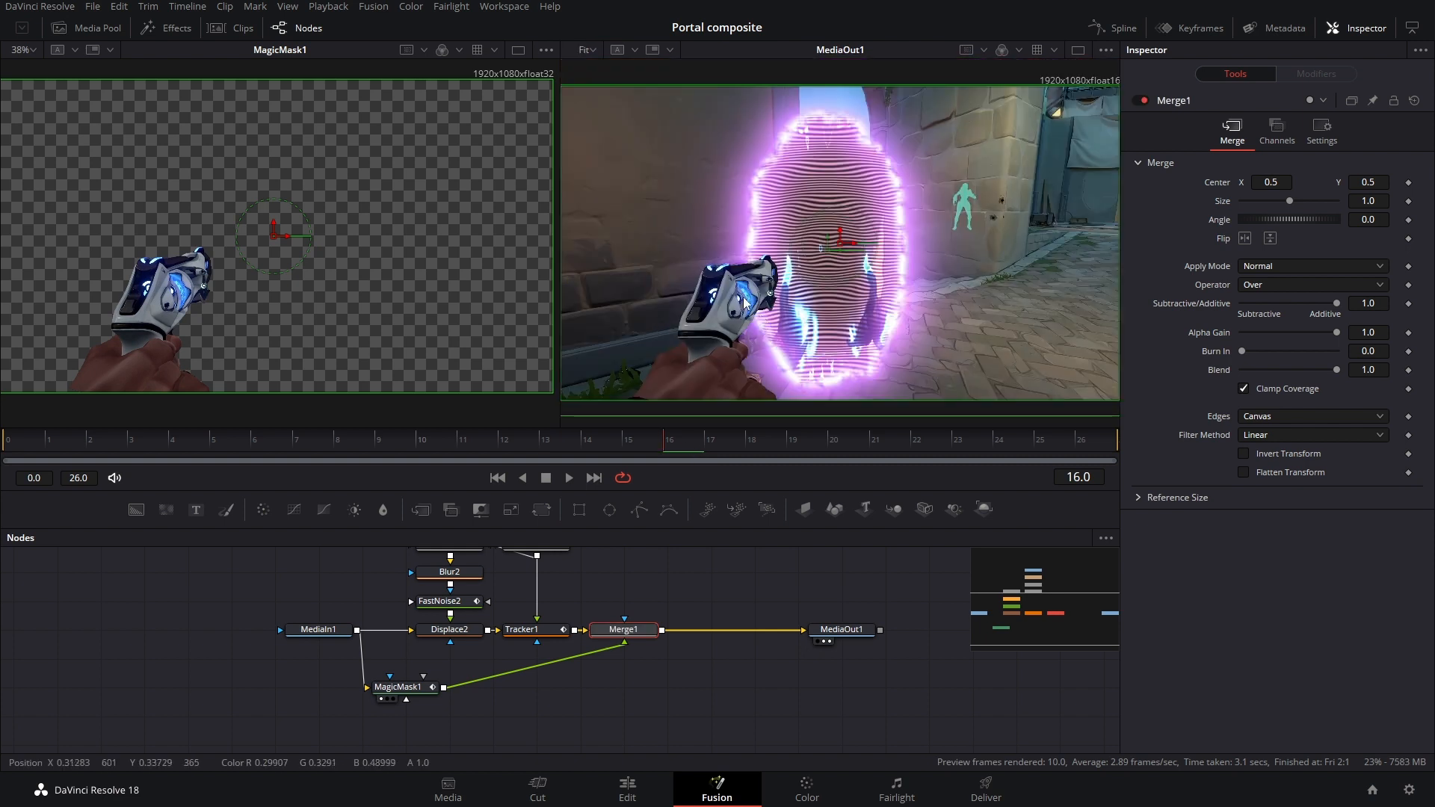
pyautogui.moveTo(753, 295)
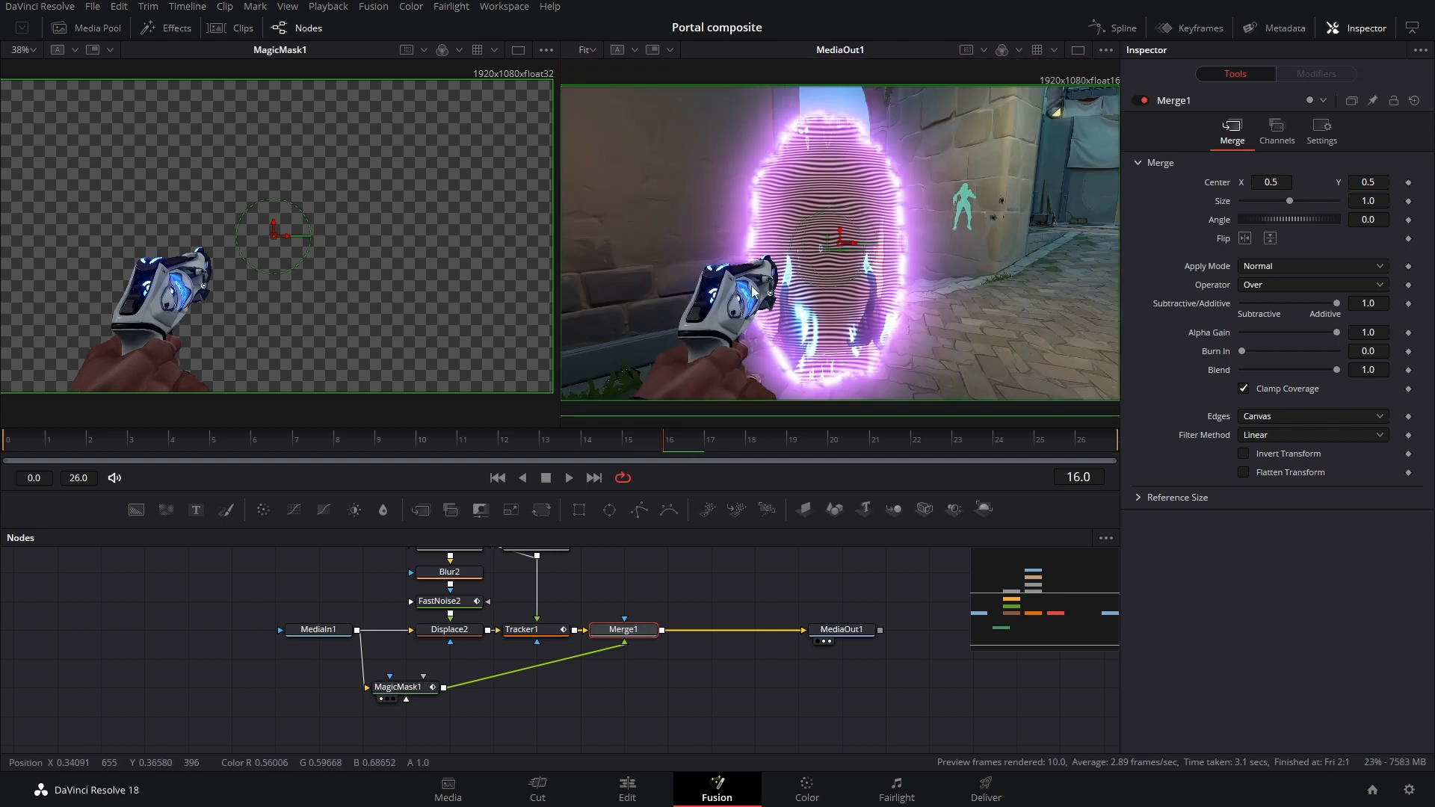
pyautogui.moveTo(879, 170)
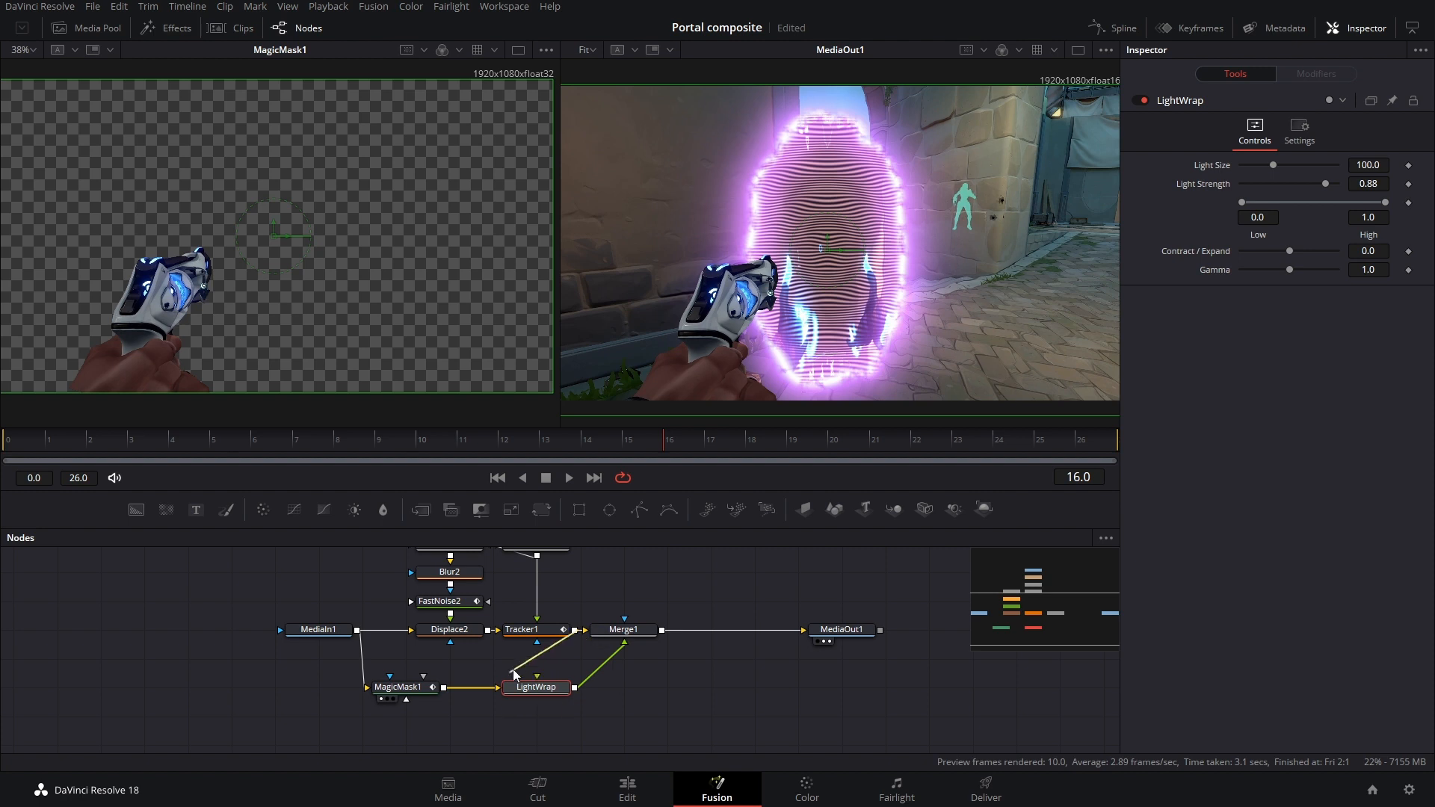
# Lower LightWrap strength to about 0.795 and size to 35.4, then compare it on and off.
pyautogui.click(535, 686)
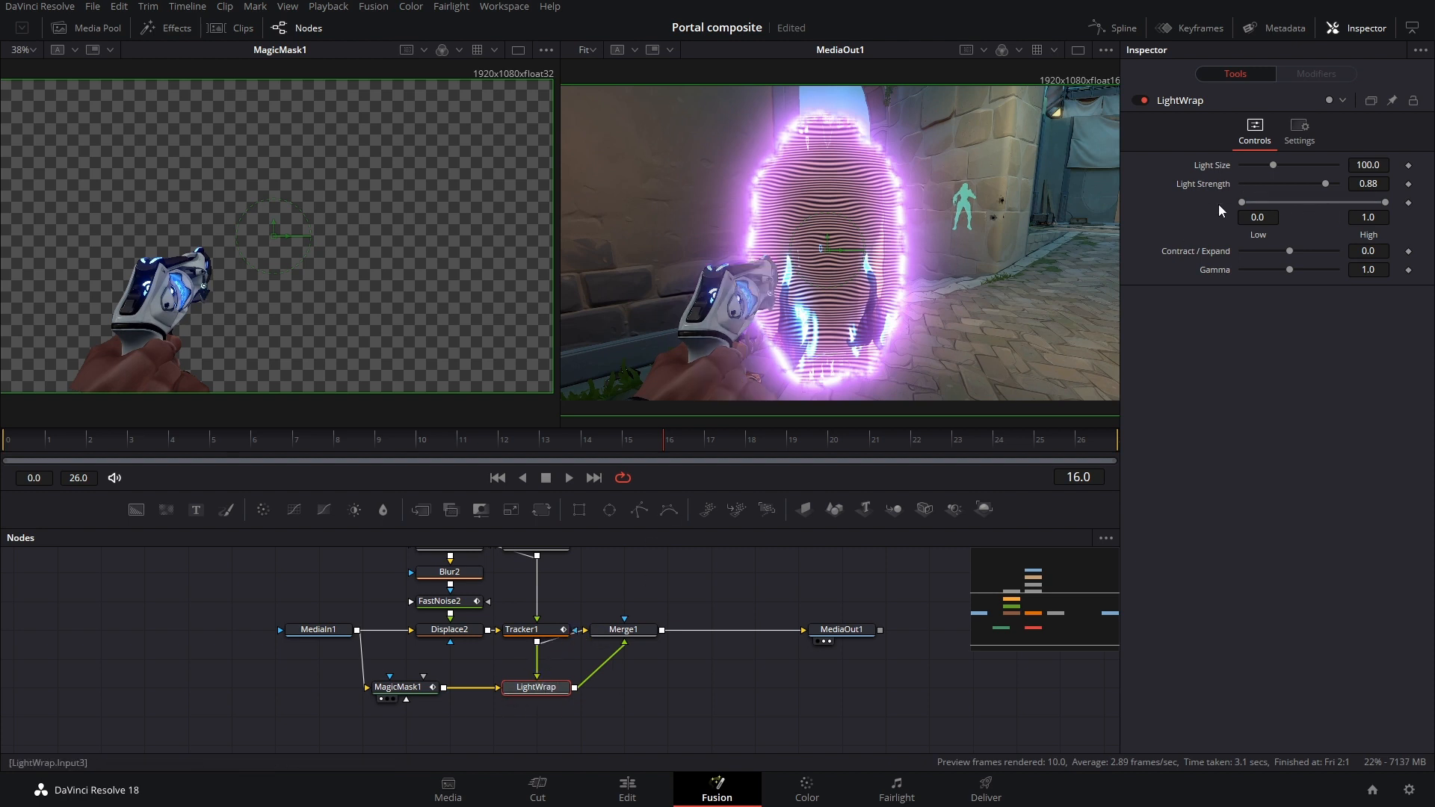
pyautogui.moveTo(1242, 202); pyautogui.dragTo(1267, 202)
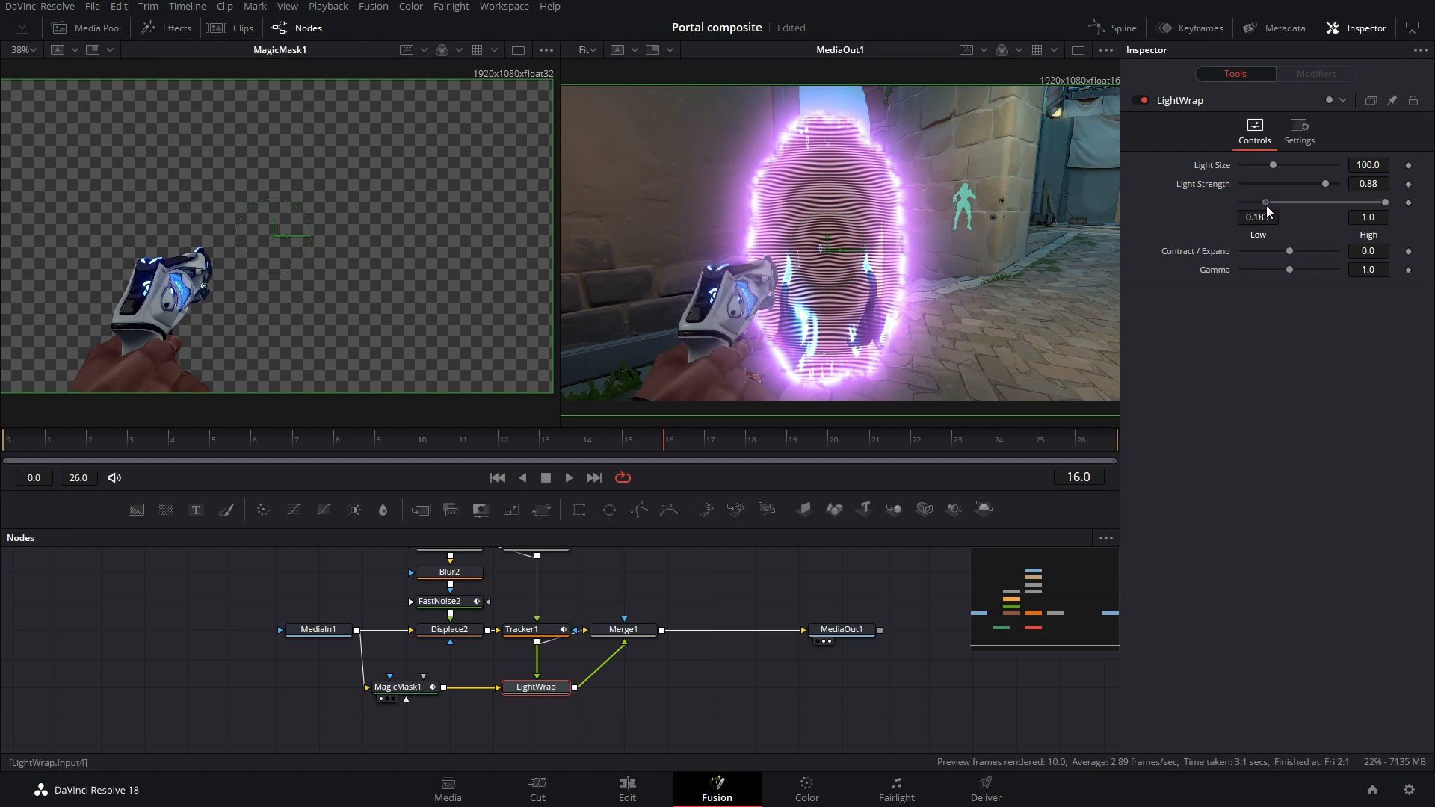
pyautogui.moveTo(1265, 203); pyautogui.dragTo(1240, 203)
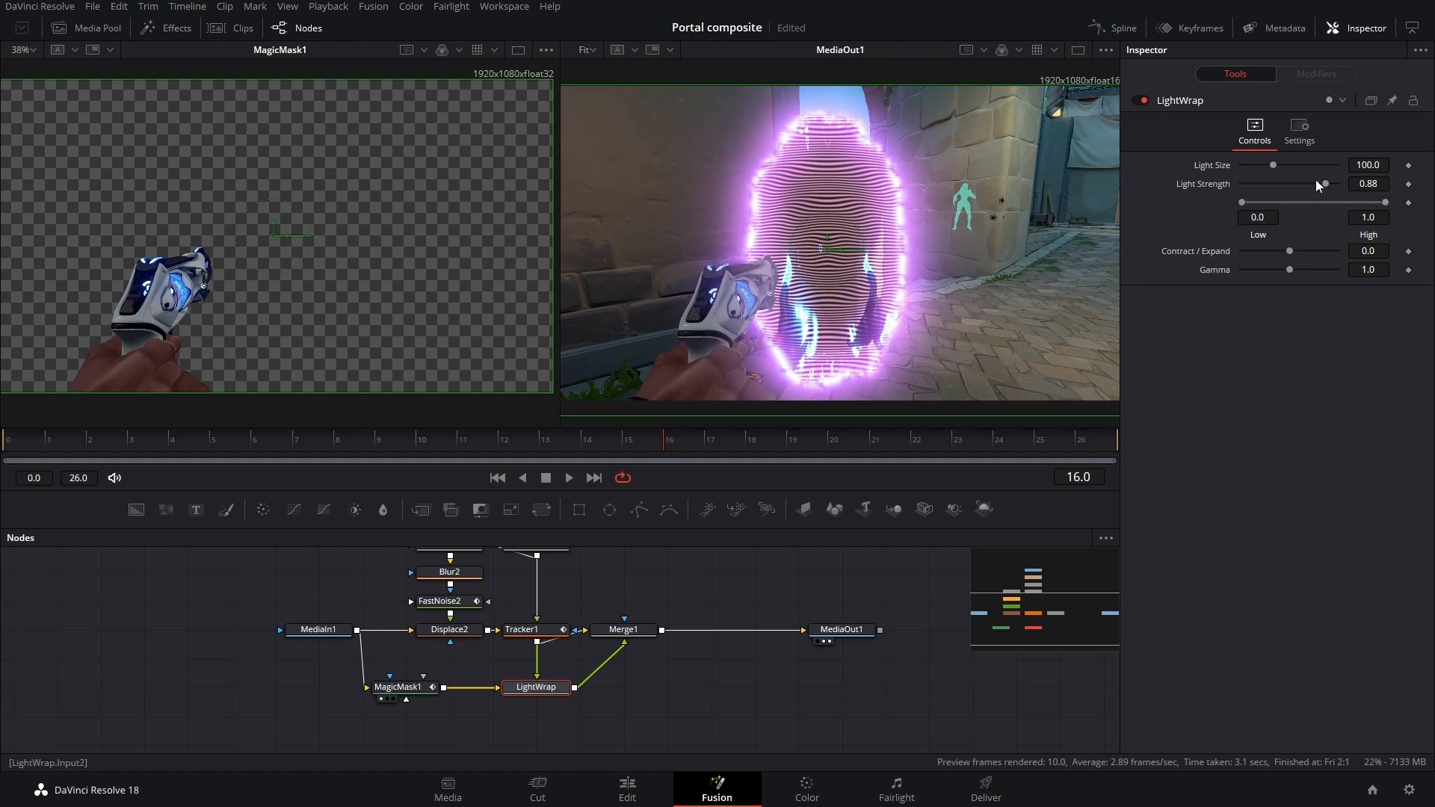
pyautogui.moveTo(1322, 165); pyautogui.dragTo(1257, 164)
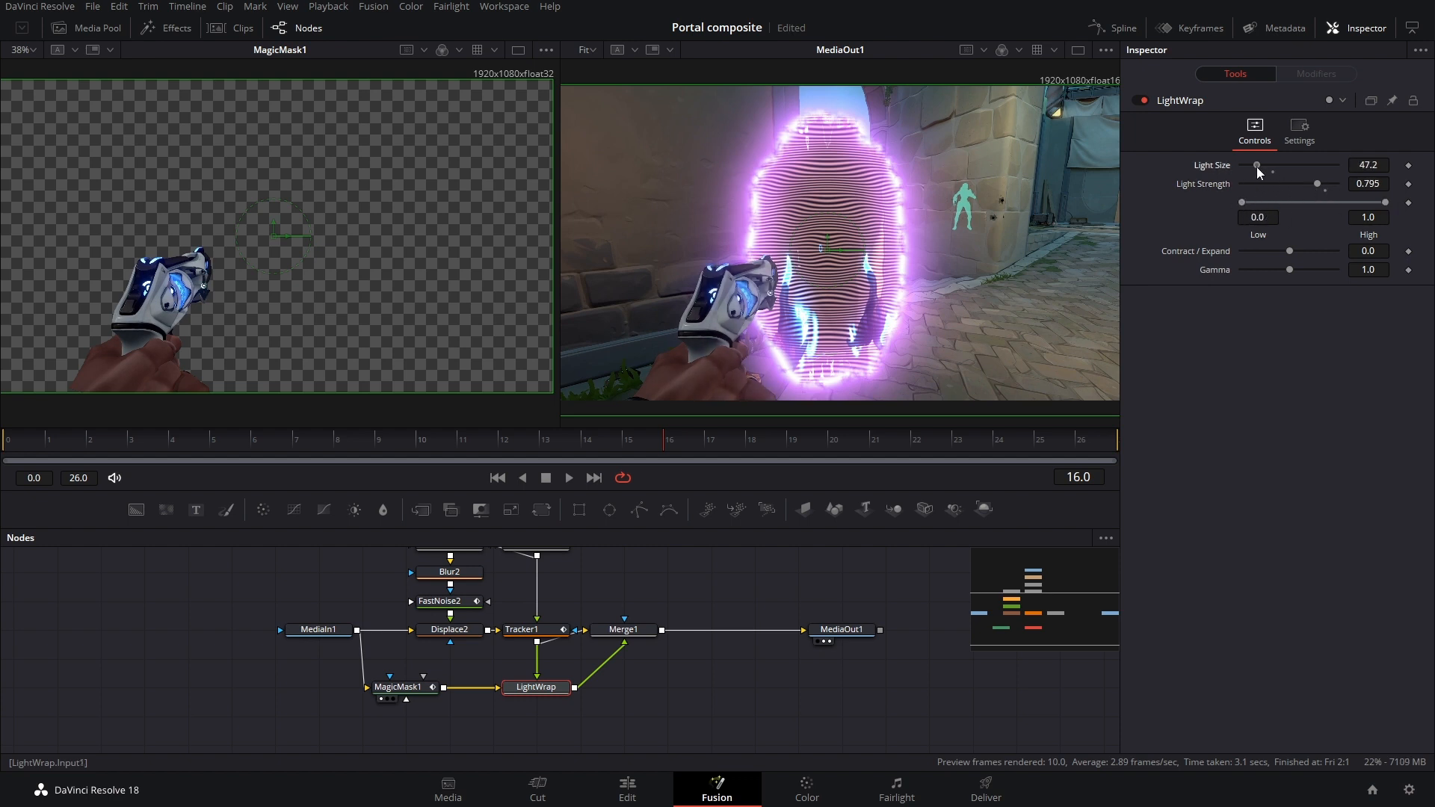
pyautogui.moveTo(1271, 165); pyautogui.dragTo(1252, 165)
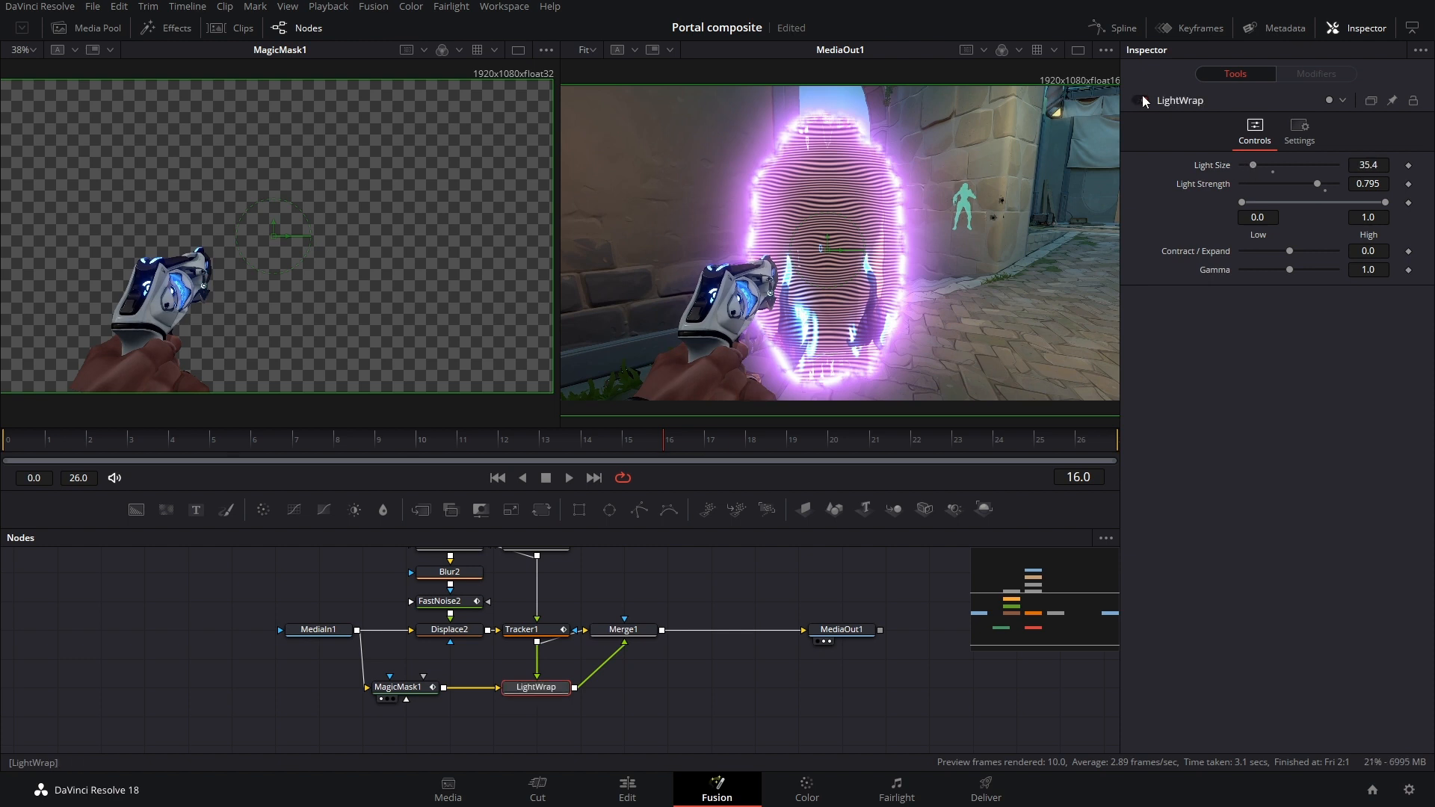
pyautogui.click(254, 439)
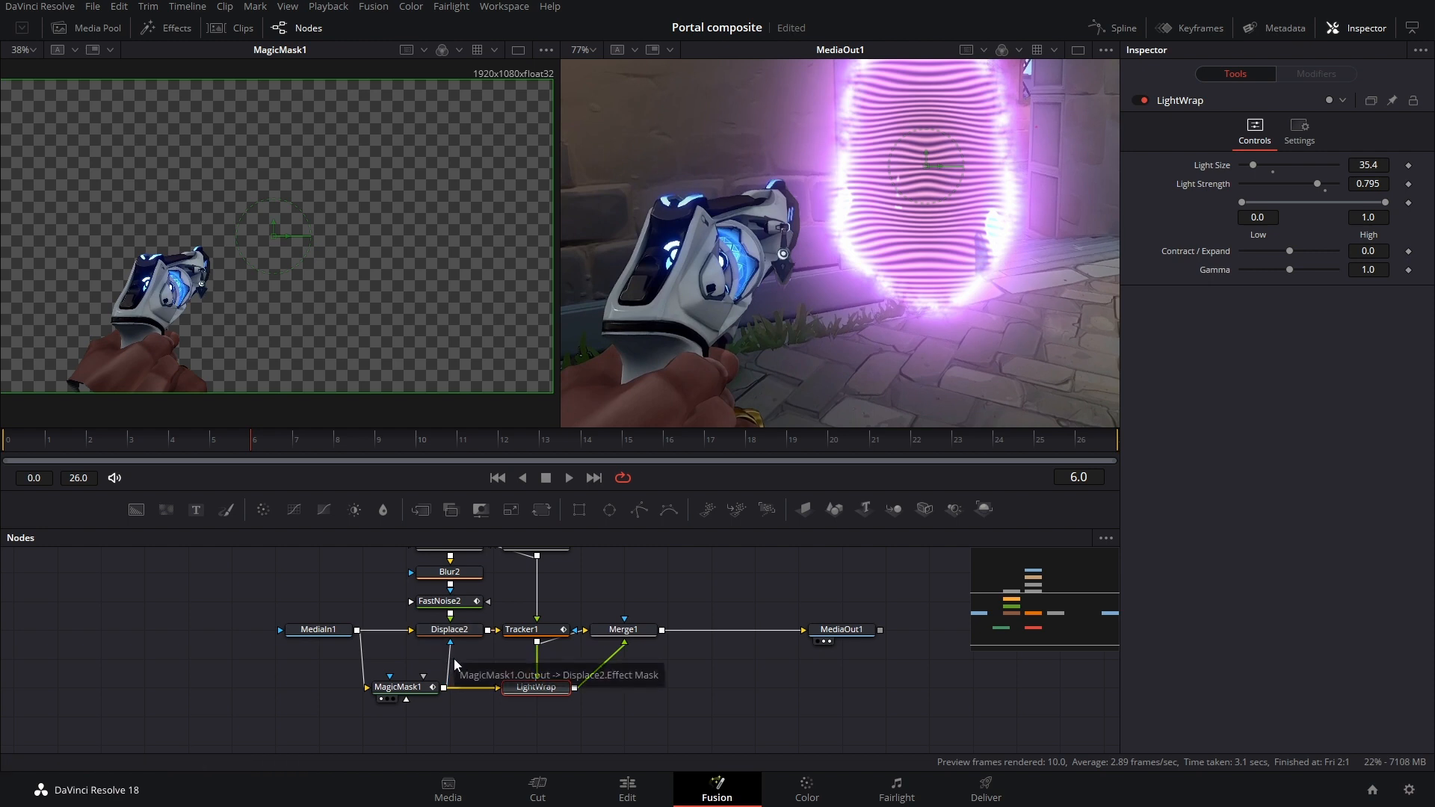
# Mask Displace2 with the inverted Magic Mask, softened through Blur3 (12.6) and ErodeDilate2.
pyautogui.click(448, 628)
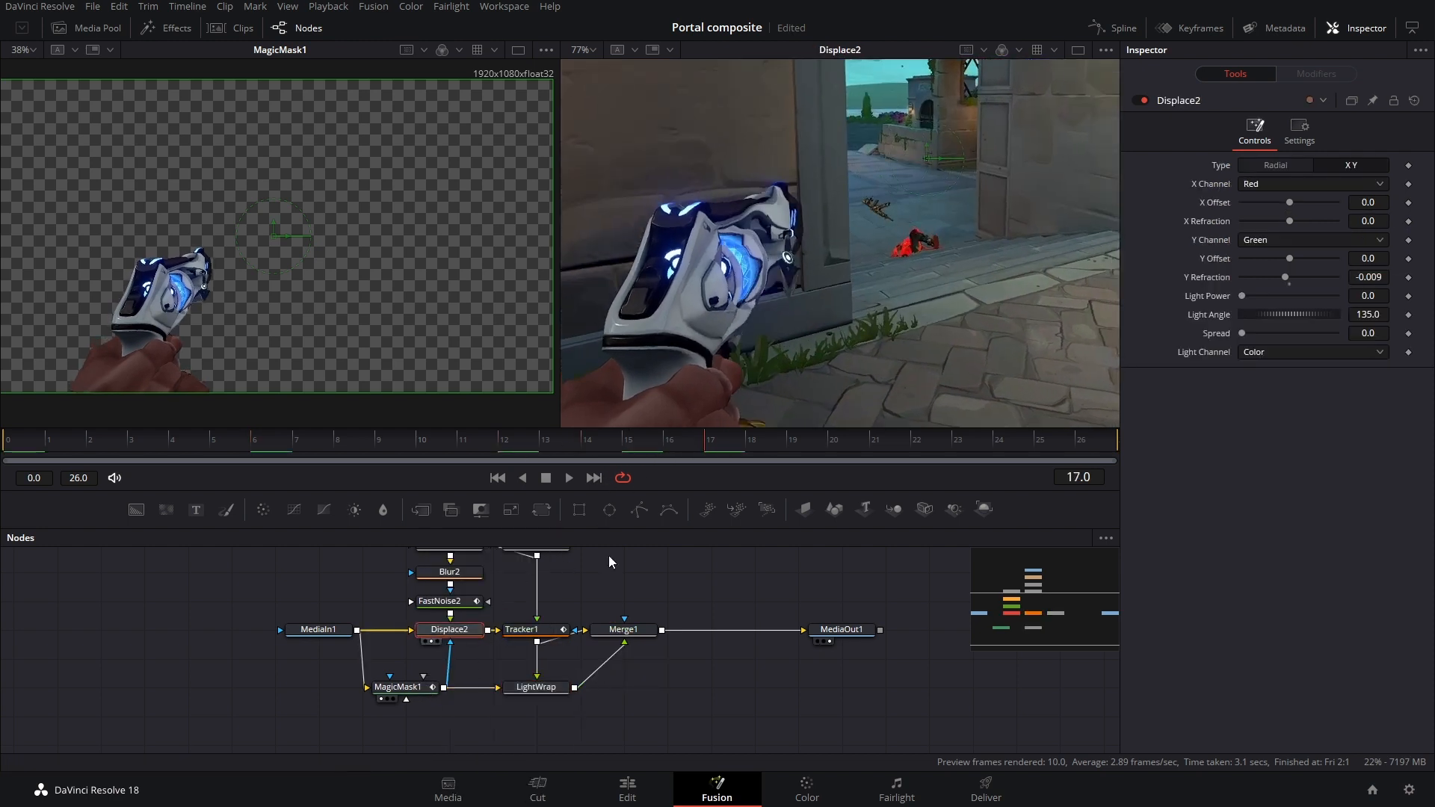
pyautogui.click(1299, 128)
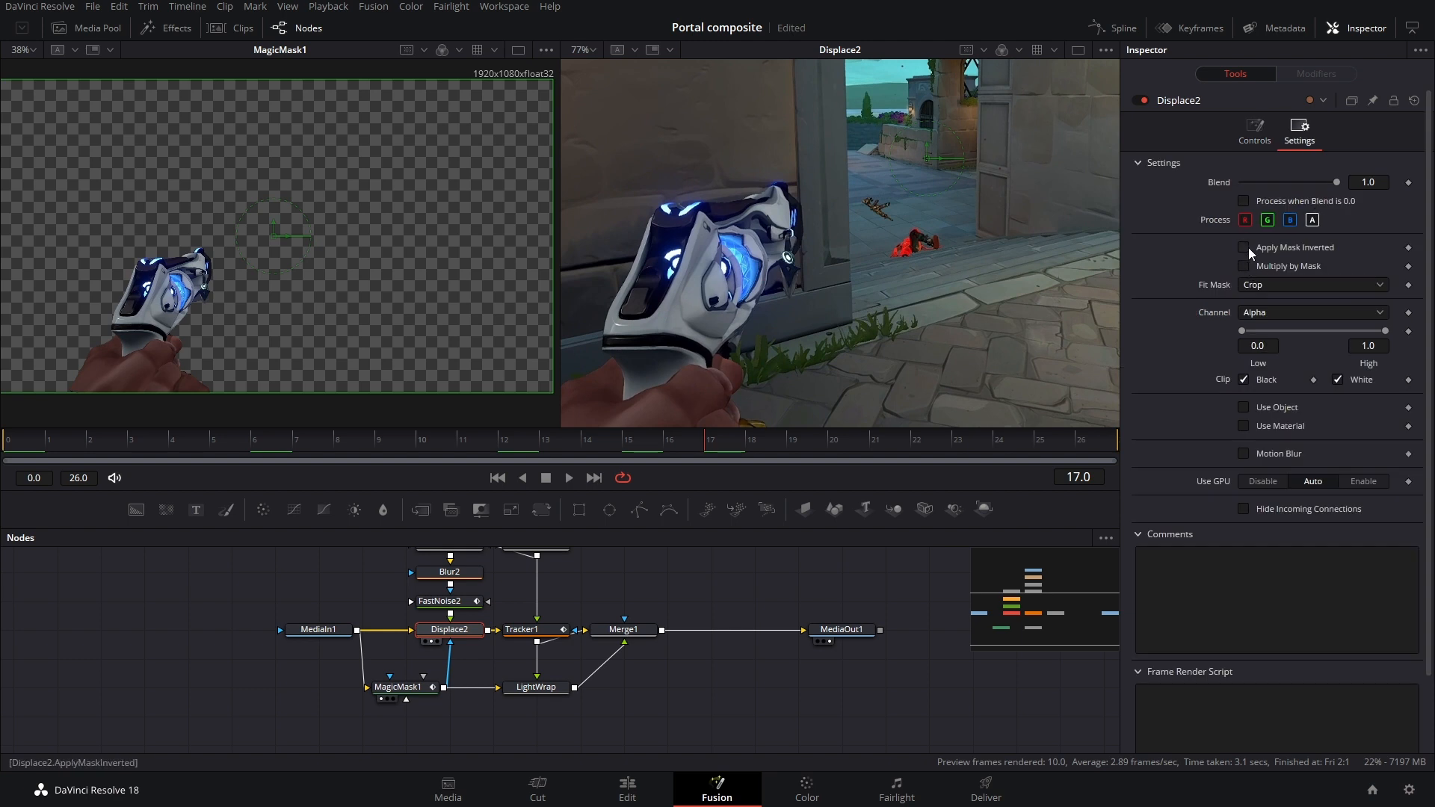
pyautogui.click(1243, 248)
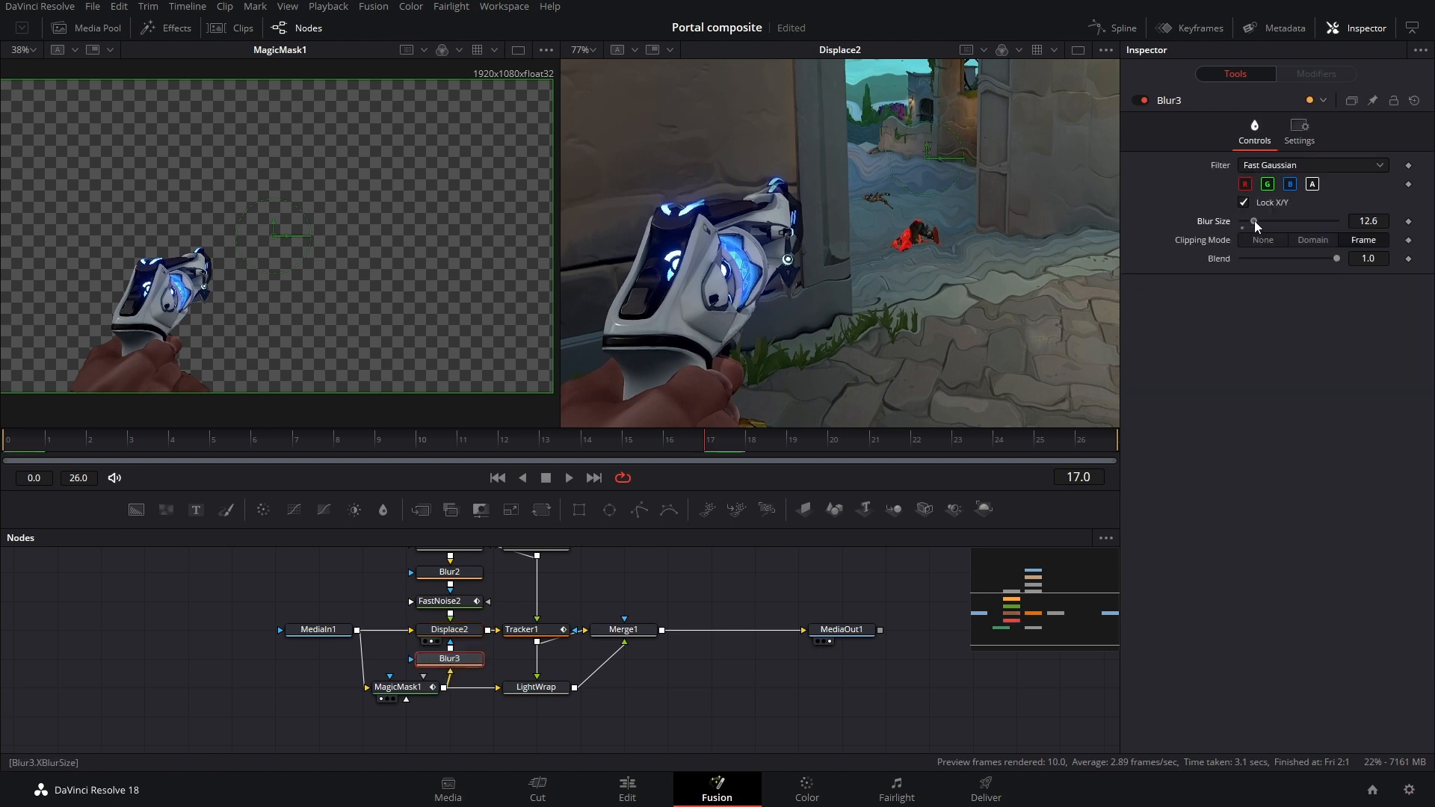
pyautogui.click(409, 699)
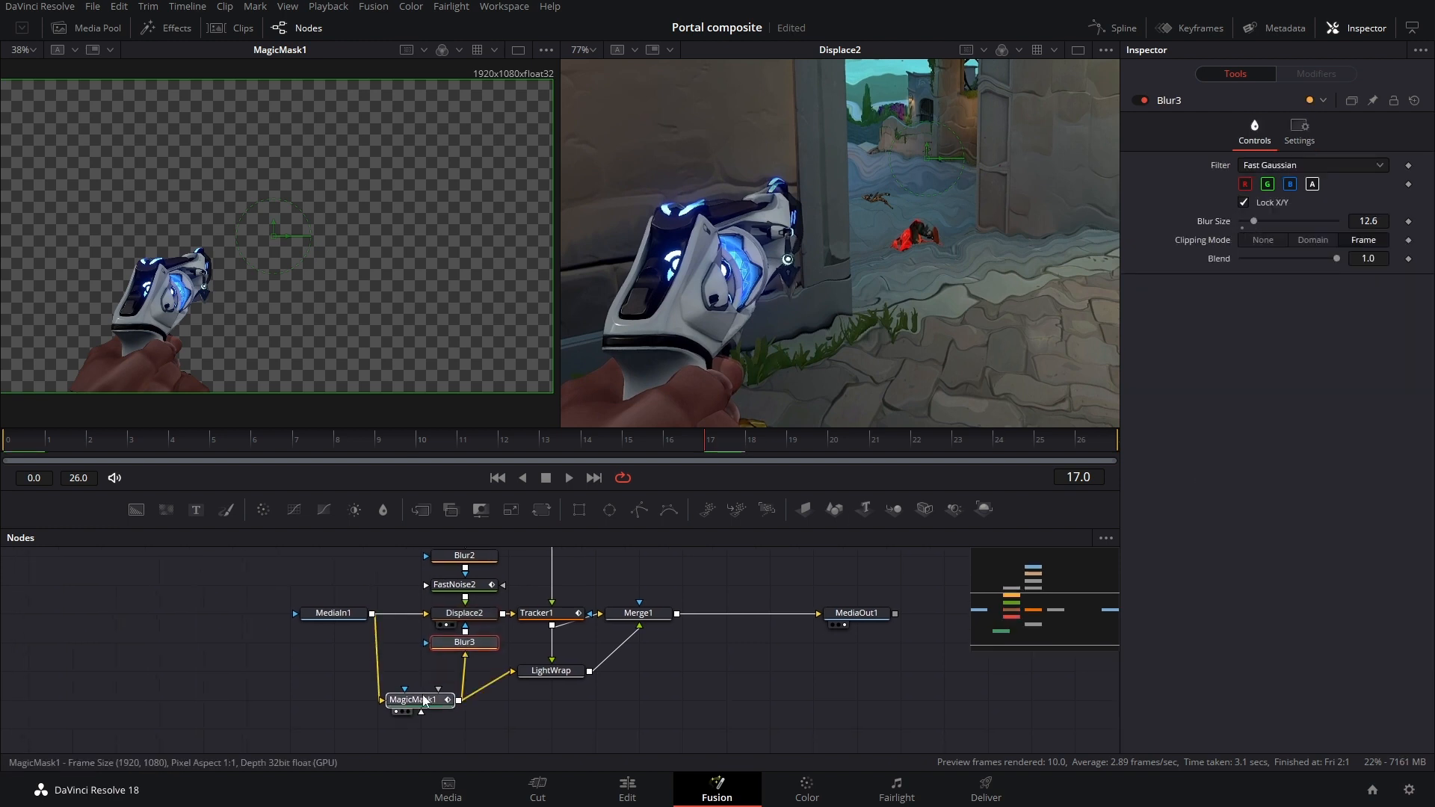
pyautogui.click(464, 670)
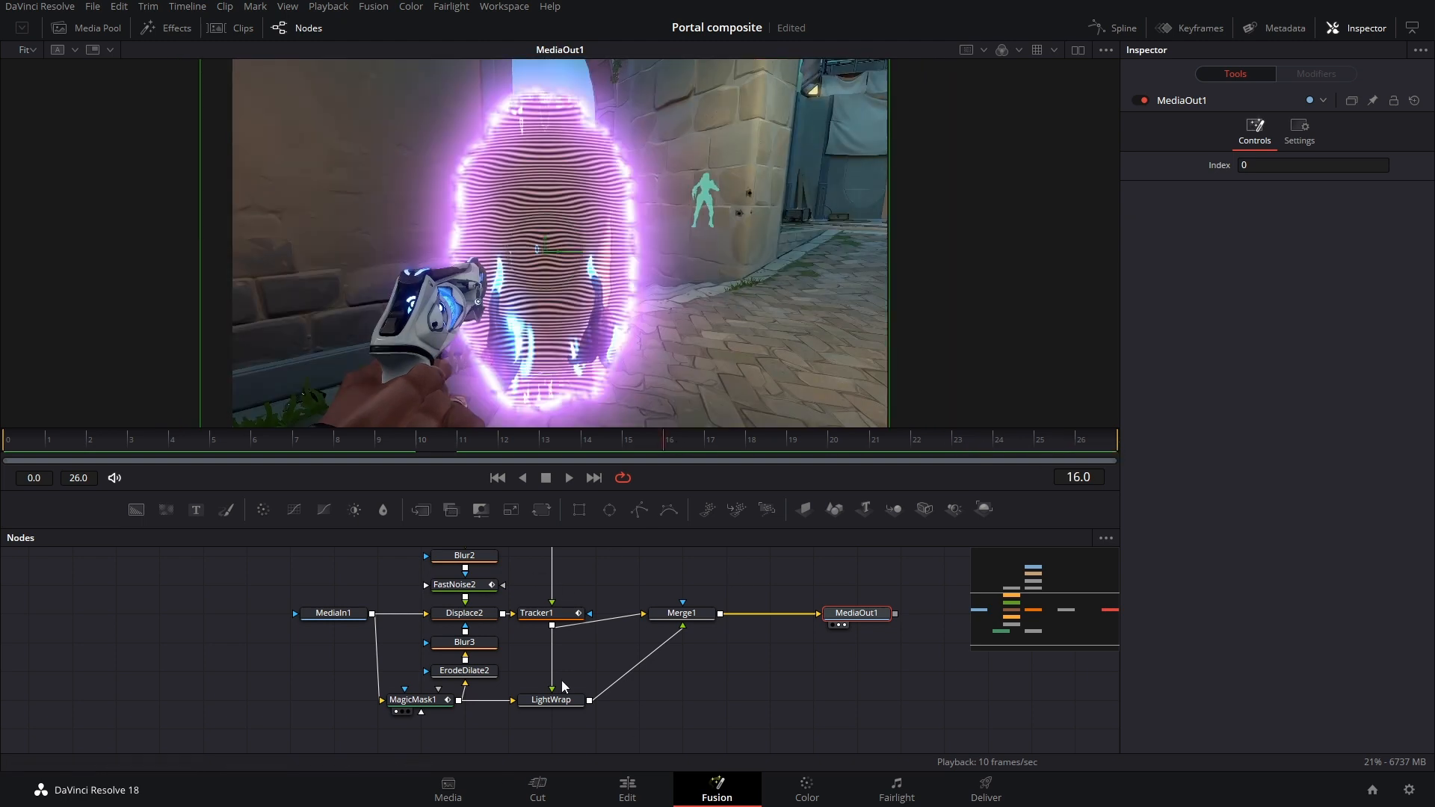
# Keyframe Transform2 Center X to 0.085 with an eased spline curve, then return to the Edit page.
pyautogui.moveTo(550, 699); pyautogui.dragTo(637, 699)
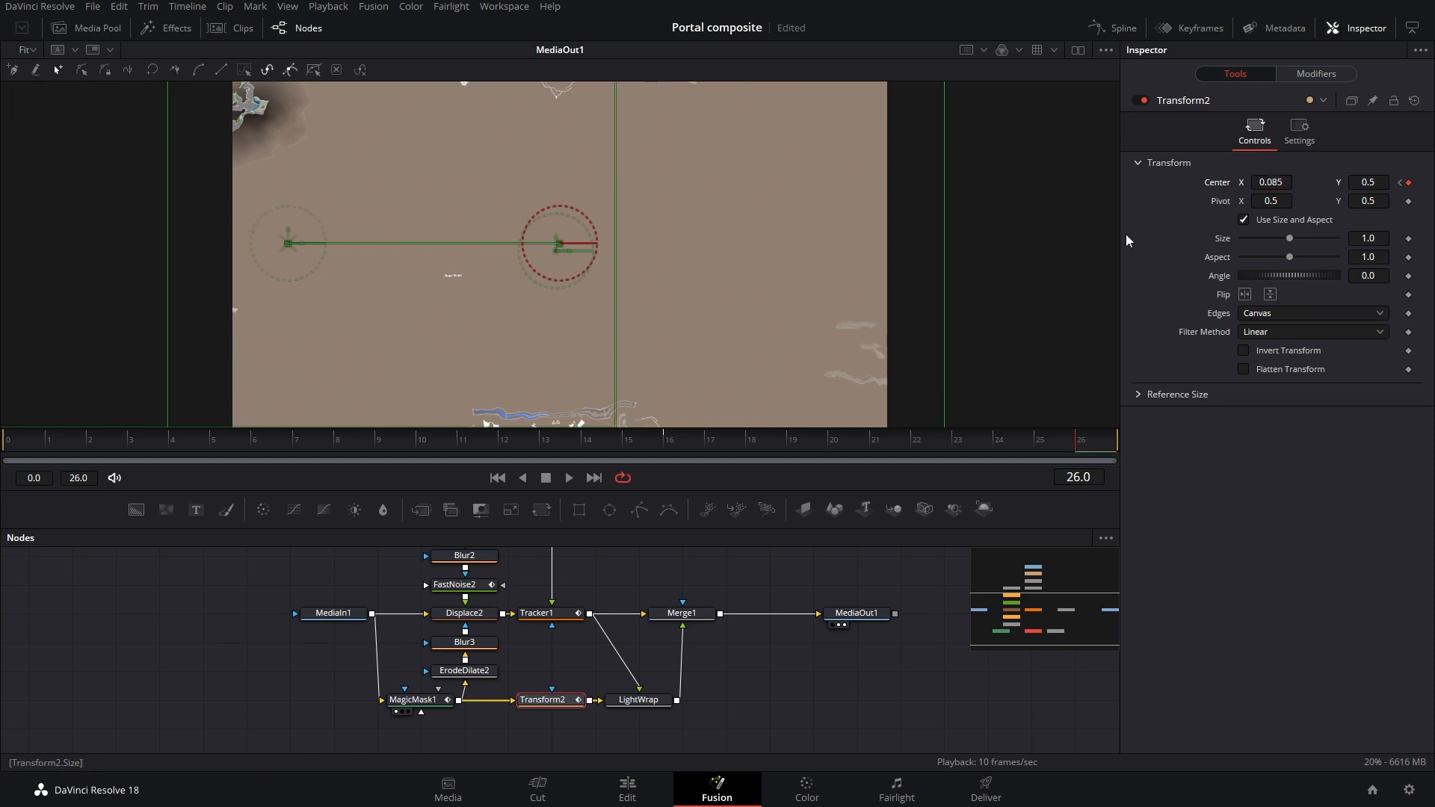
pyautogui.click(1112, 28)
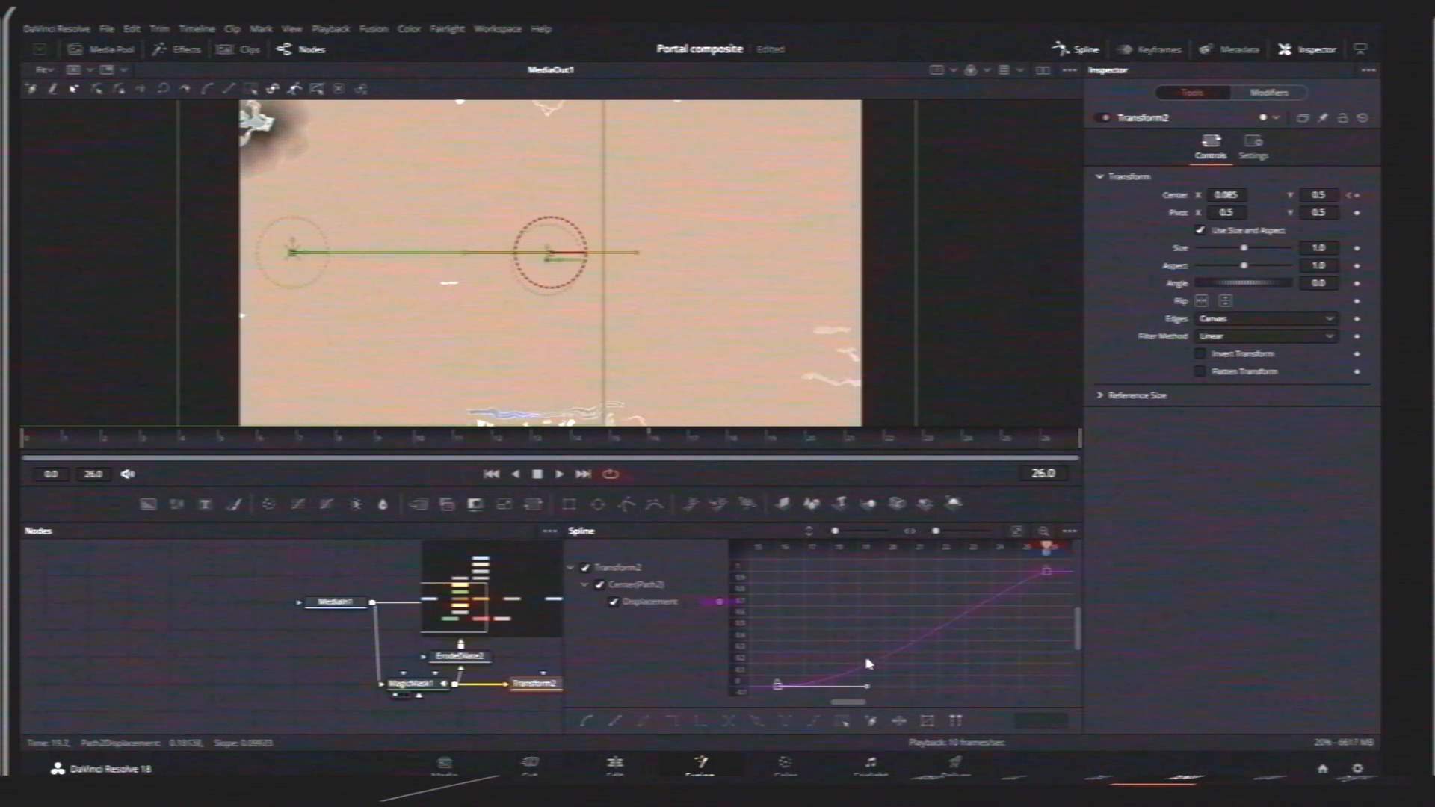
pyautogui.moveTo(867, 663); pyautogui.dragTo(961, 613)
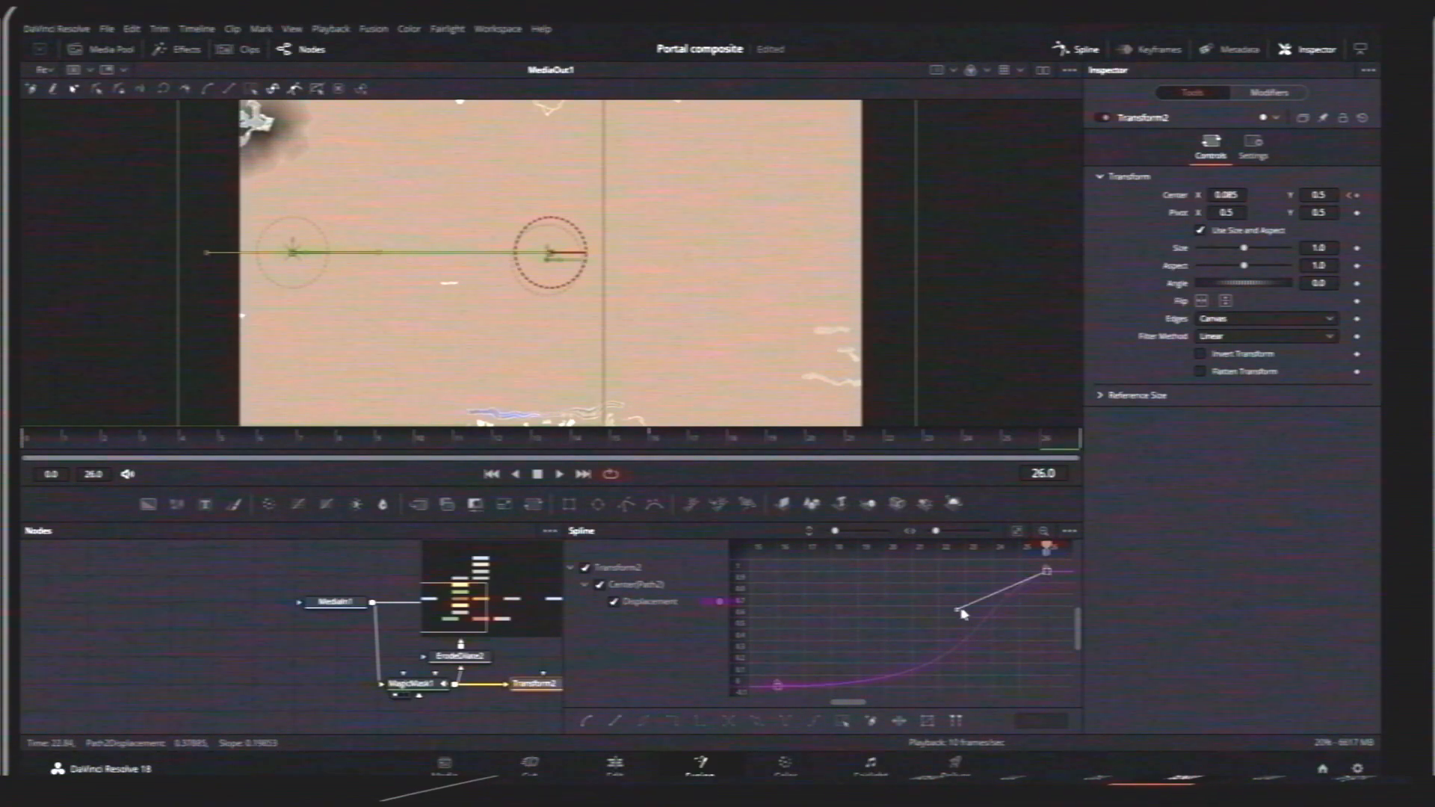
pyautogui.click(627, 788)
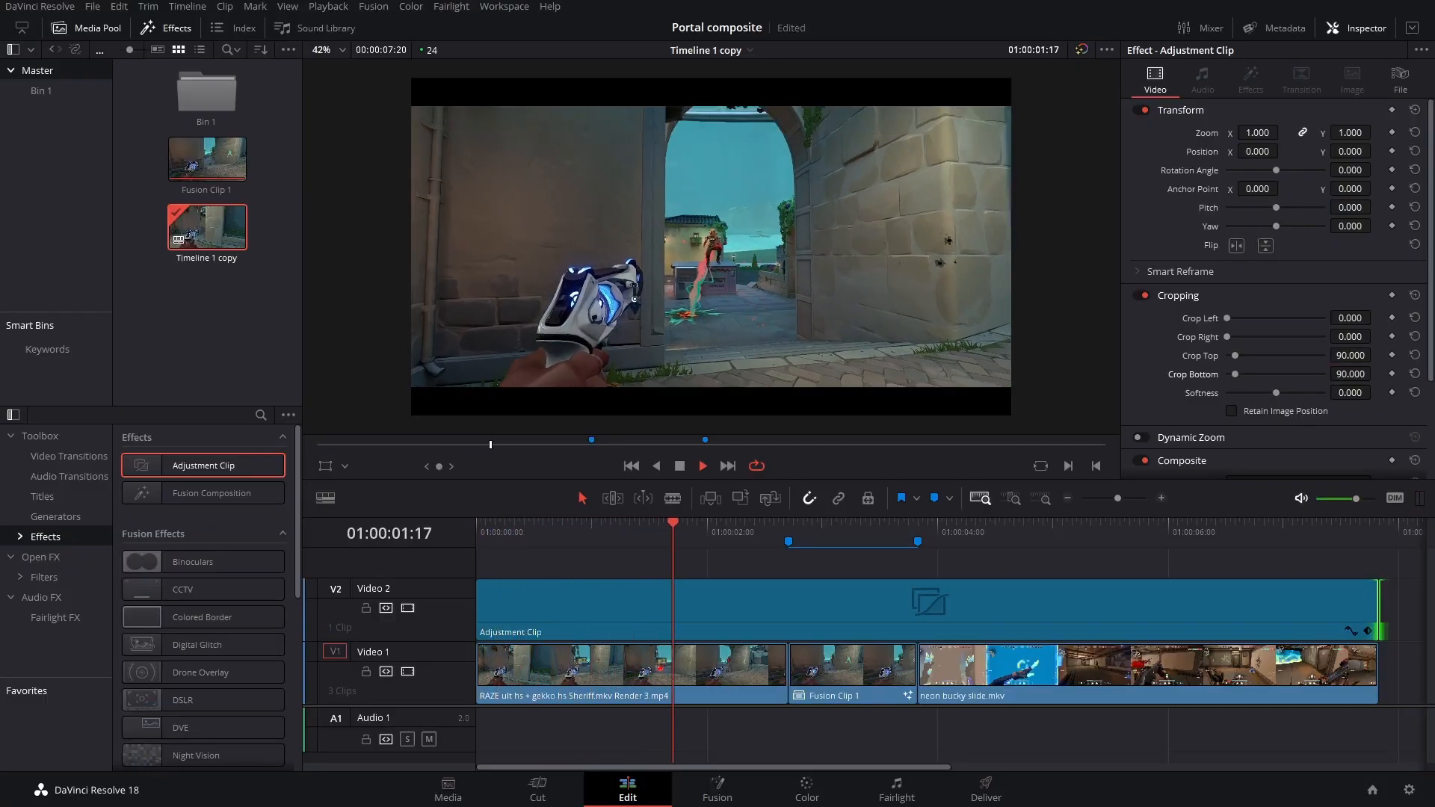